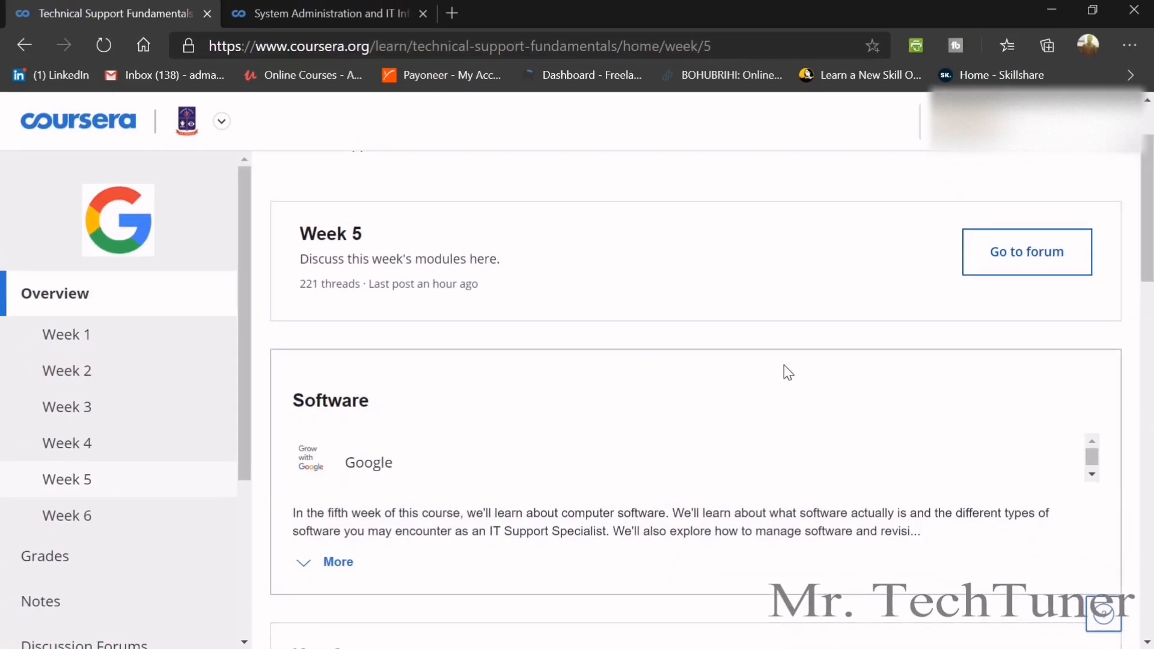
Locate and open the Introduction to Software practice quiz from the course page.
scroll(up, 3)
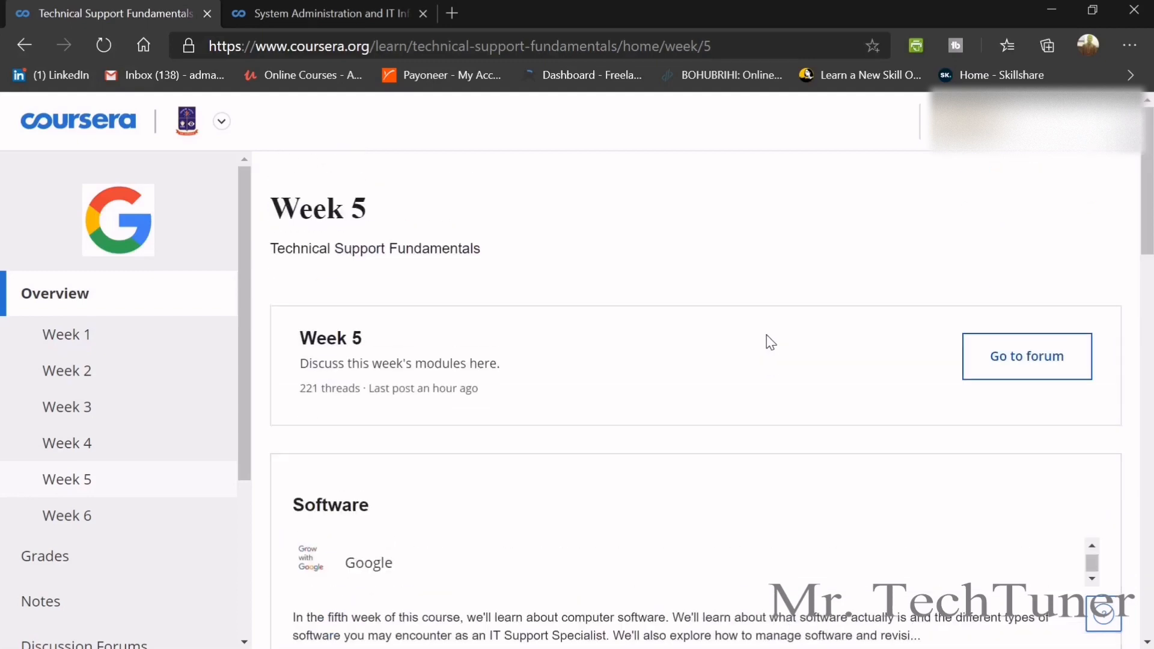
scroll(down, 3)
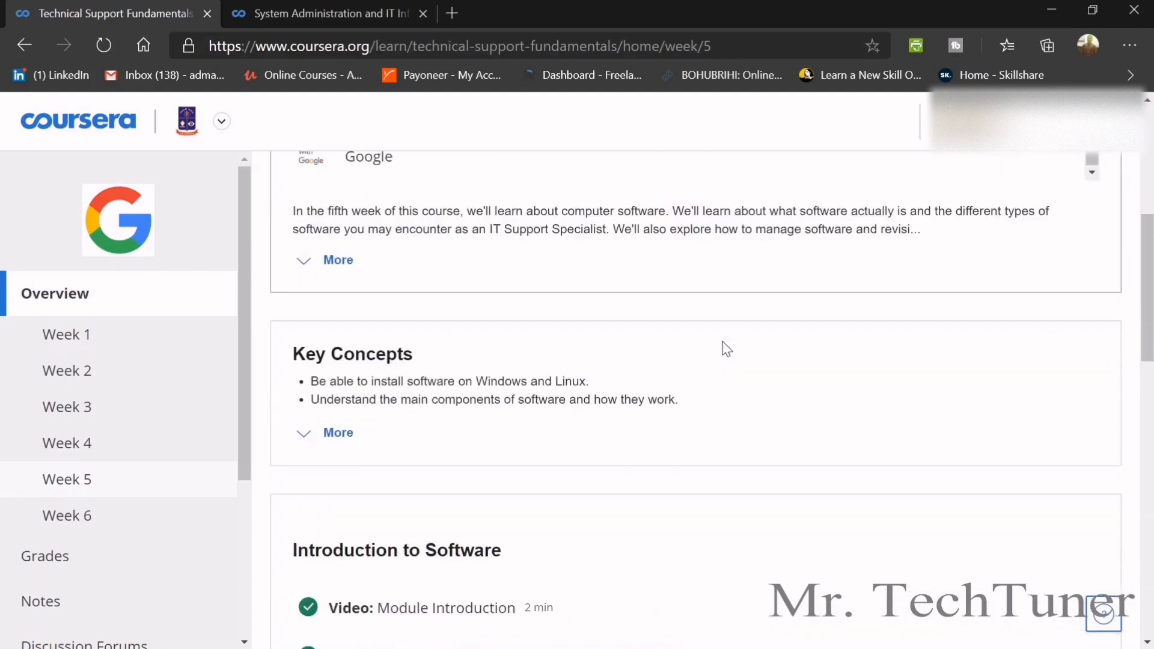
scroll(down, 3)
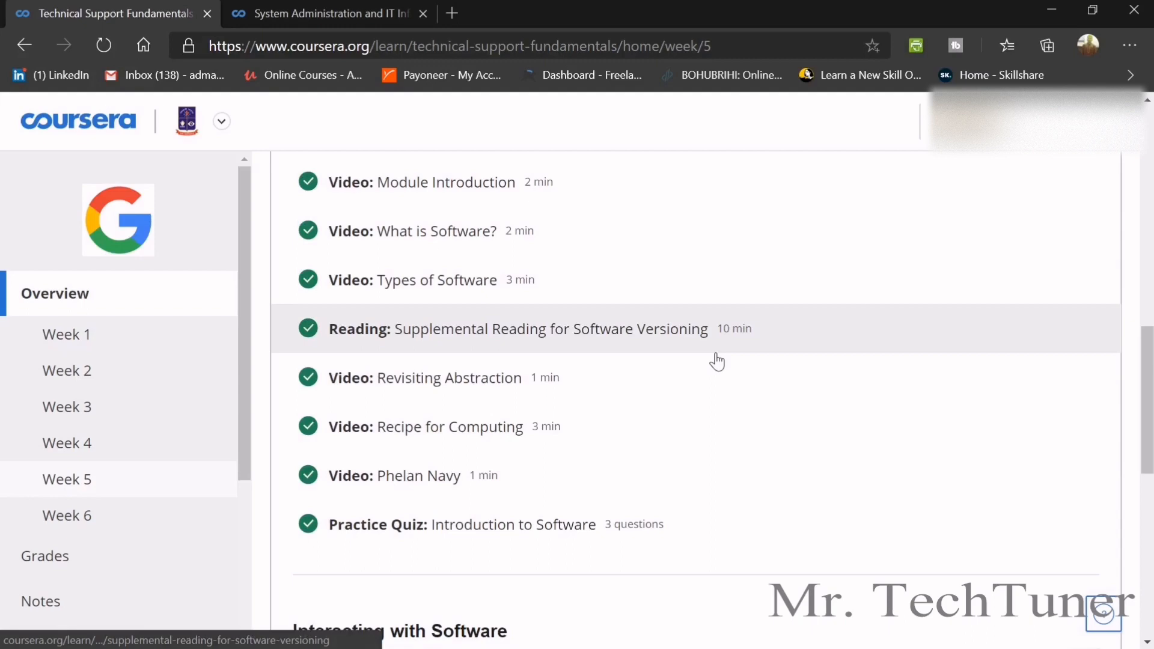
scroll(down, 3)
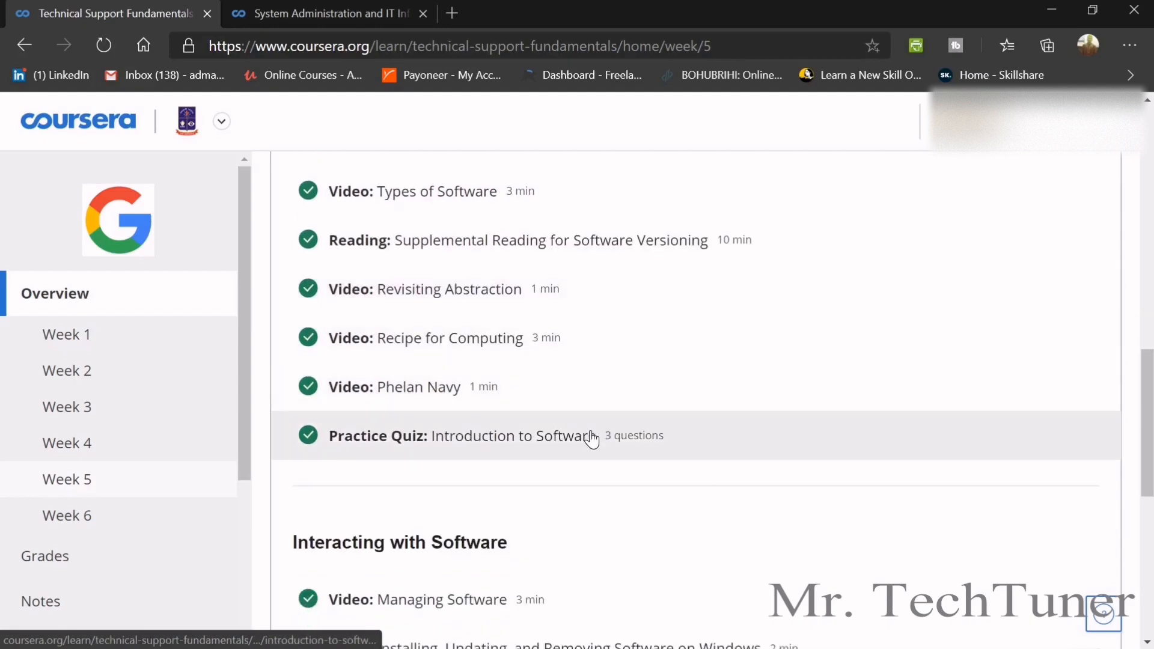
click(516, 435)
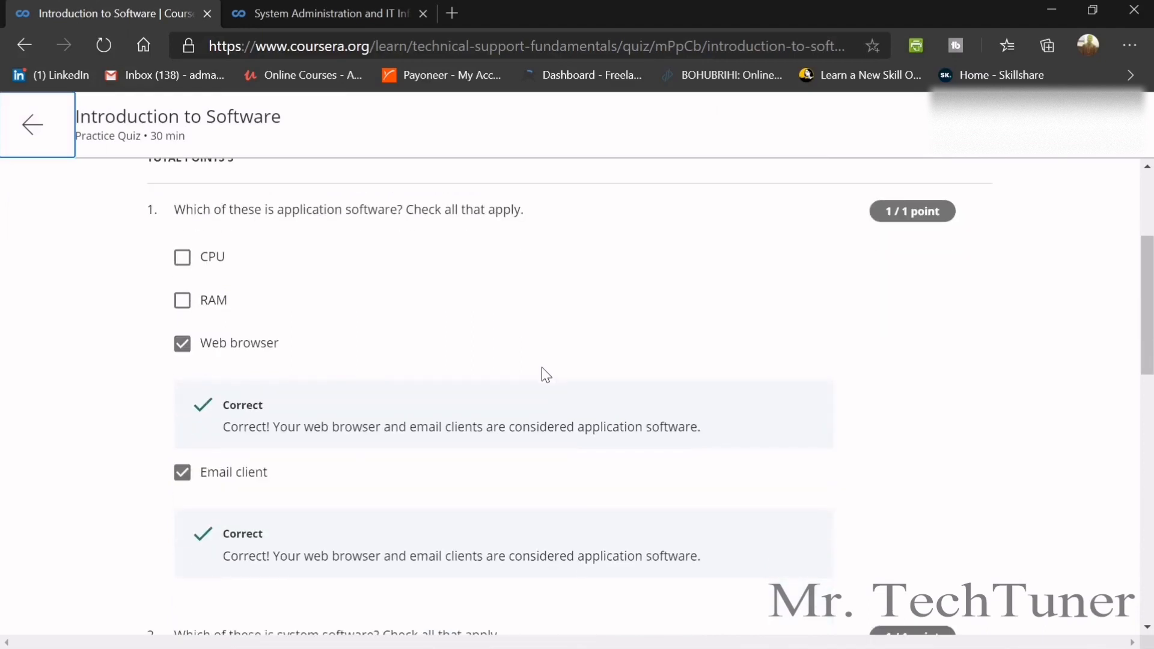
mouse_move(562, 374)
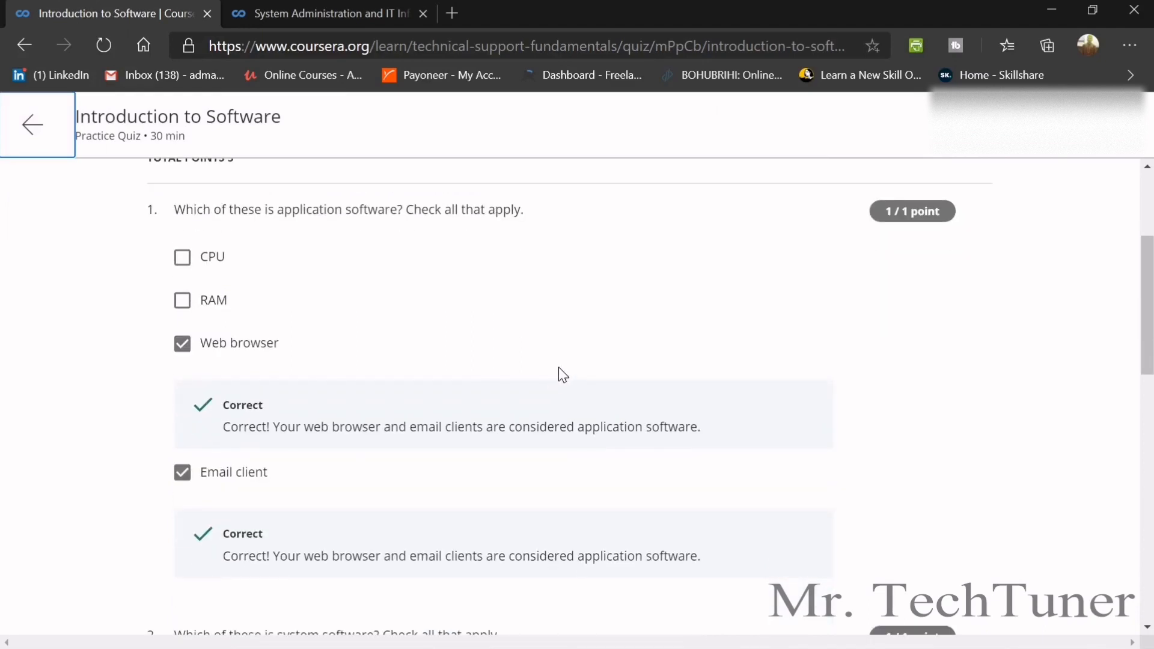
Review the graded answers for questions 1–3, all correct, then leave the review.
scroll(down, 3)
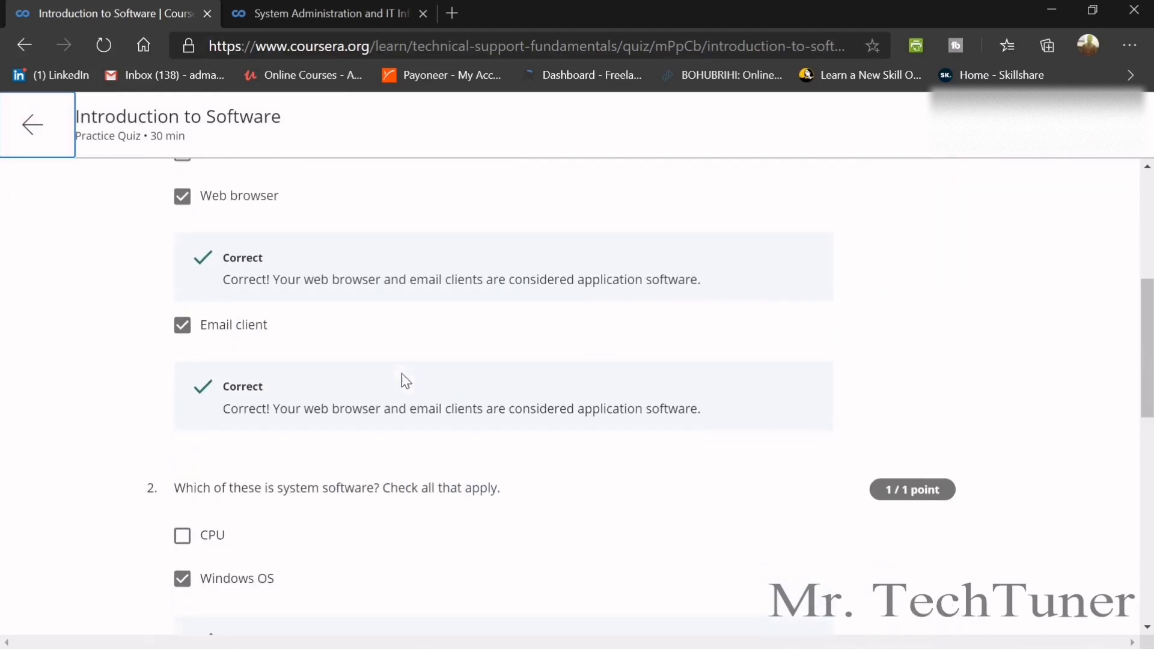
scroll(down, 3)
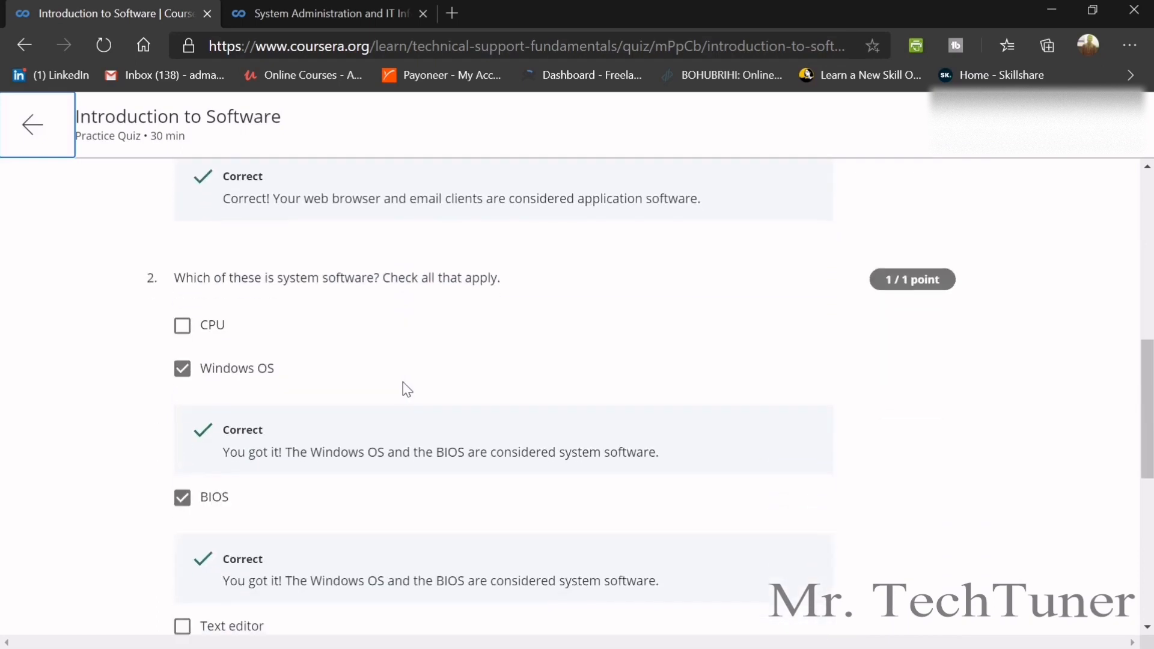
scroll(down, 3)
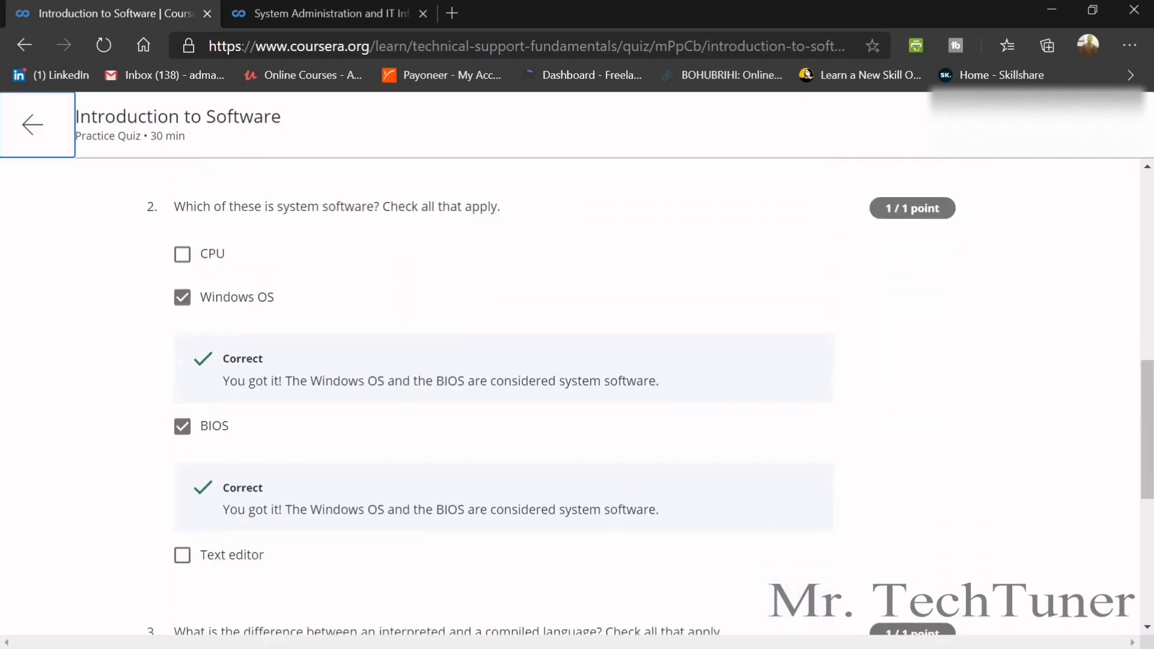
scroll(down, 3)
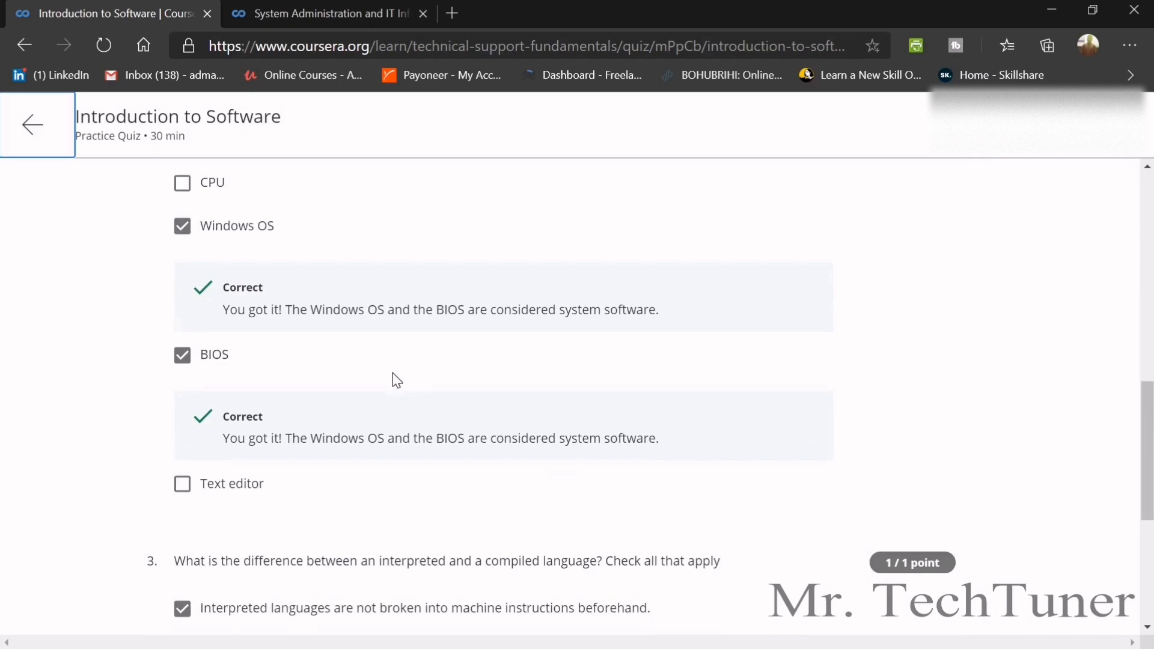
scroll(down, 3)
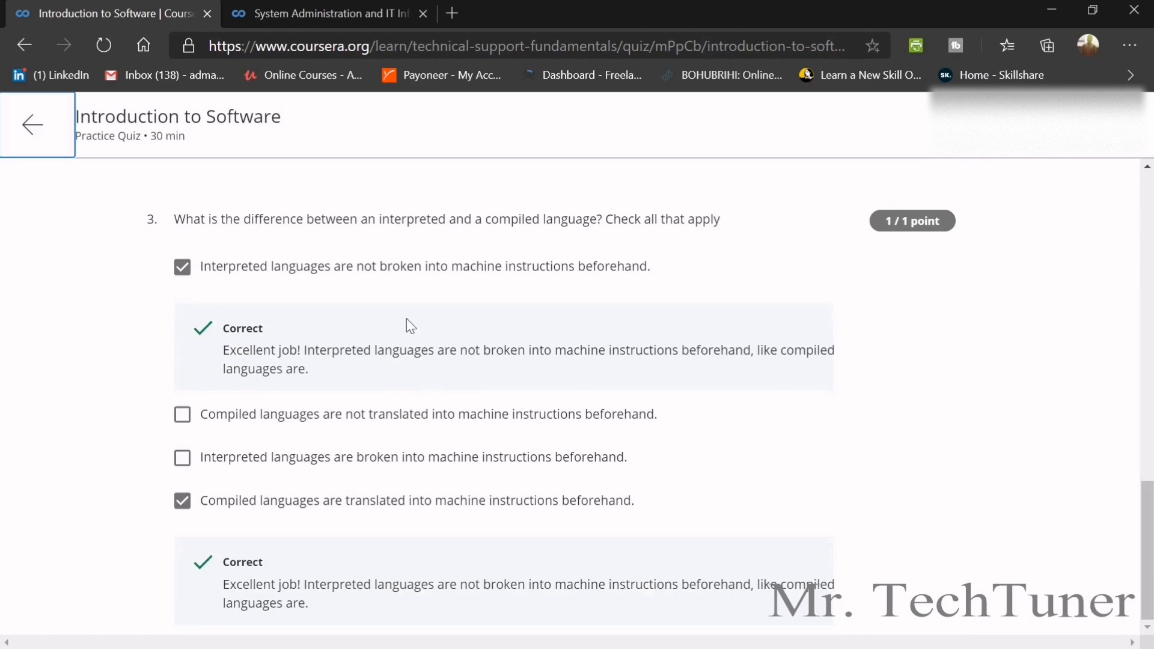
mouse_move(421, 476)
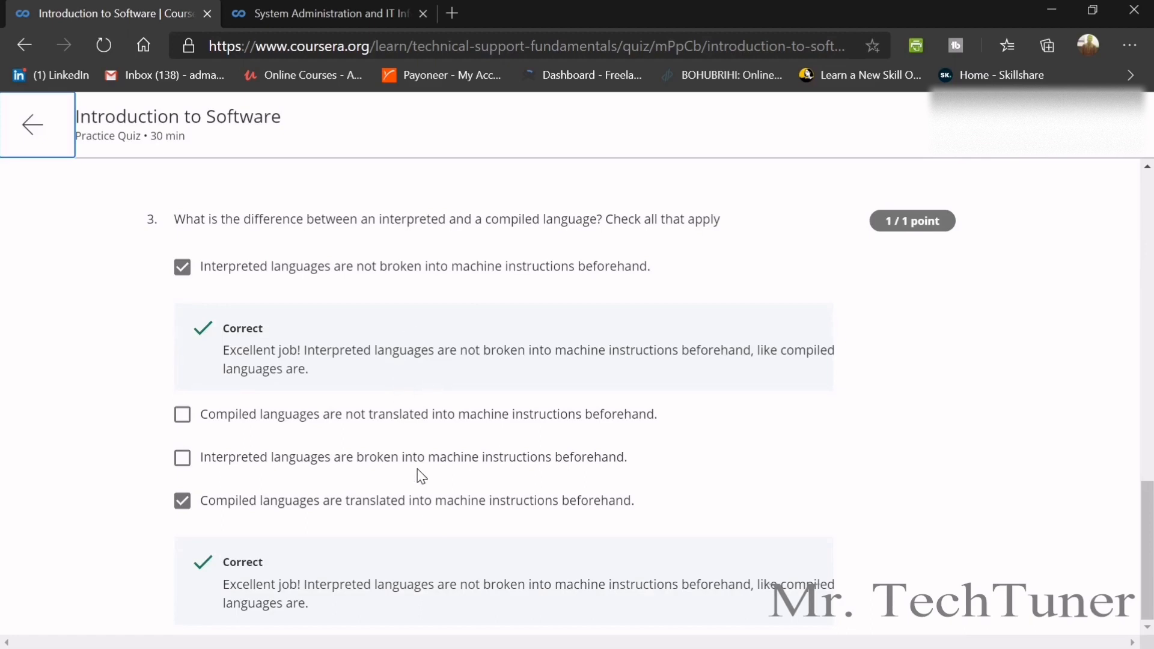
mouse_move(408, 445)
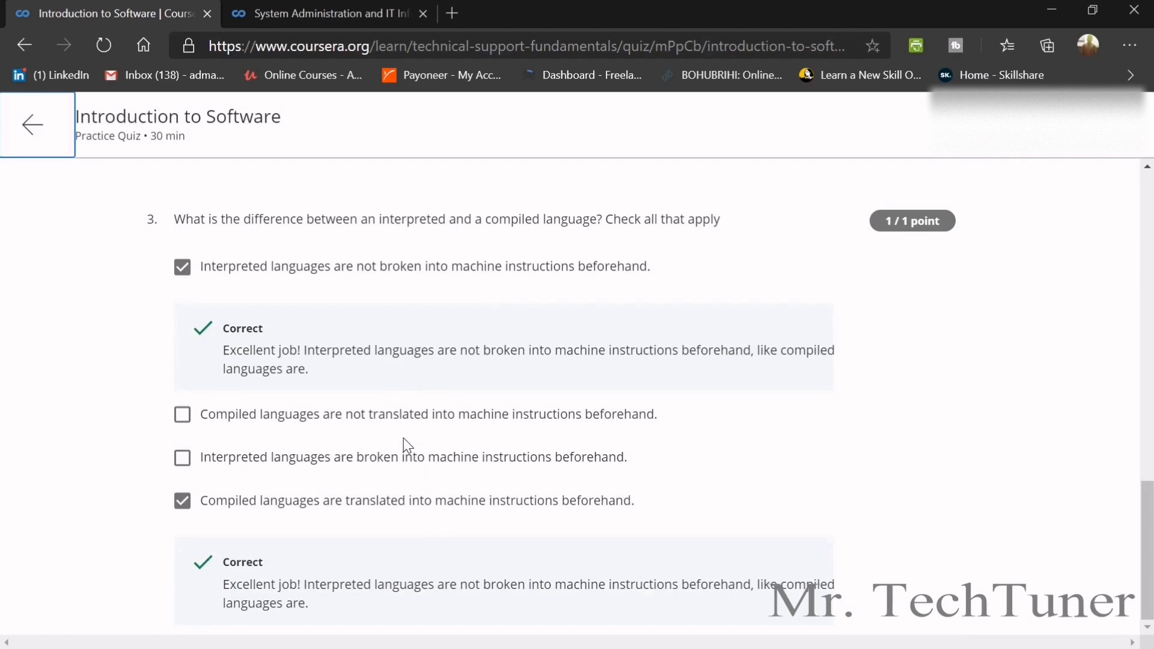
click(31, 124)
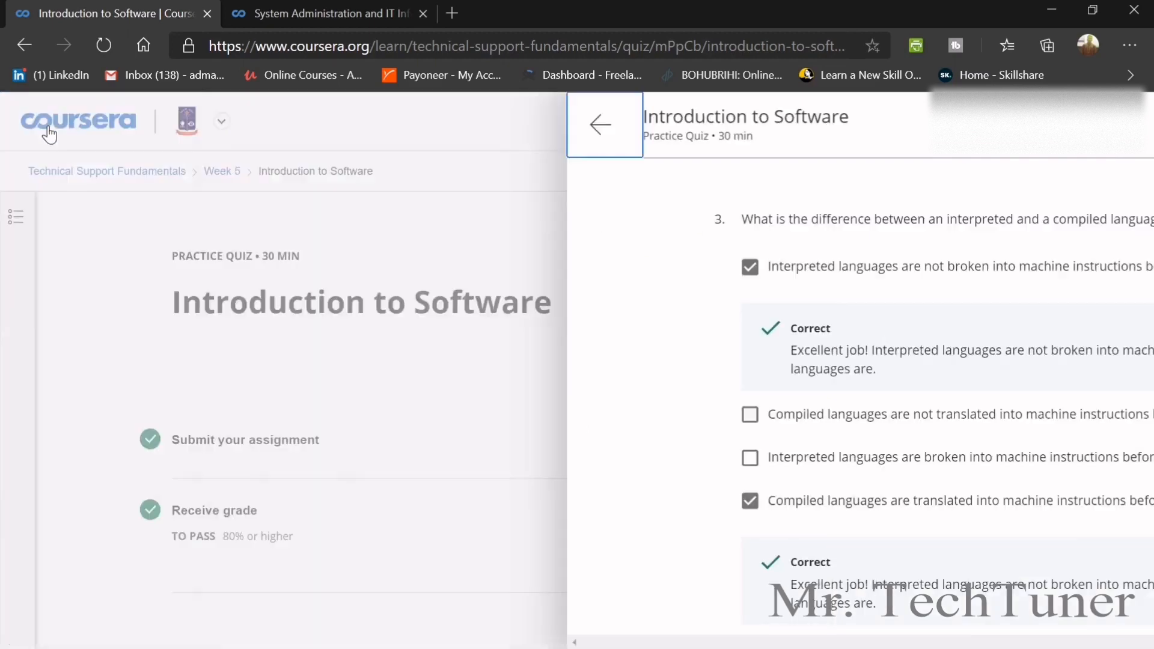
Return to the Week 5 overview and browse down to the Graded Assessment items.
click(600, 123)
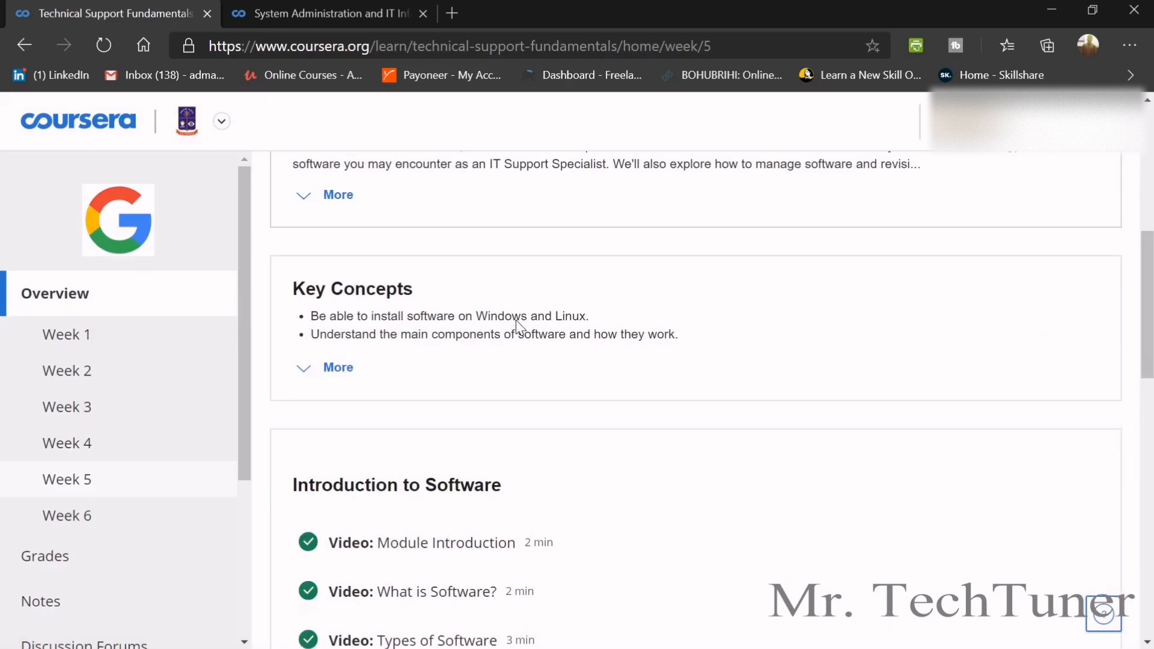
scroll(down, 3)
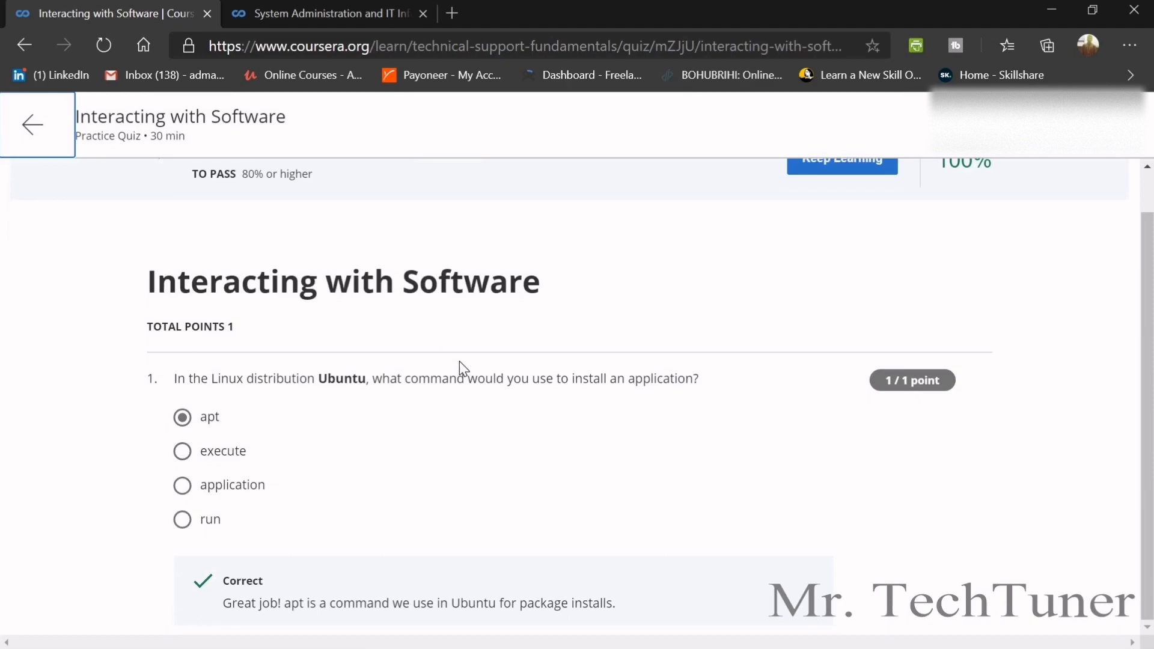
scroll(up, 3)
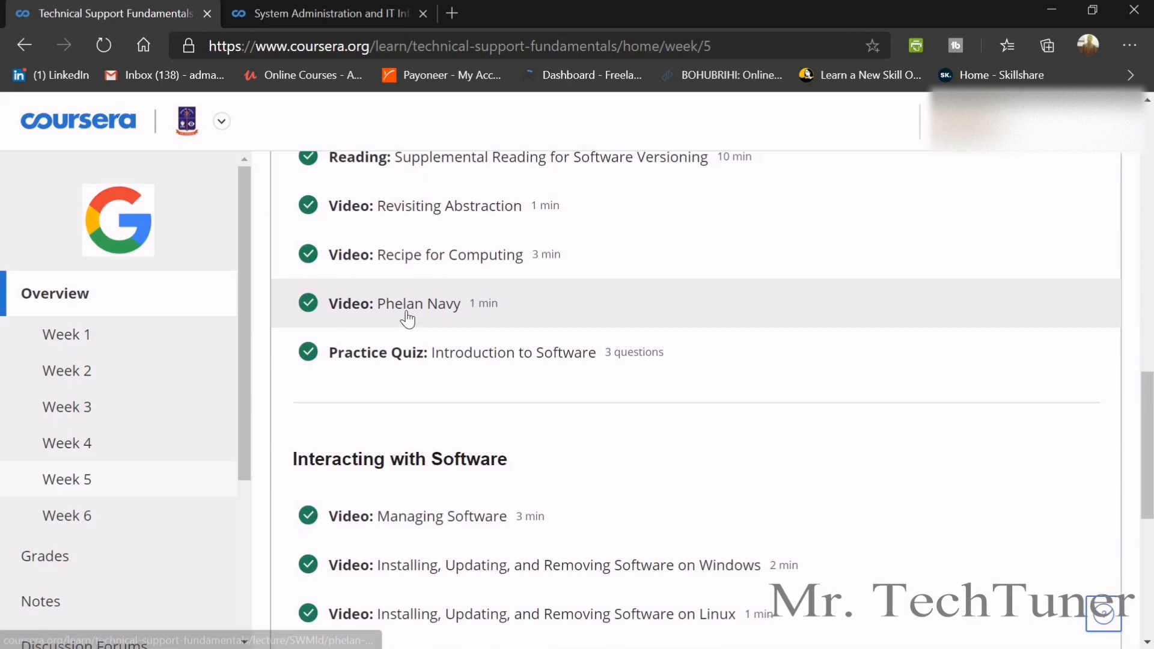
scroll(down, 3)
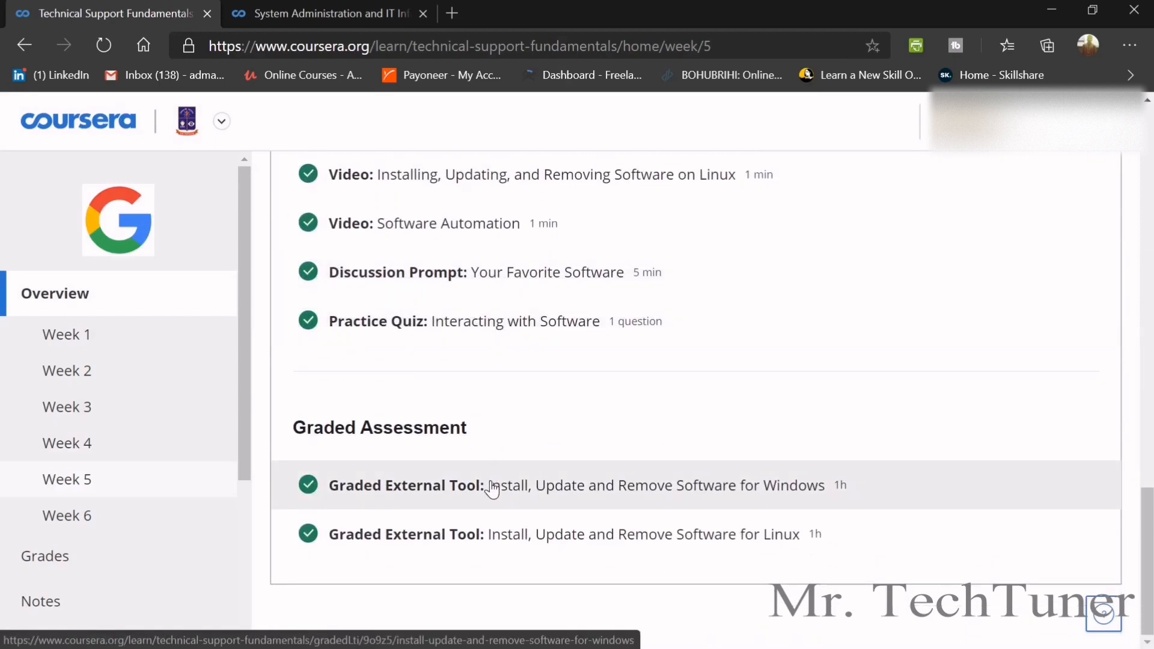
Launch the Install, Update and Remove Software for Windows lab in the external tool.
click(507, 485)
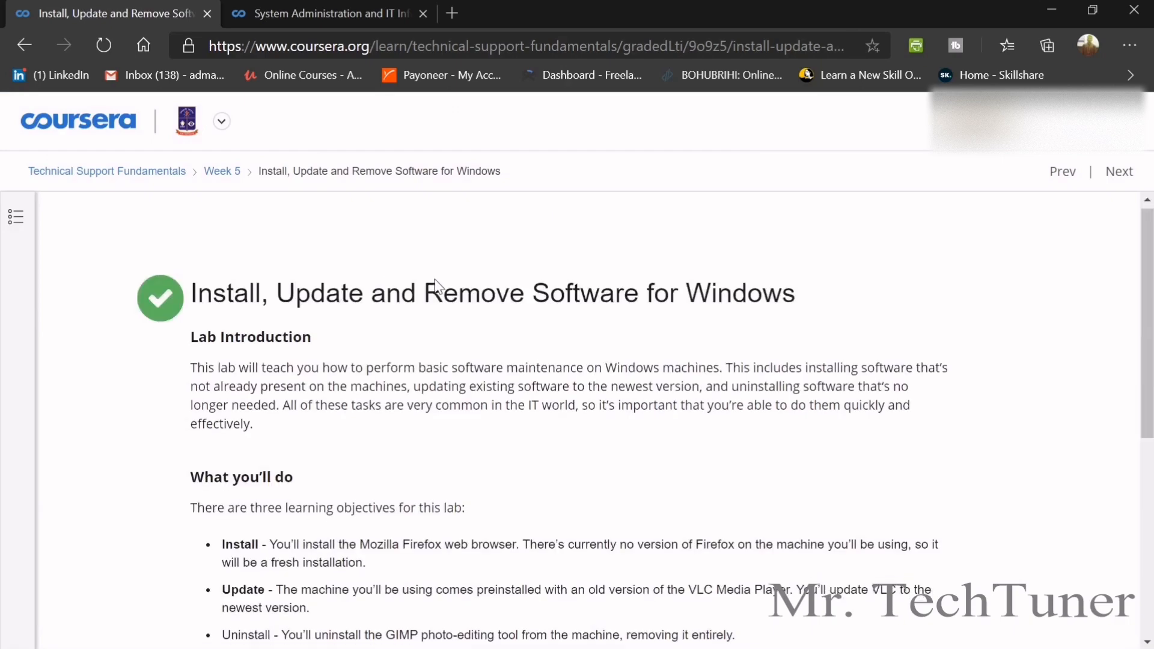
scroll(down, 3)
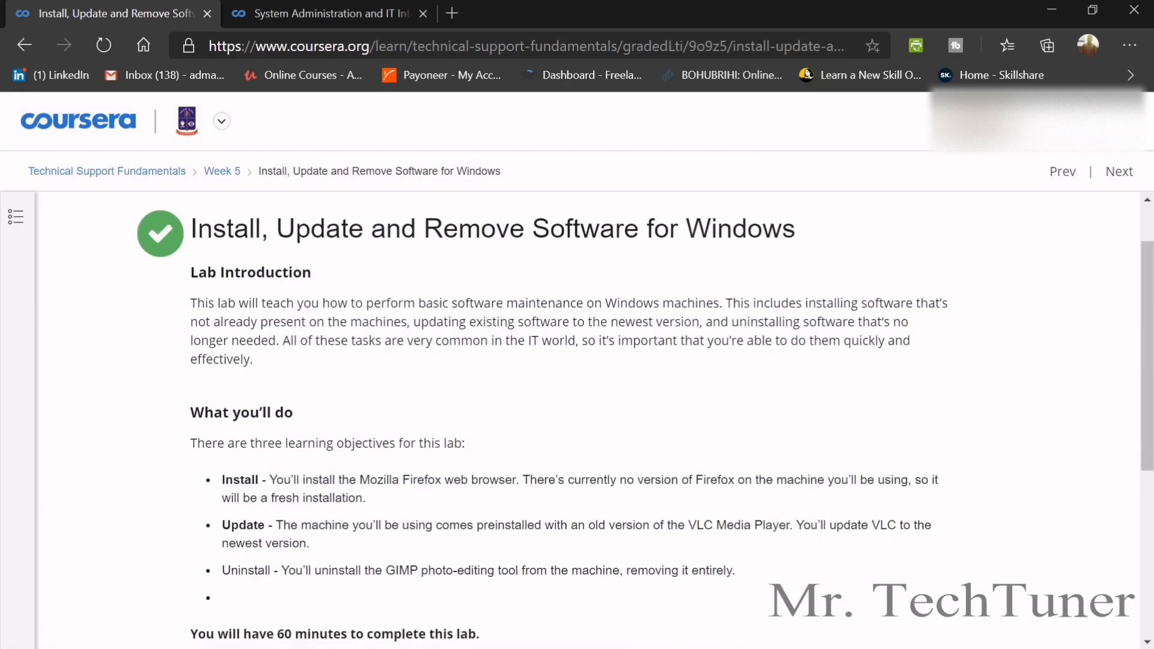
scroll(down, 3)
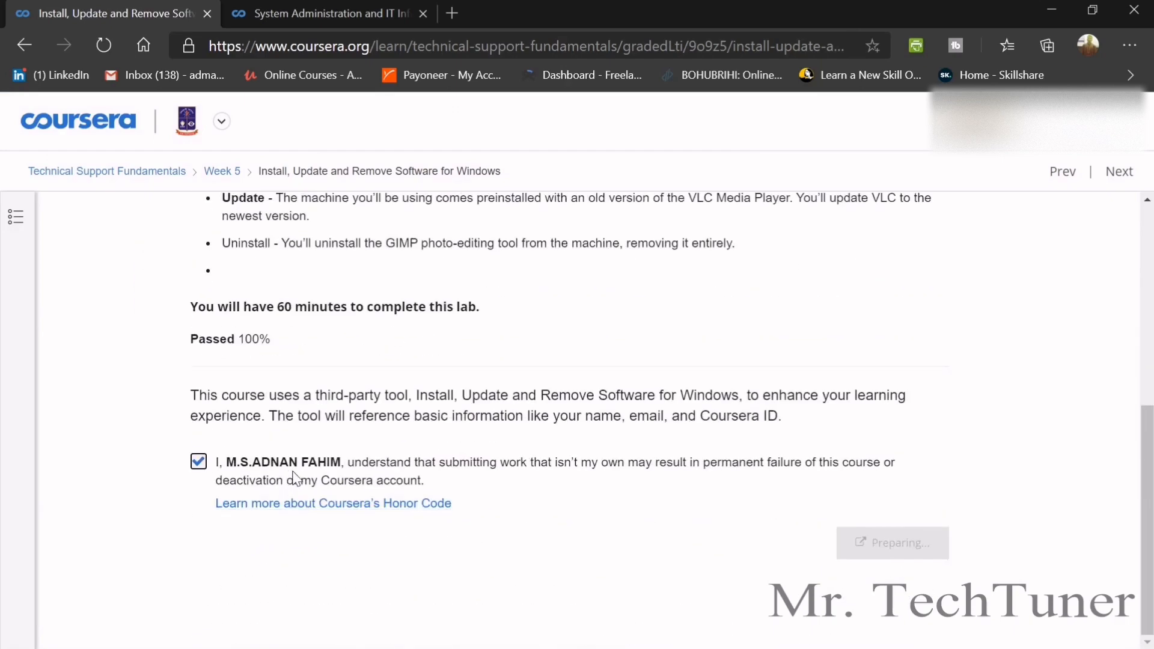
click(890, 542)
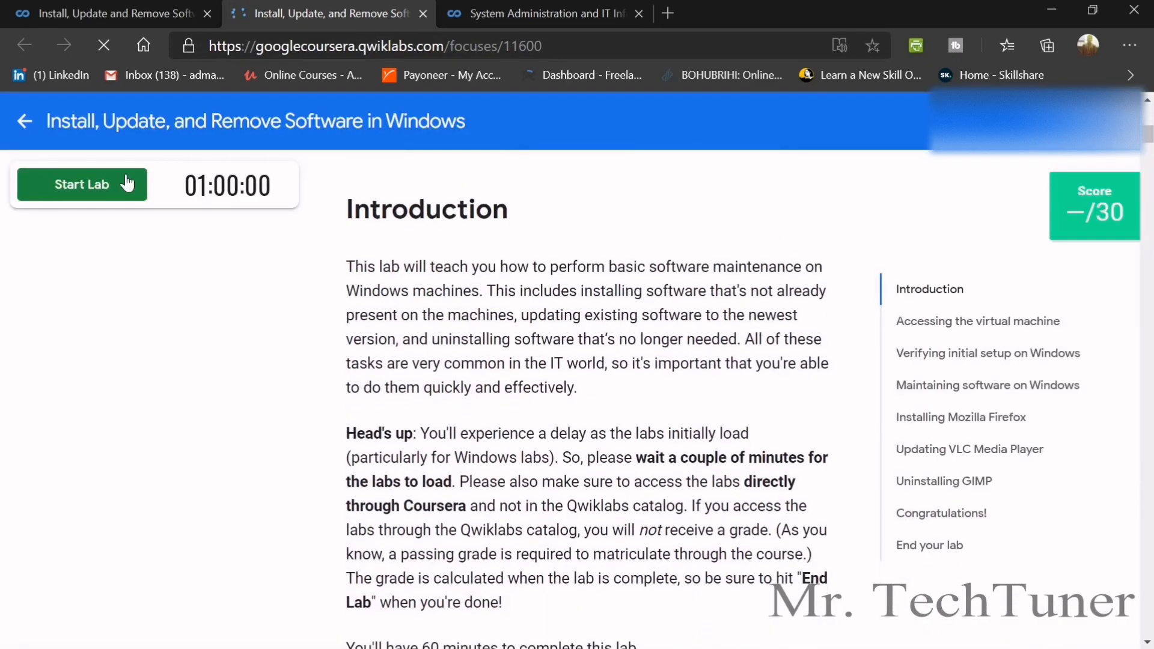
Start the Windows lab so it provisions the VM and shows IP, username and password at 0/30.
click(81, 184)
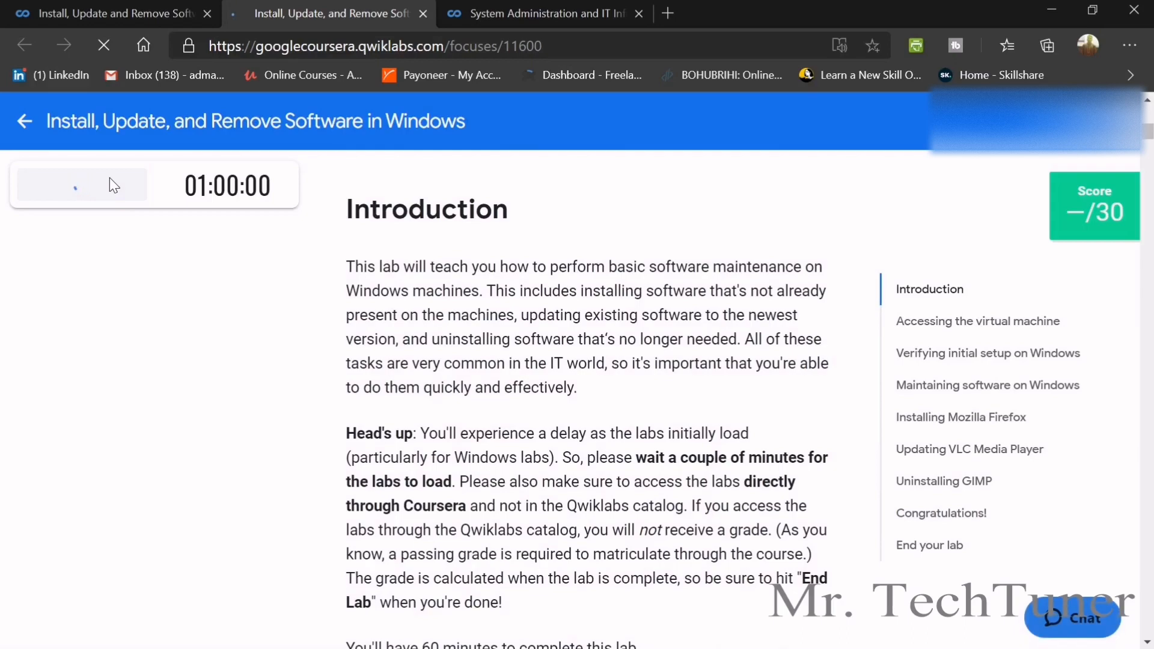
scroll(down, 3)
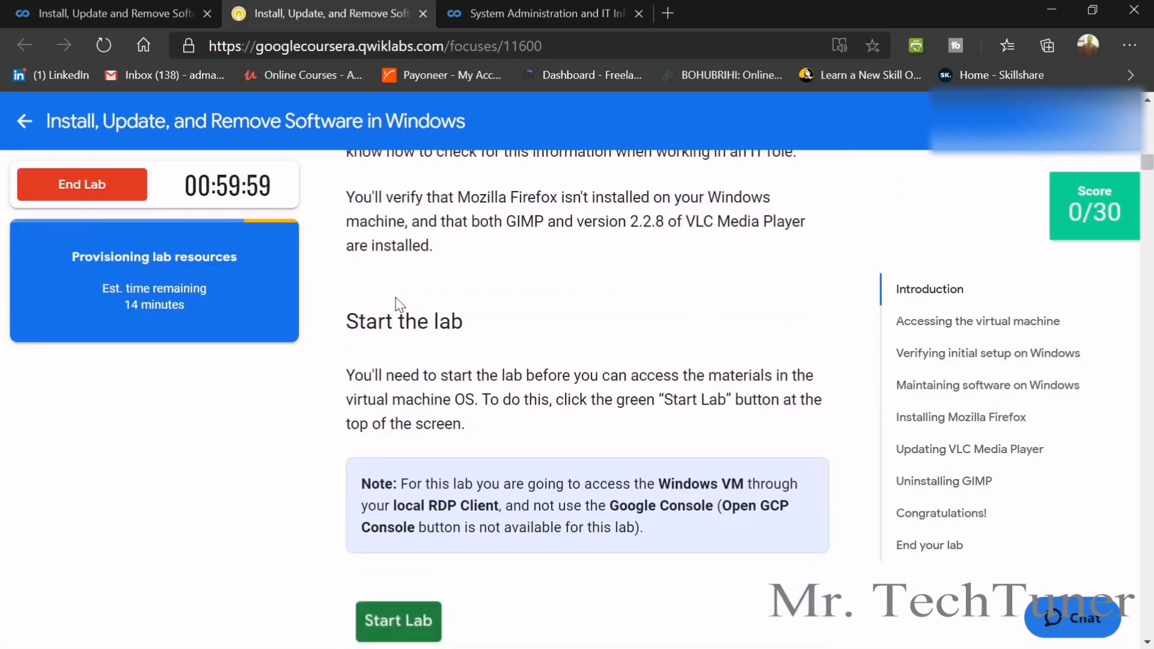
scroll(down, 3)
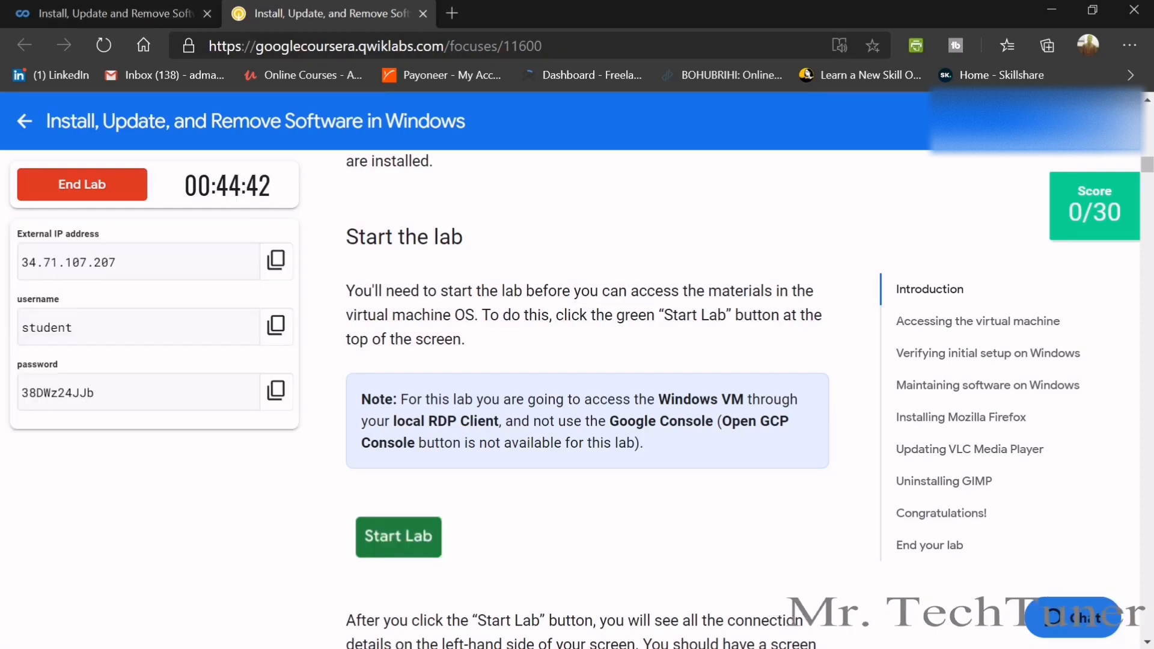
mouse_move(264, 239)
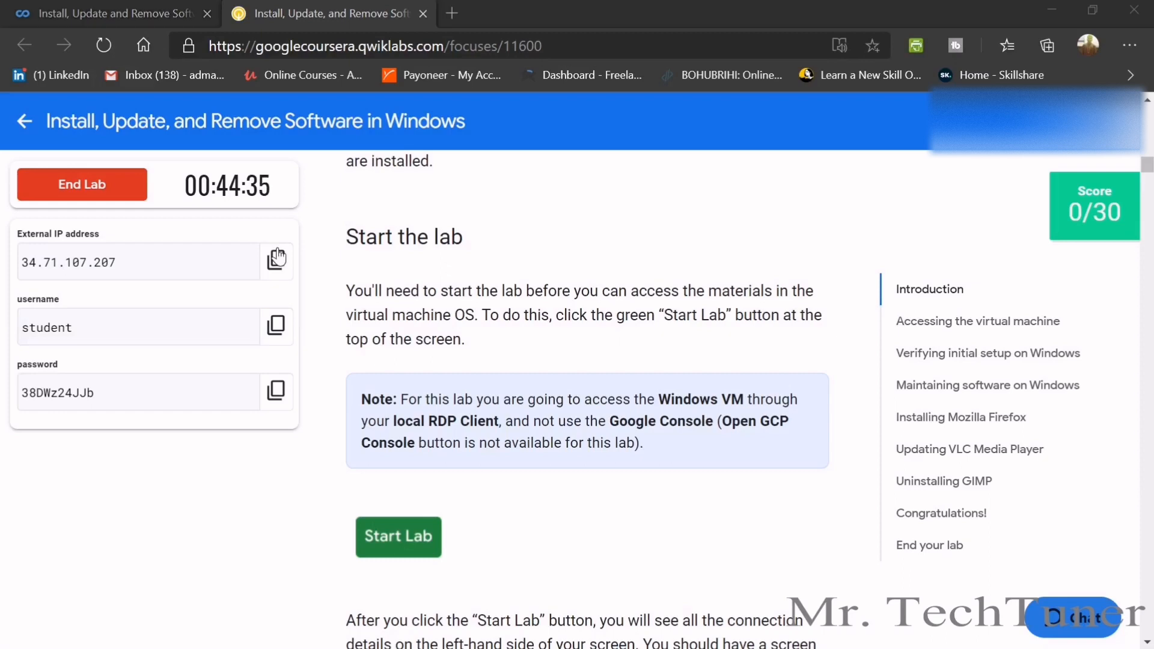
click(14, 635)
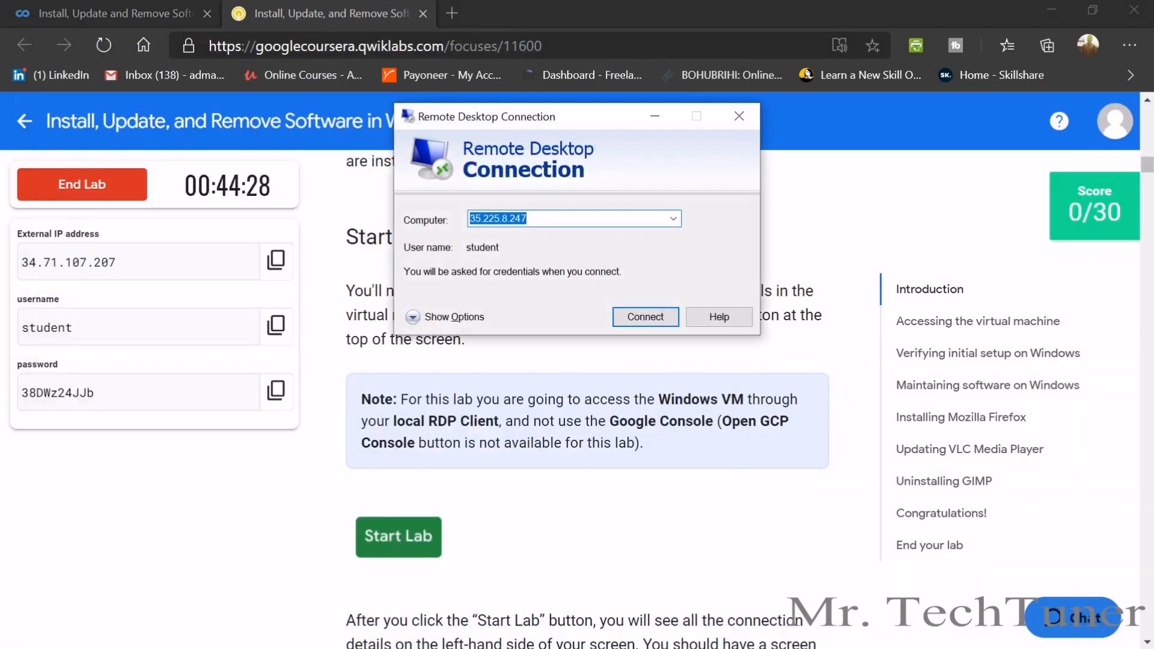
click(277, 262)
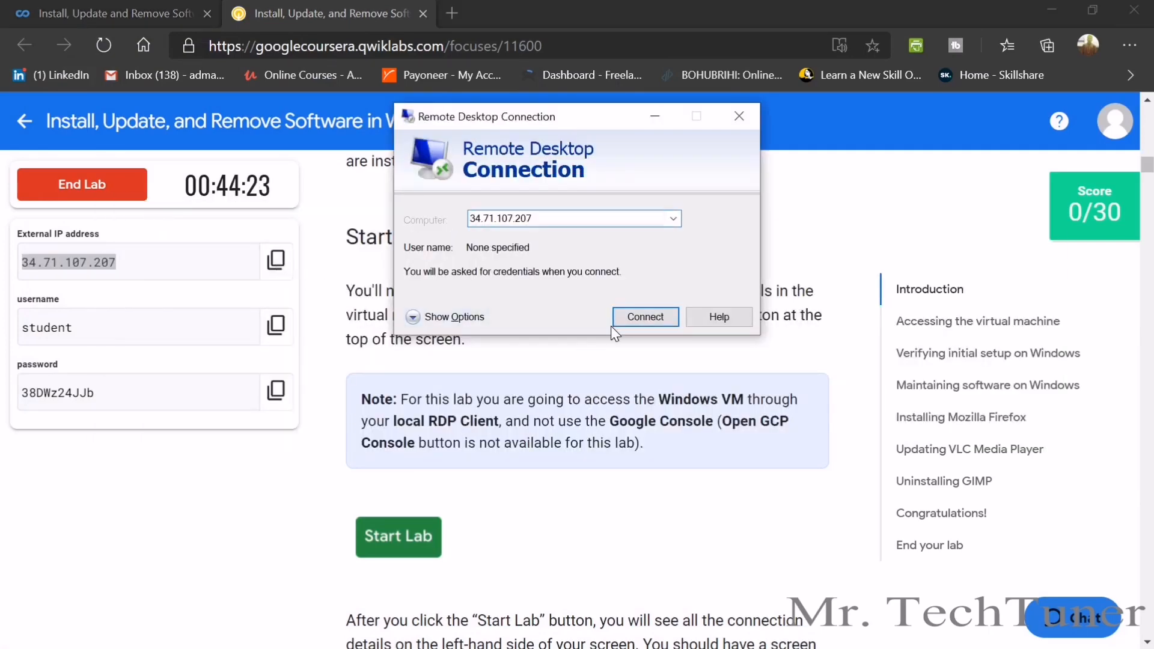
click(644, 316)
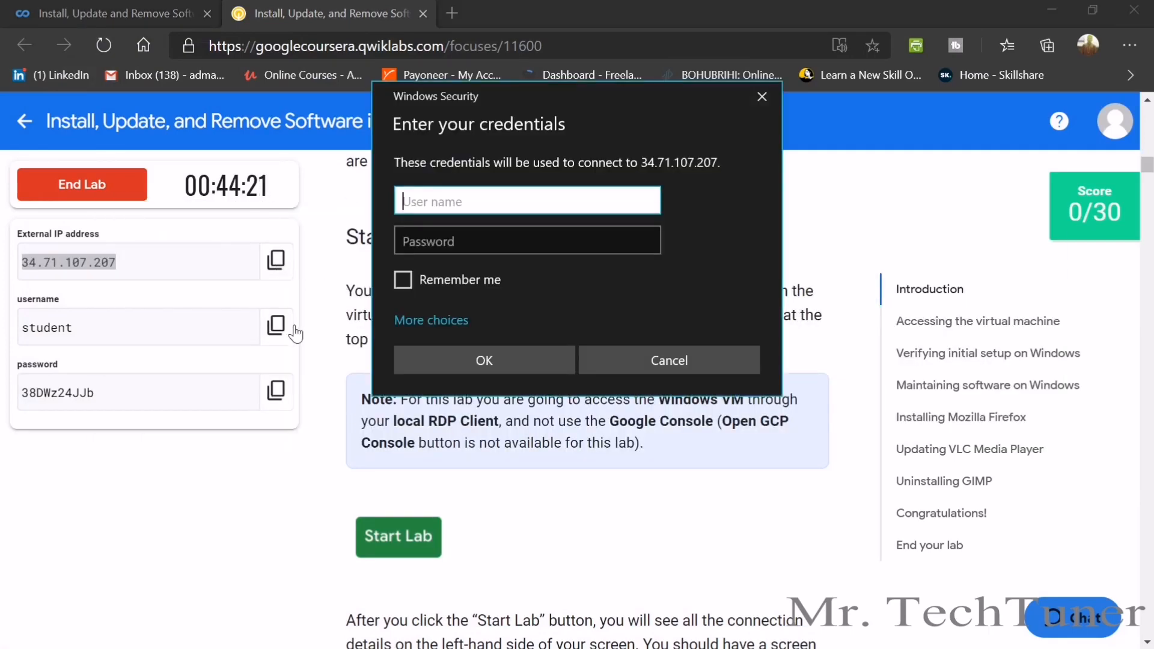
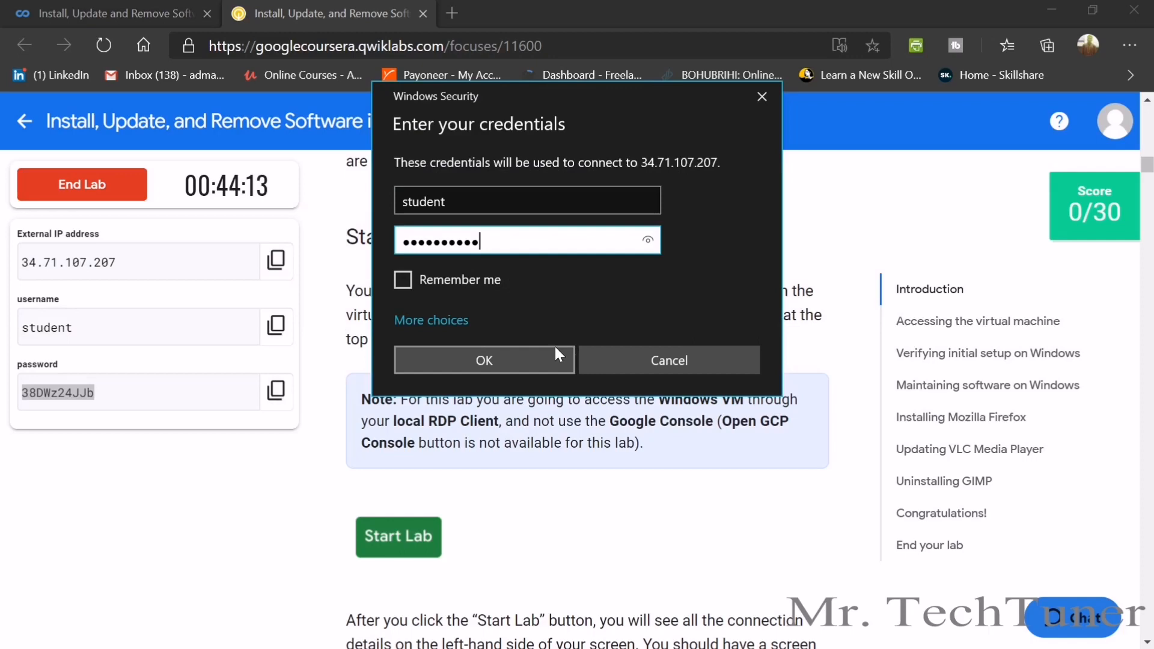
click(483, 359)
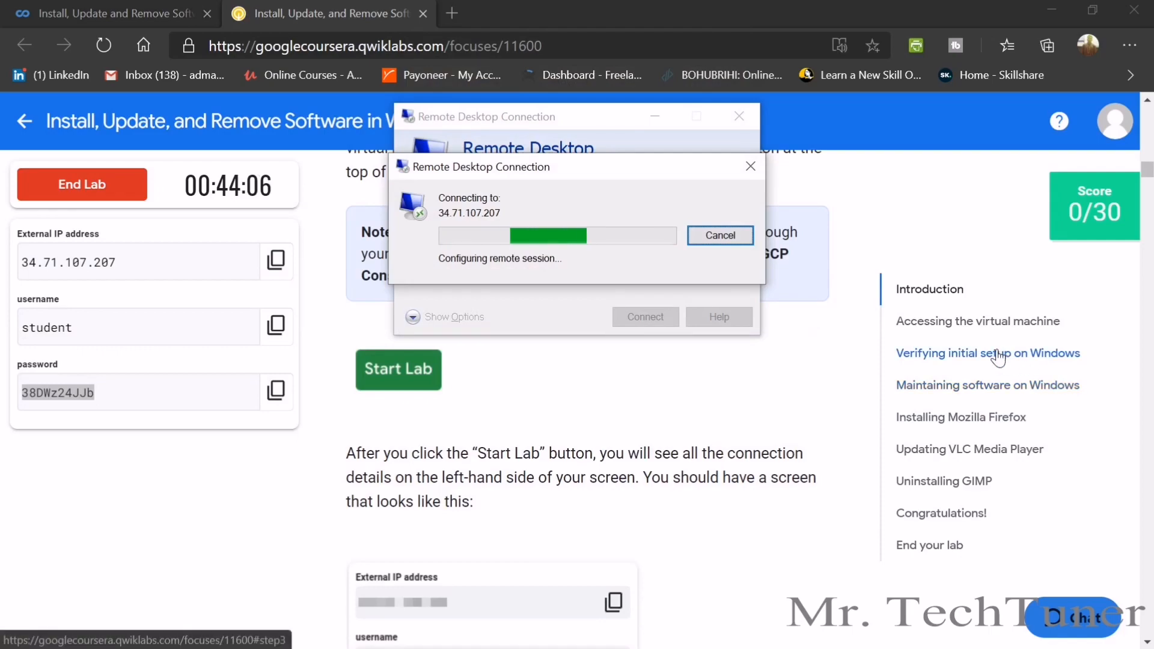
Browse the lab outline to the Installing Mozilla Firefox section and copy its download link.
click(988, 353)
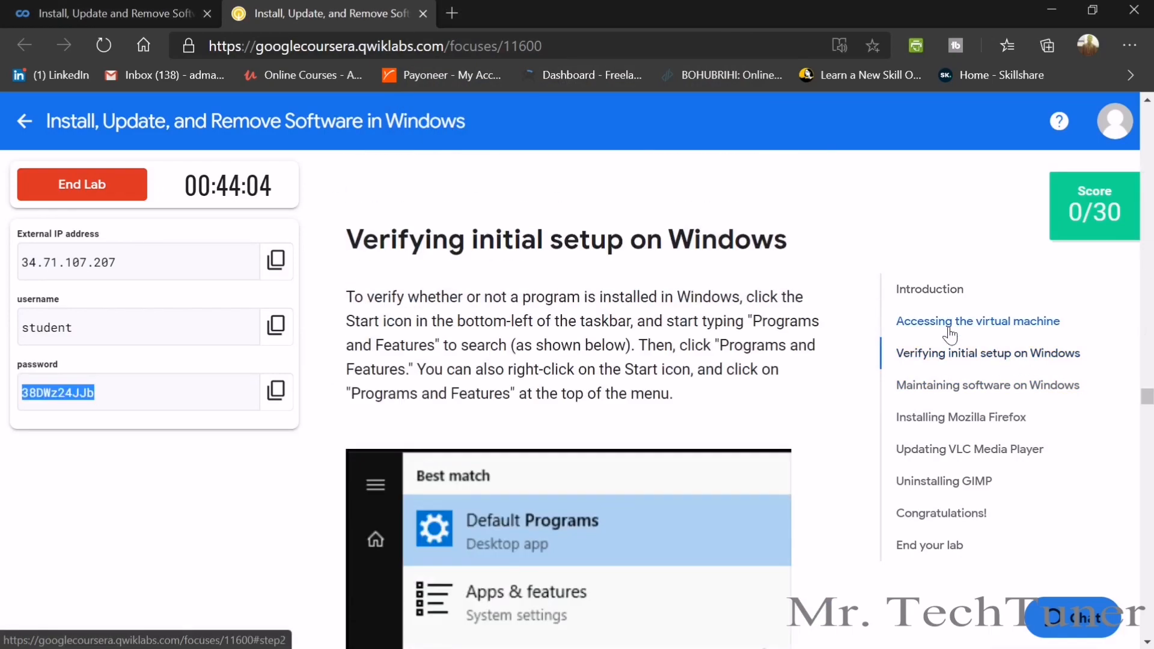
click(977, 321)
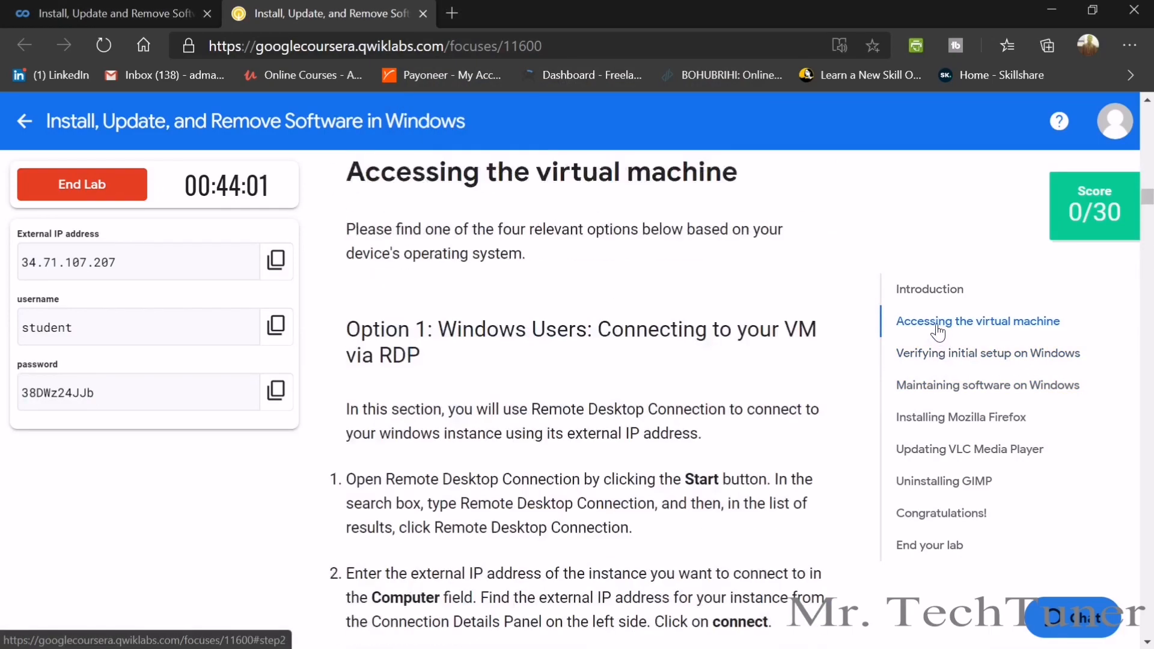
click(988, 352)
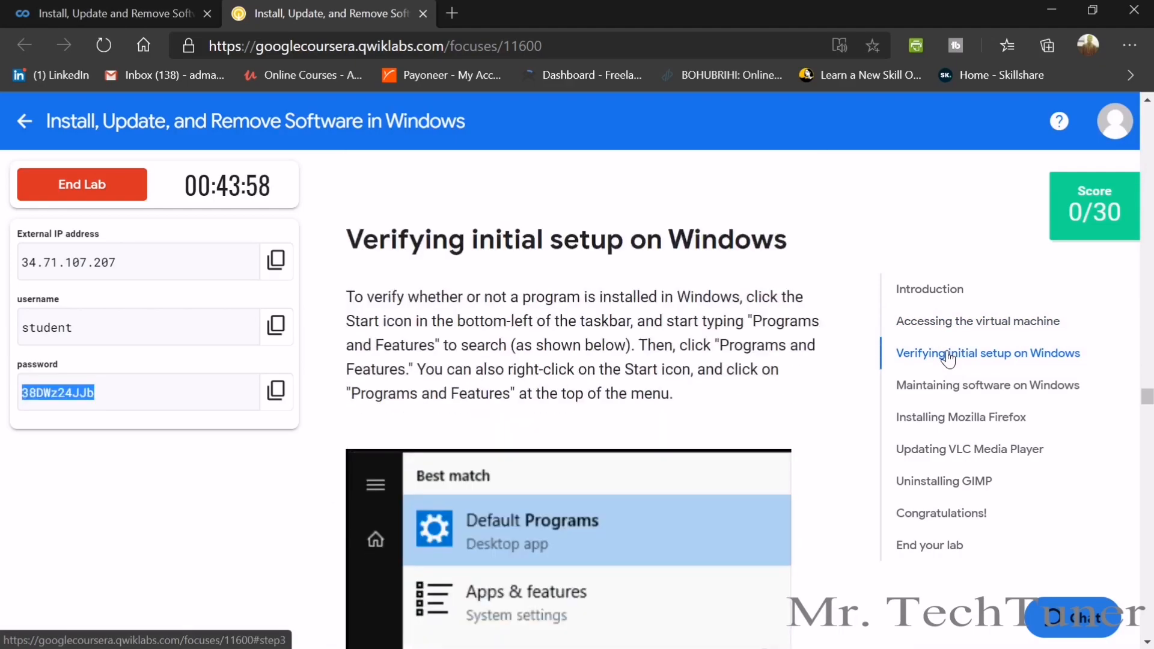
mouse_move(762, 426)
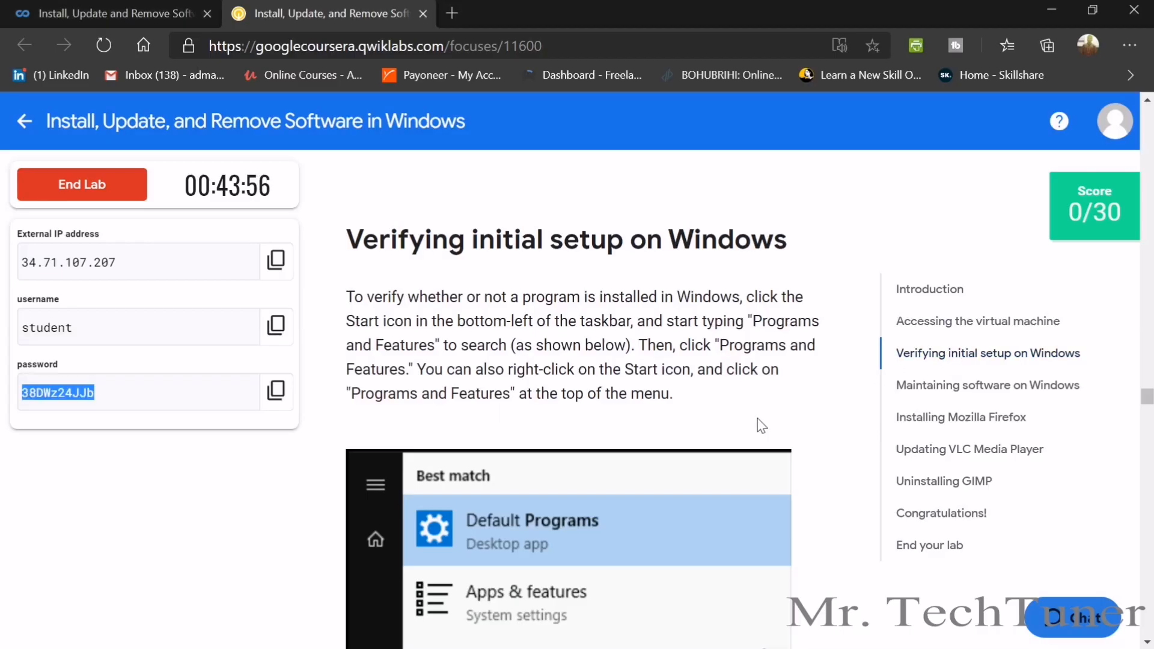
mouse_move(434, 466)
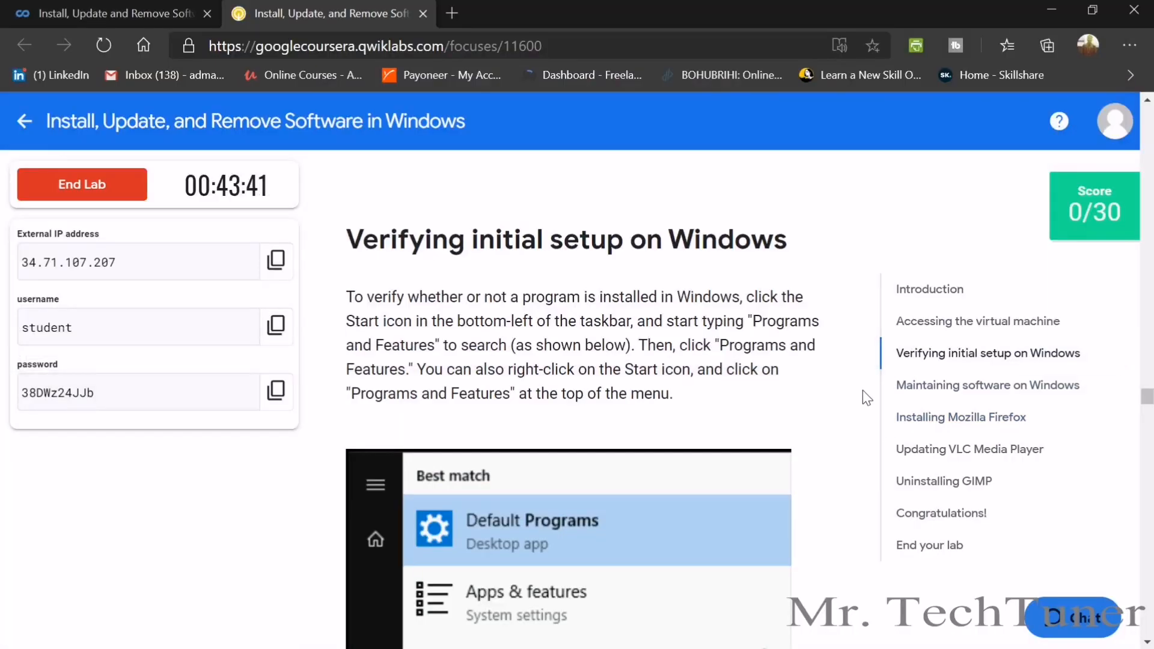
click(960, 417)
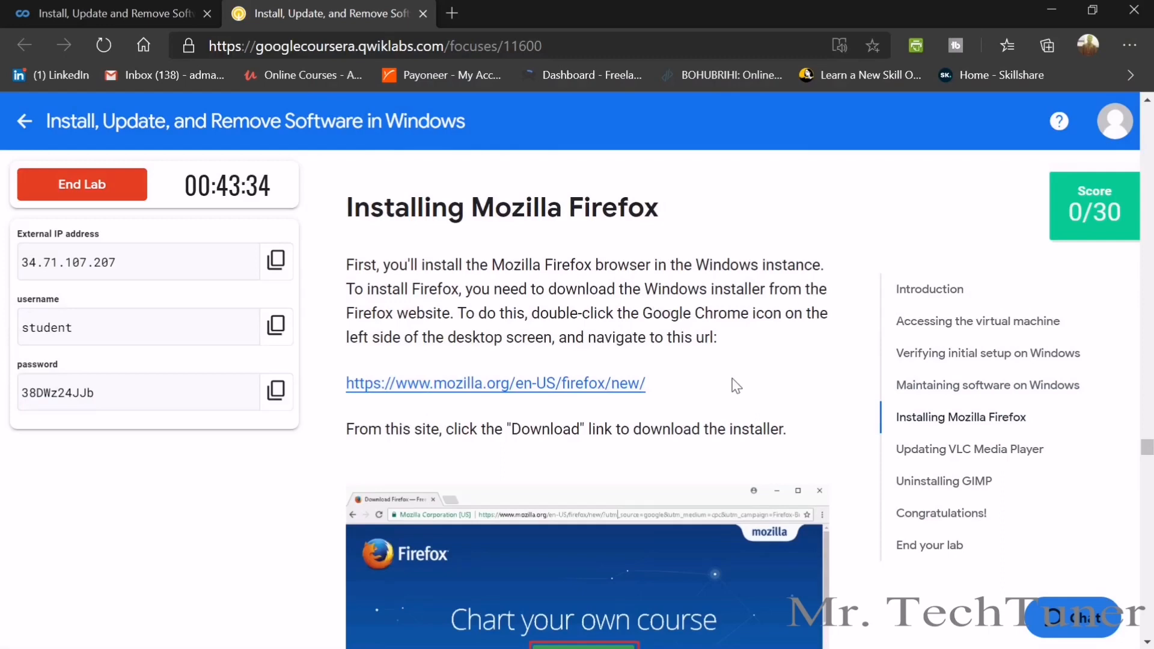
right_click(494, 382)
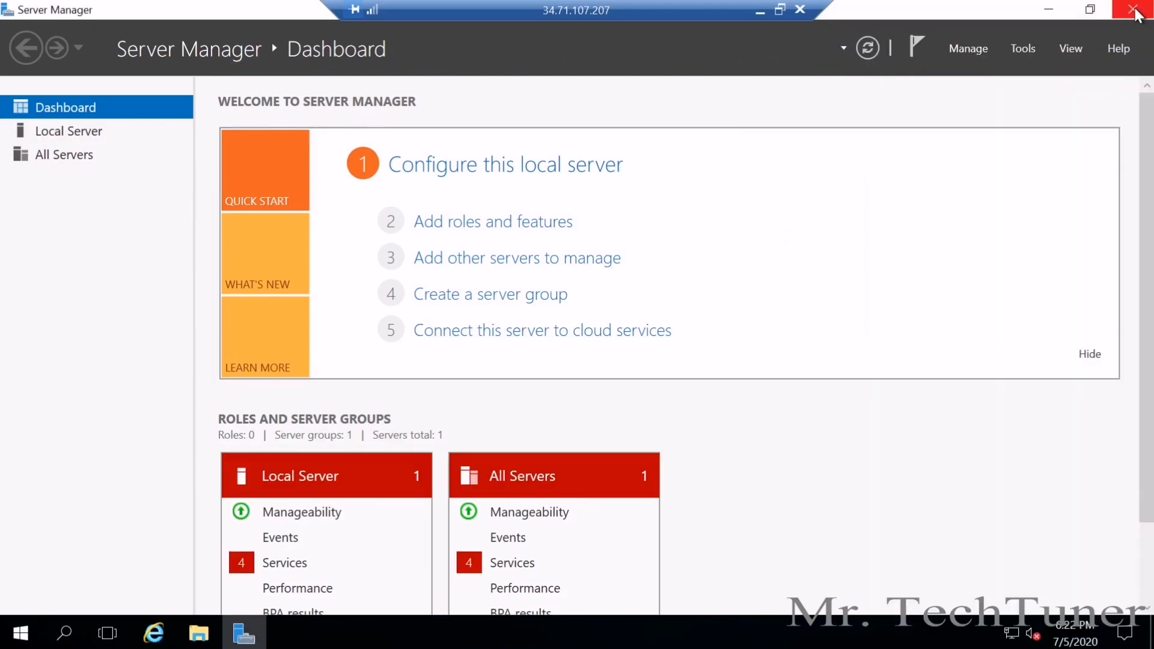
Close Server Manager and launch Chrome on the VM with the mozilla.org Firefox URL.
click(1136, 10)
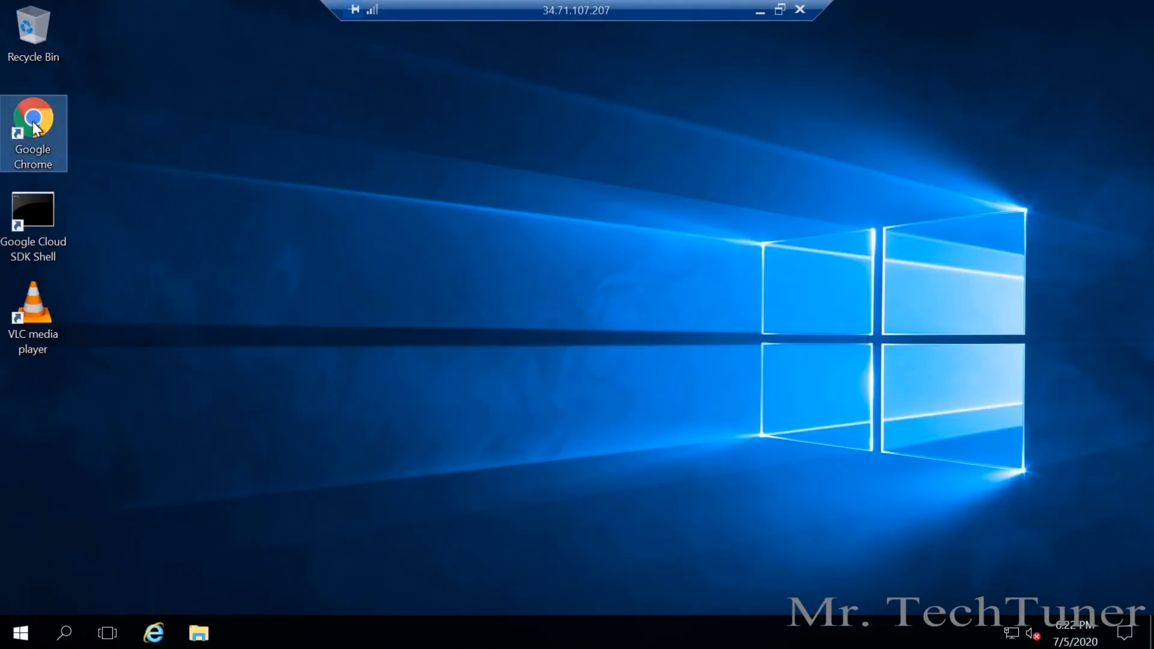
double_click(33, 132)
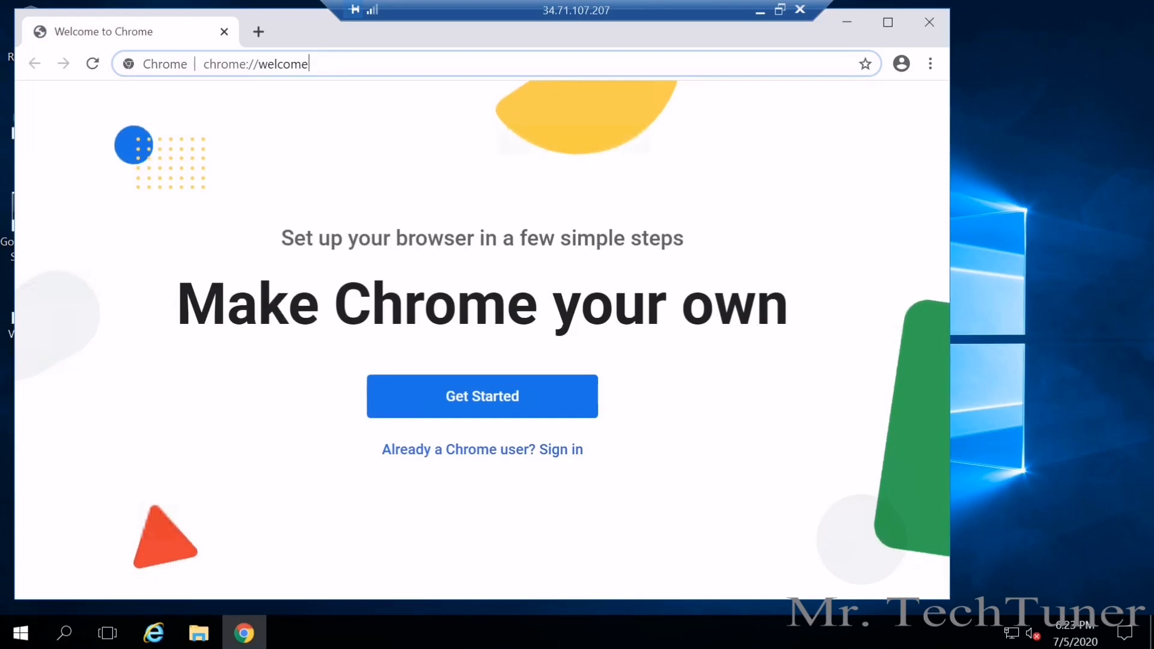
text(https://www.mozilla.org/en-US/firefox/new/)
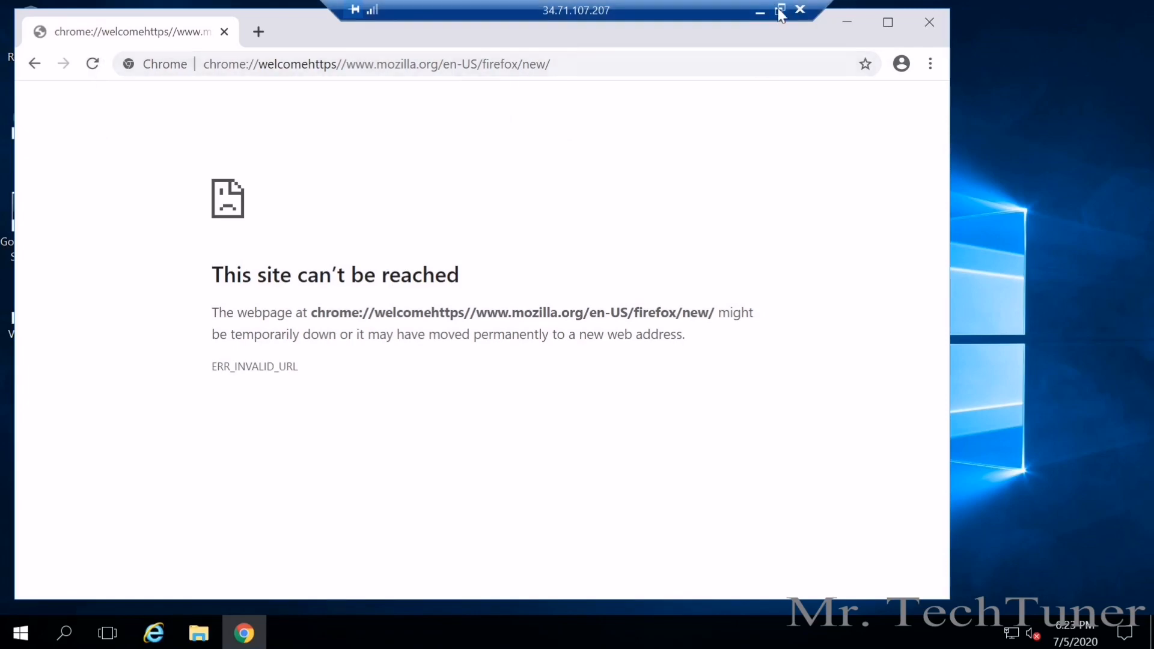
click(779, 10)
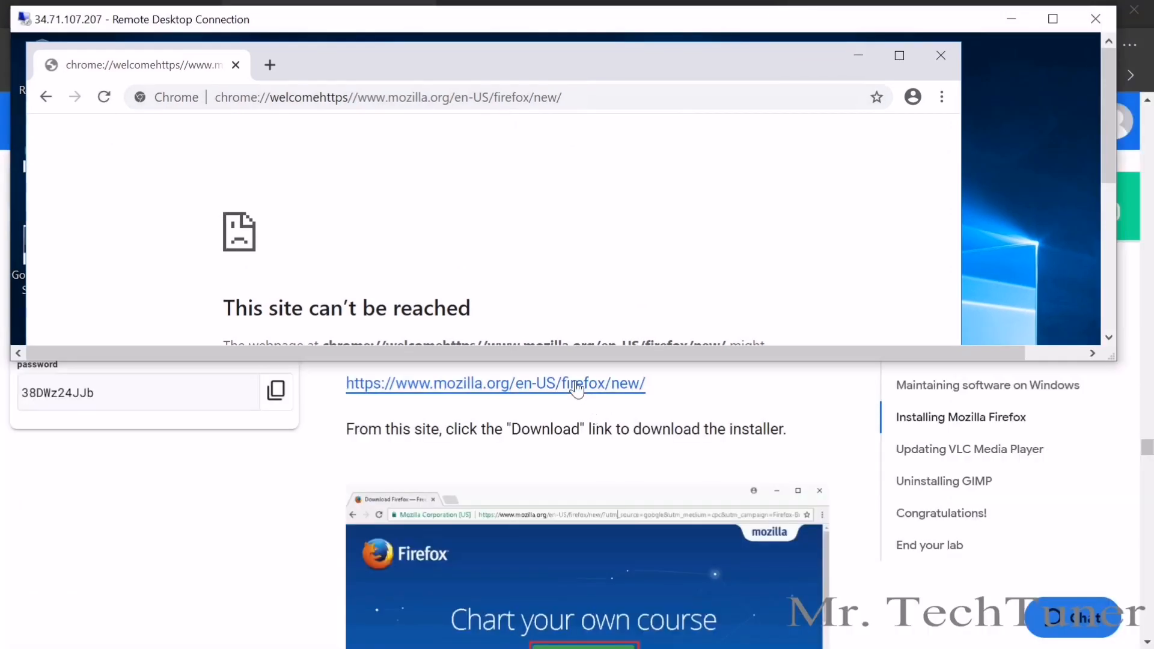
right_click(493, 382)
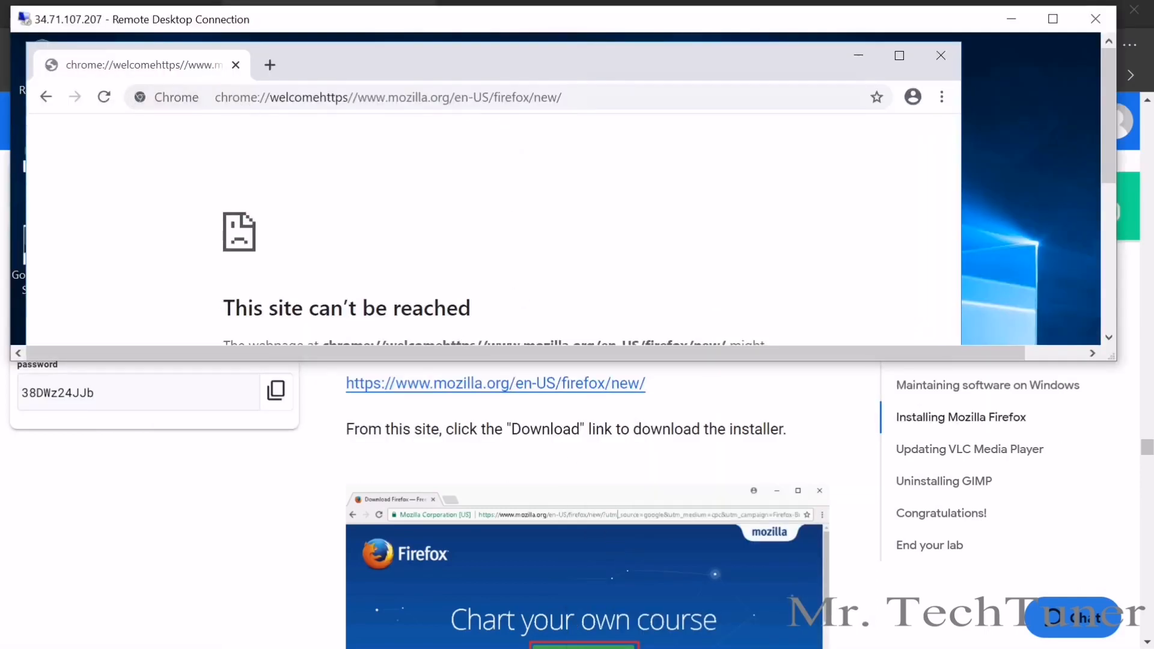
click(389, 96)
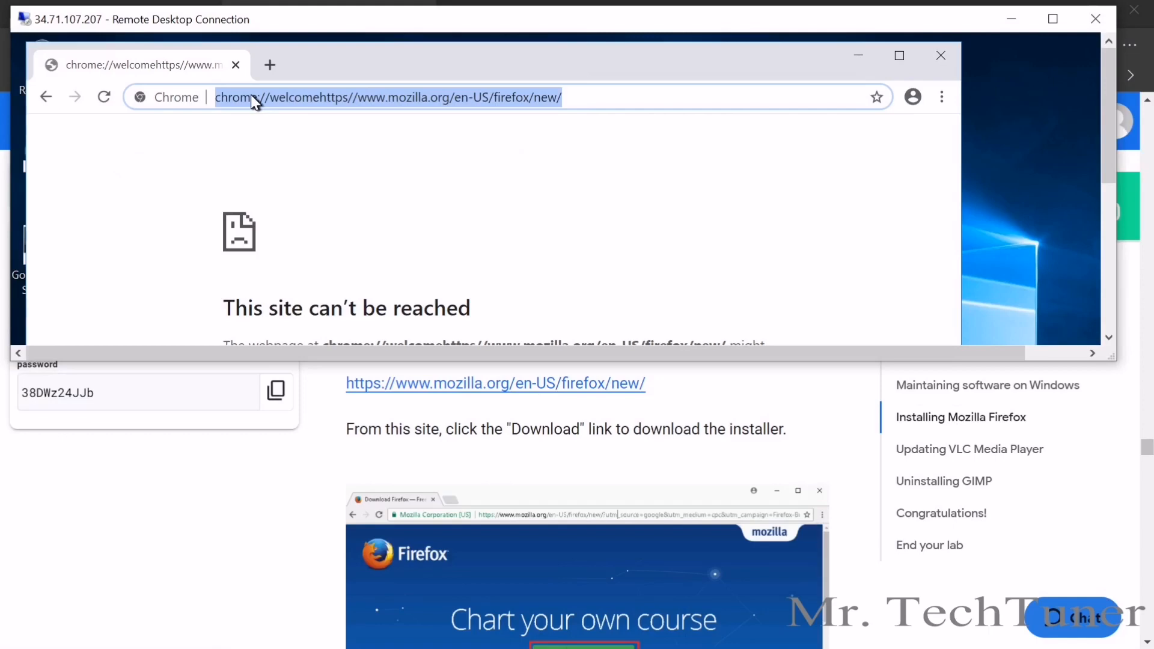
text(https://www.mozilla.org/en-US/firefox/new/)
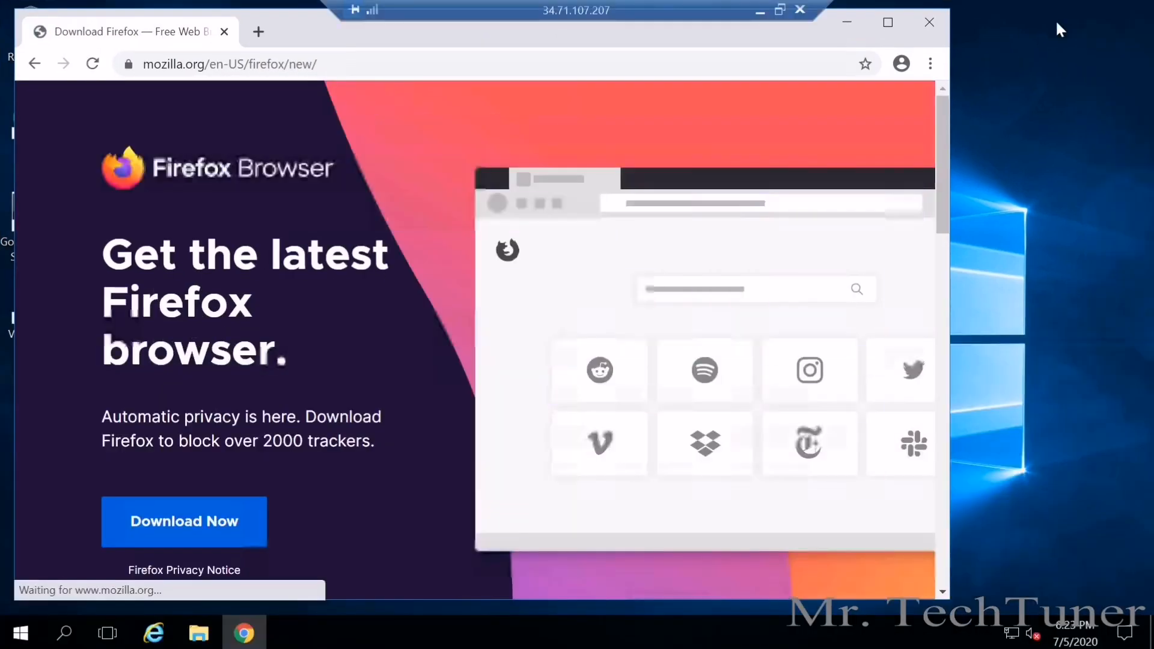
Download Firefox Installer.exe in Chrome and reveal it in the Downloads folder.
scroll(down, 3)
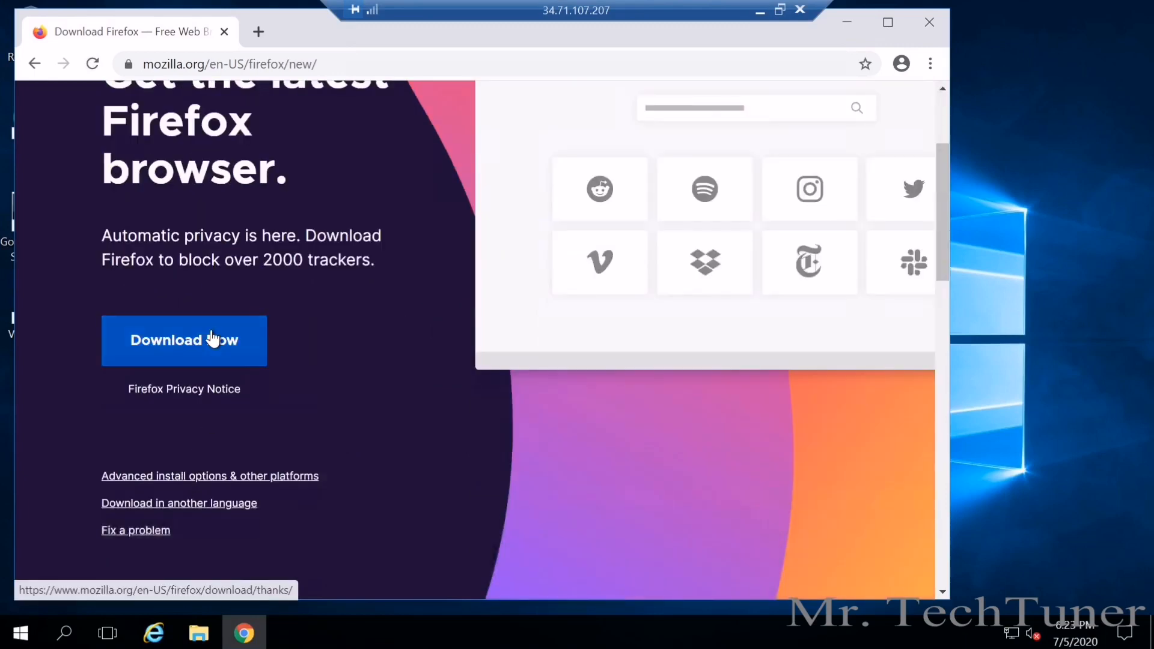
click(183, 341)
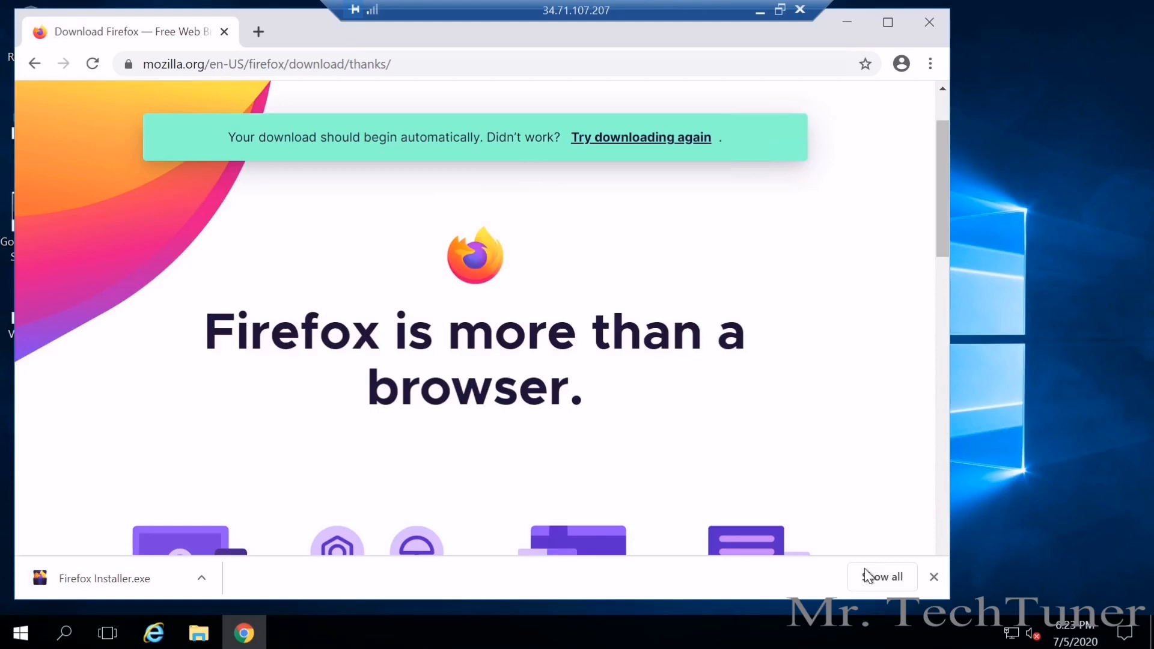
click(883, 575)
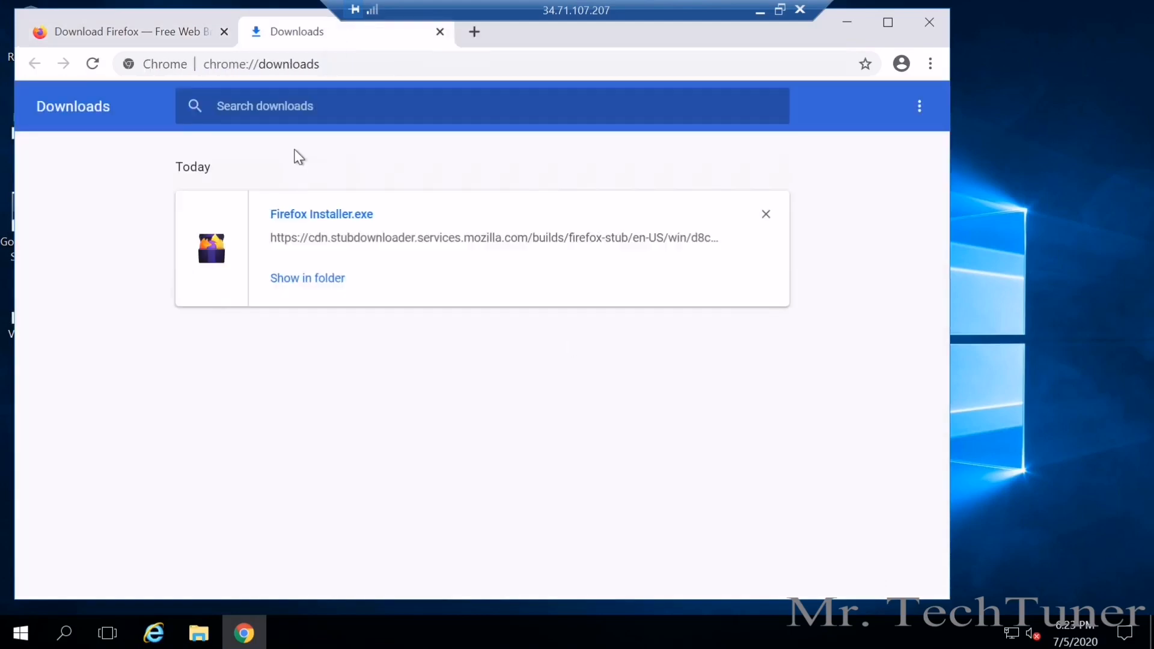
click(307, 277)
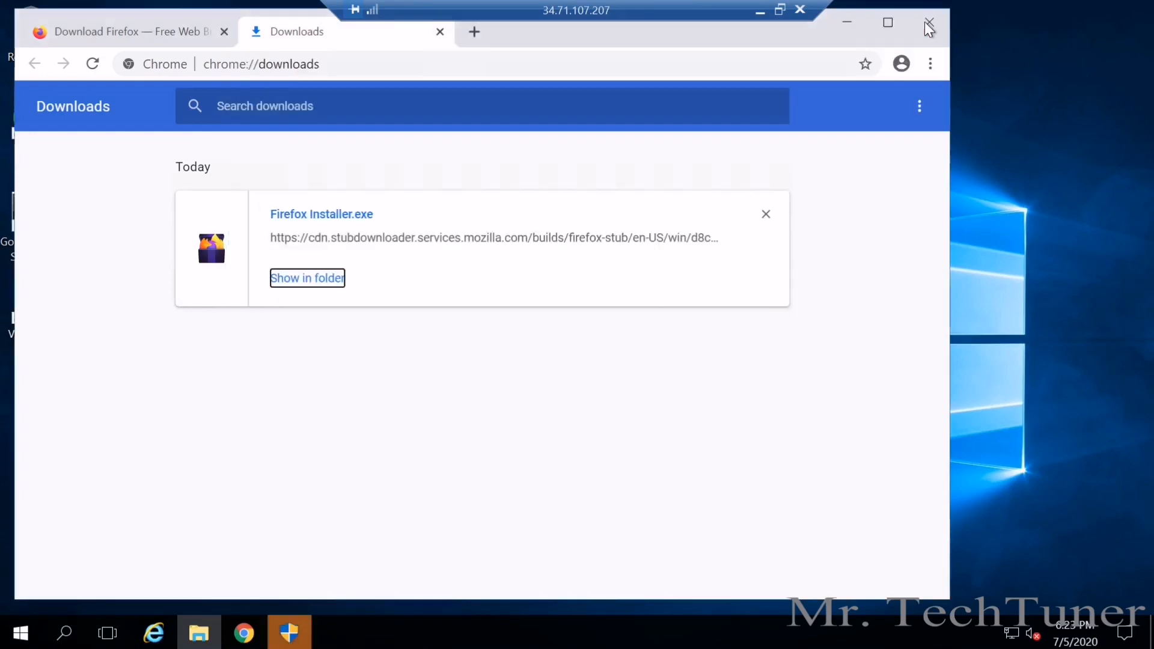
Close Chrome and run the Firefox installer, approving the UAC prompt.
click(306, 278)
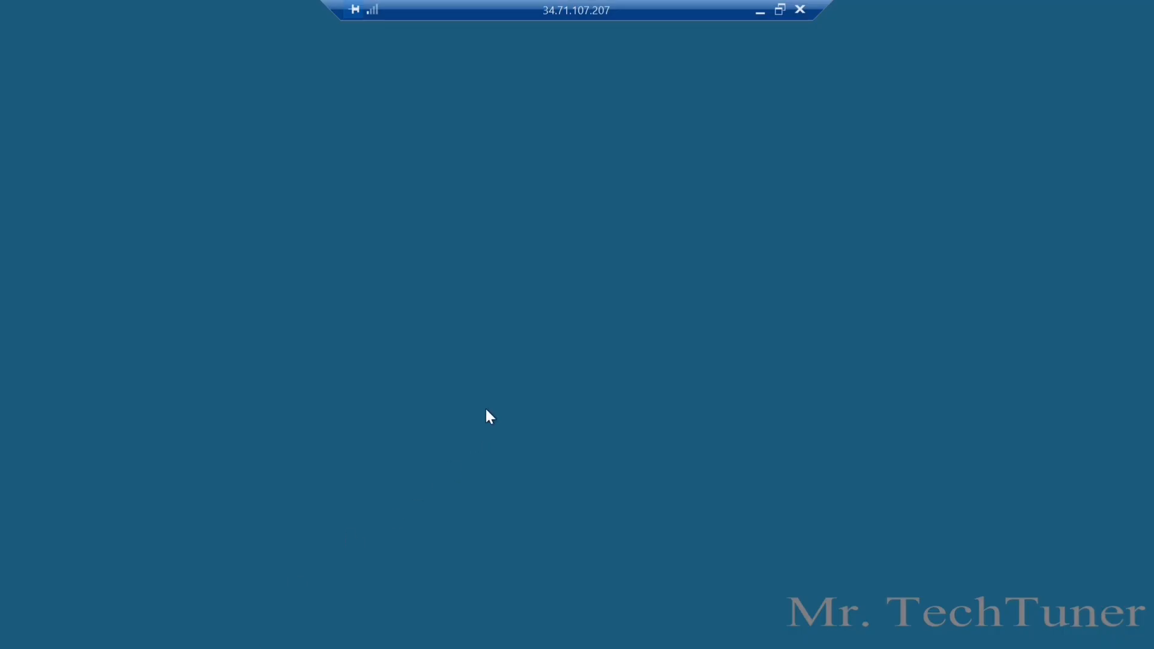
click(198, 633)
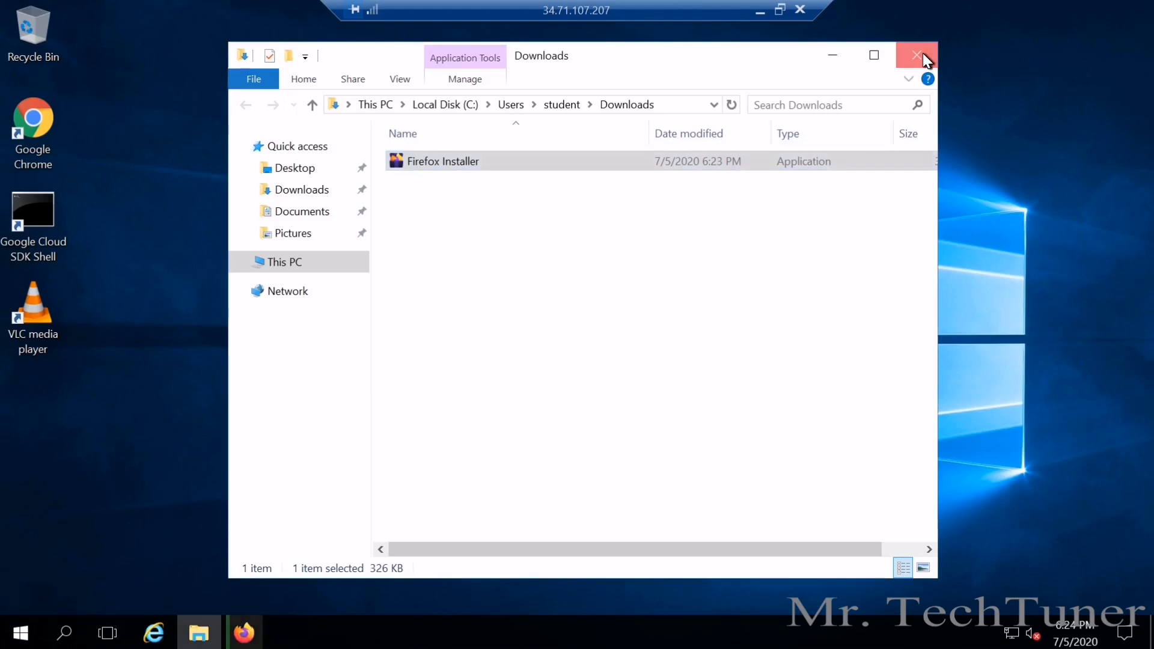
double_click(441, 159)
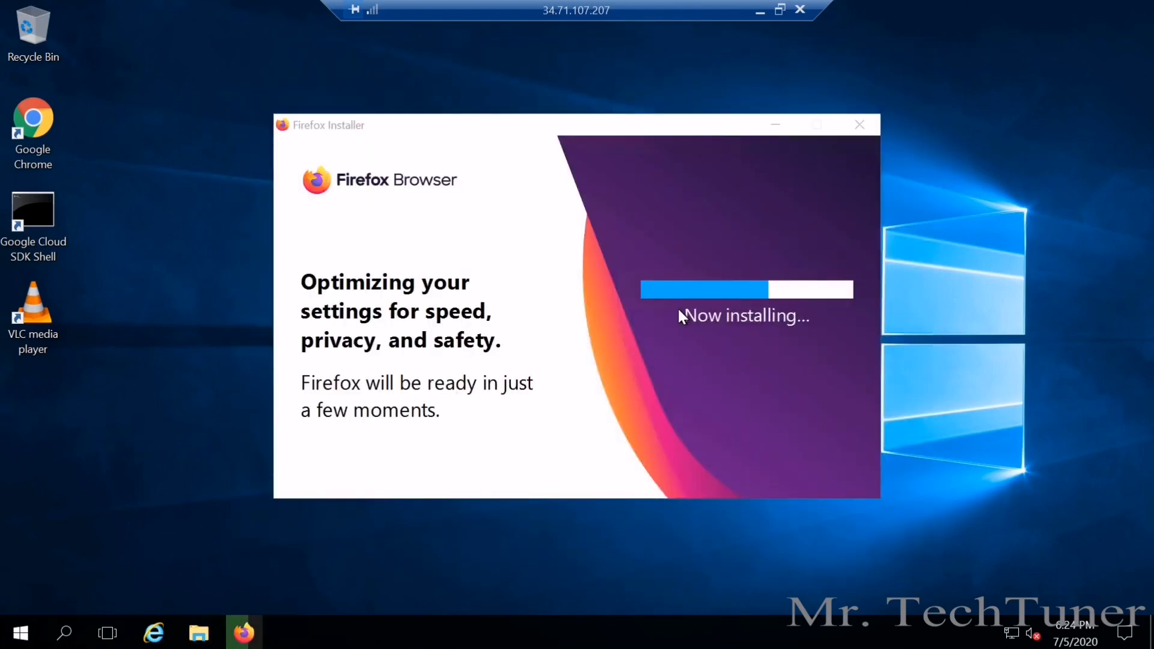
mouse_move(680, 322)
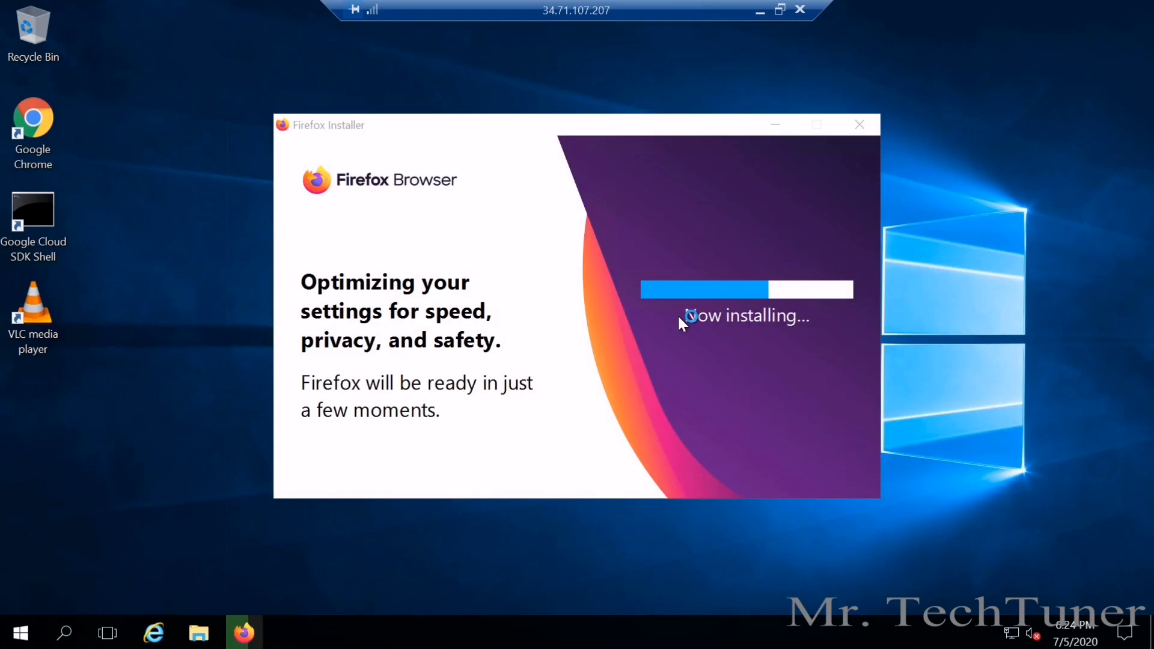
mouse_move(790, 18)
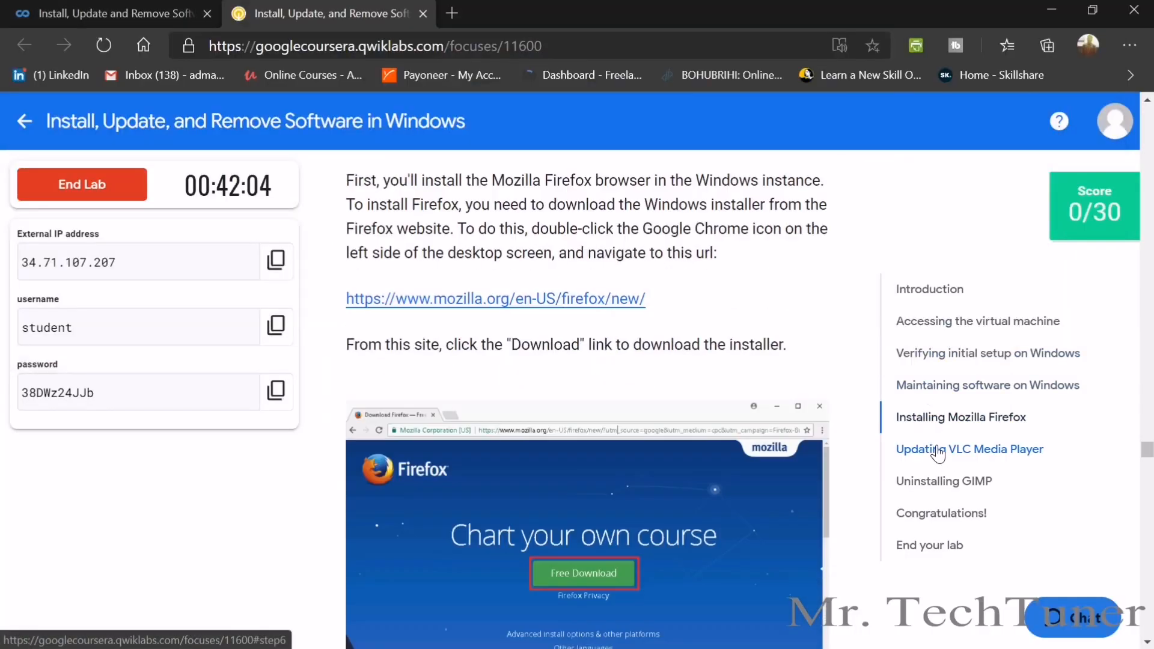
Submit the Install Mozilla Firefox objective for checking and return to the VM where Firefox is open.
click(969, 448)
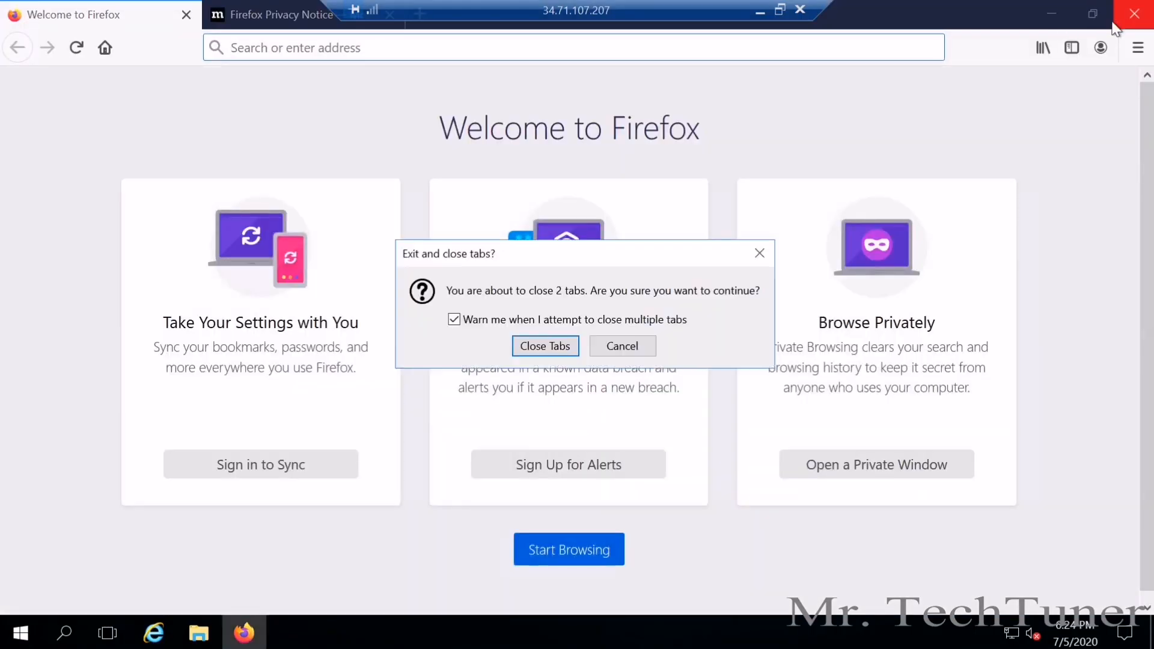
click(544, 346)
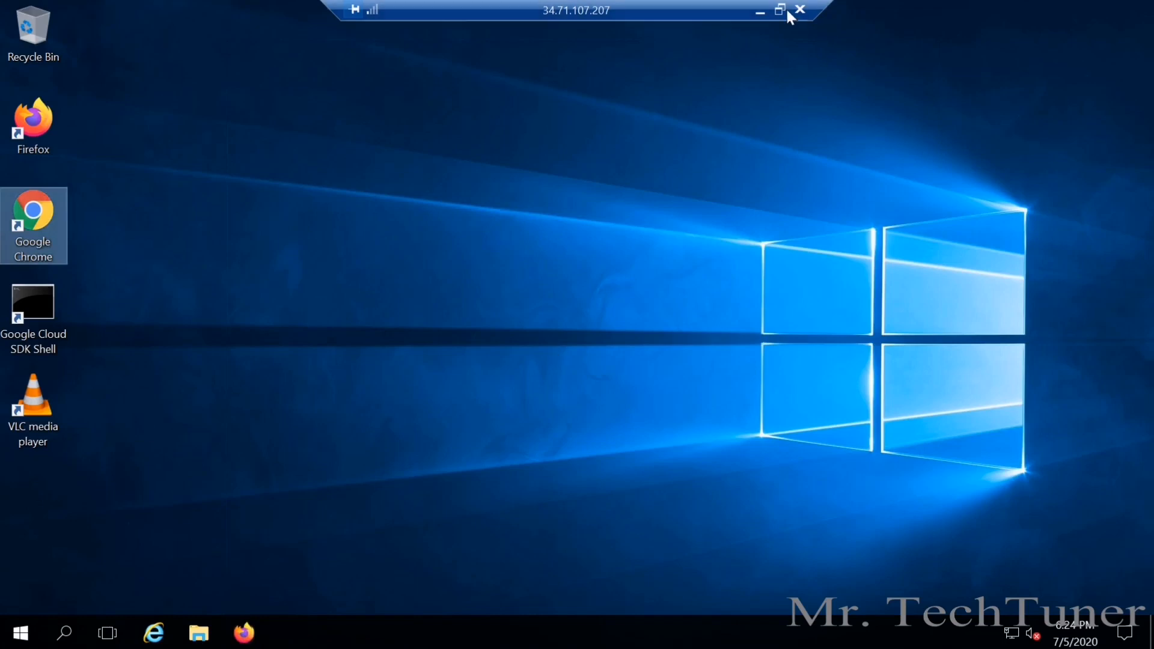
click(760, 10)
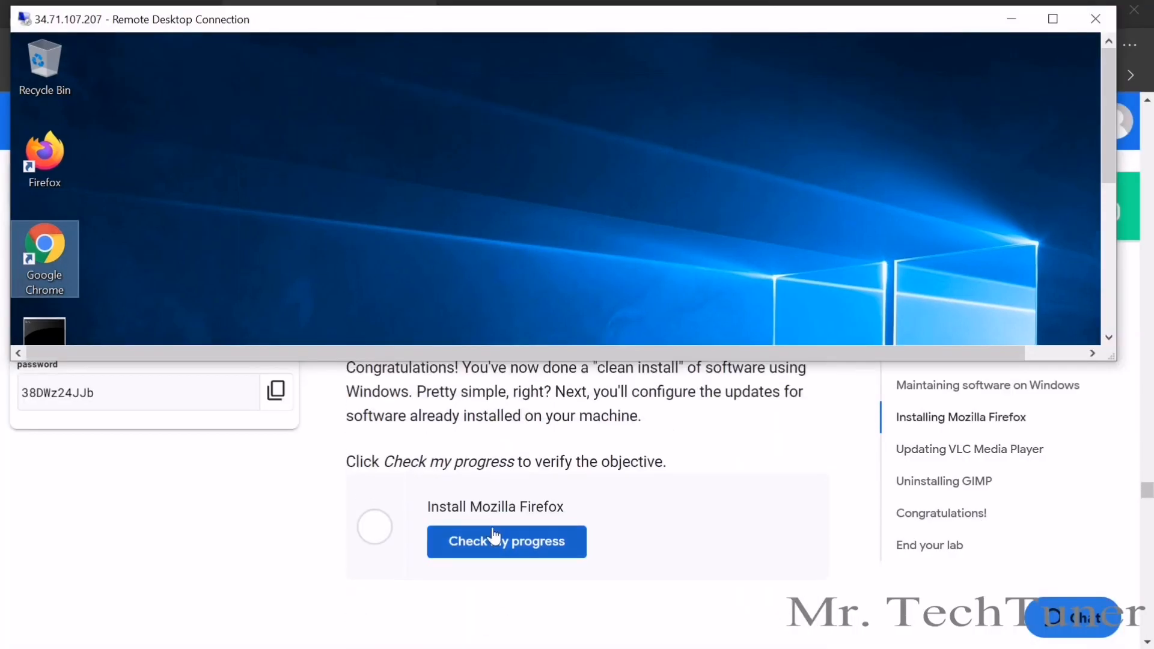
click(506, 541)
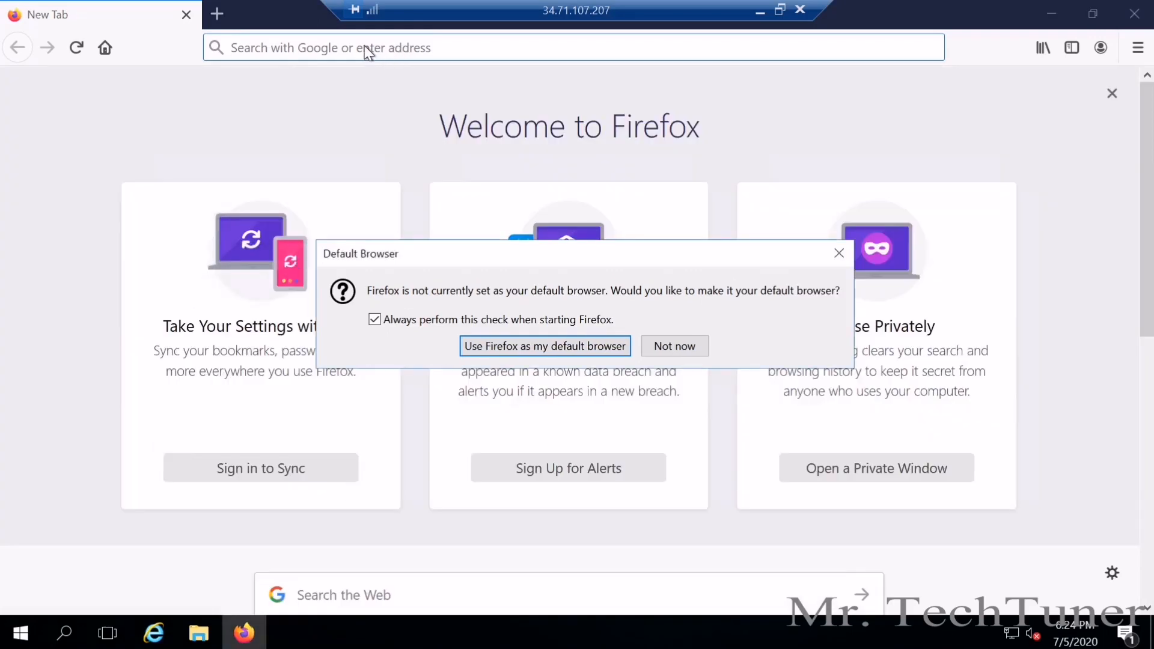
Load the videolan.org VLC Windows download page in Firefox, dismissing the DNS notice.
click(673, 346)
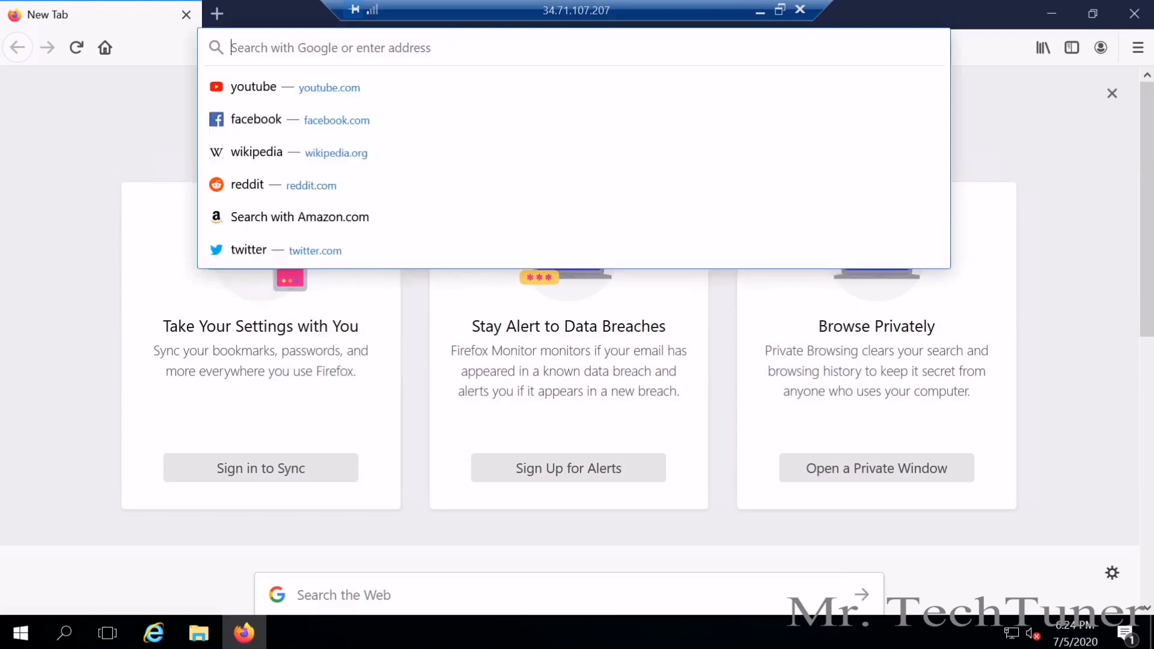
text(https://www.videolan.org/vlc/download-windows.html)
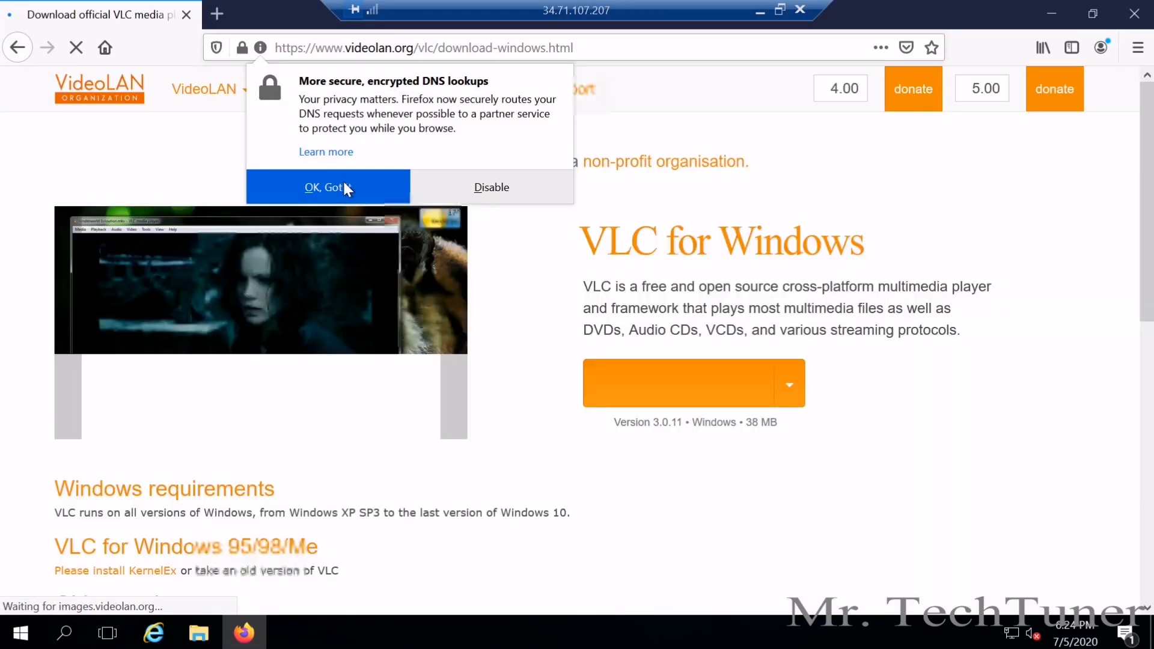
mouse_move(624, 347)
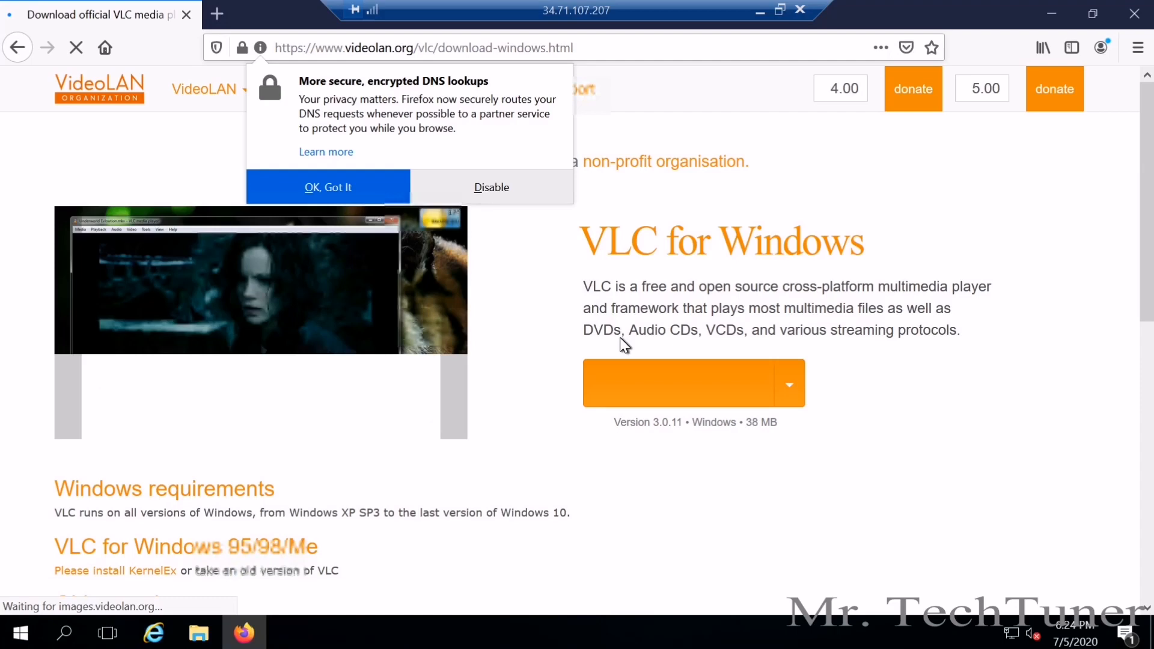
click(327, 187)
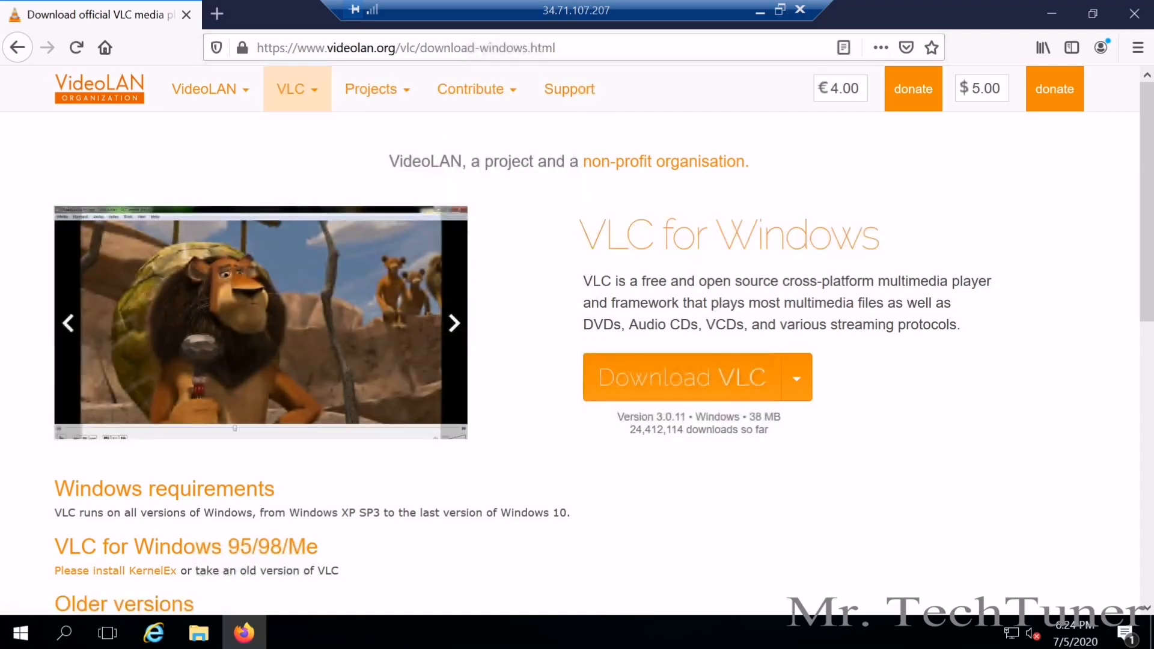
scroll(down, 3)
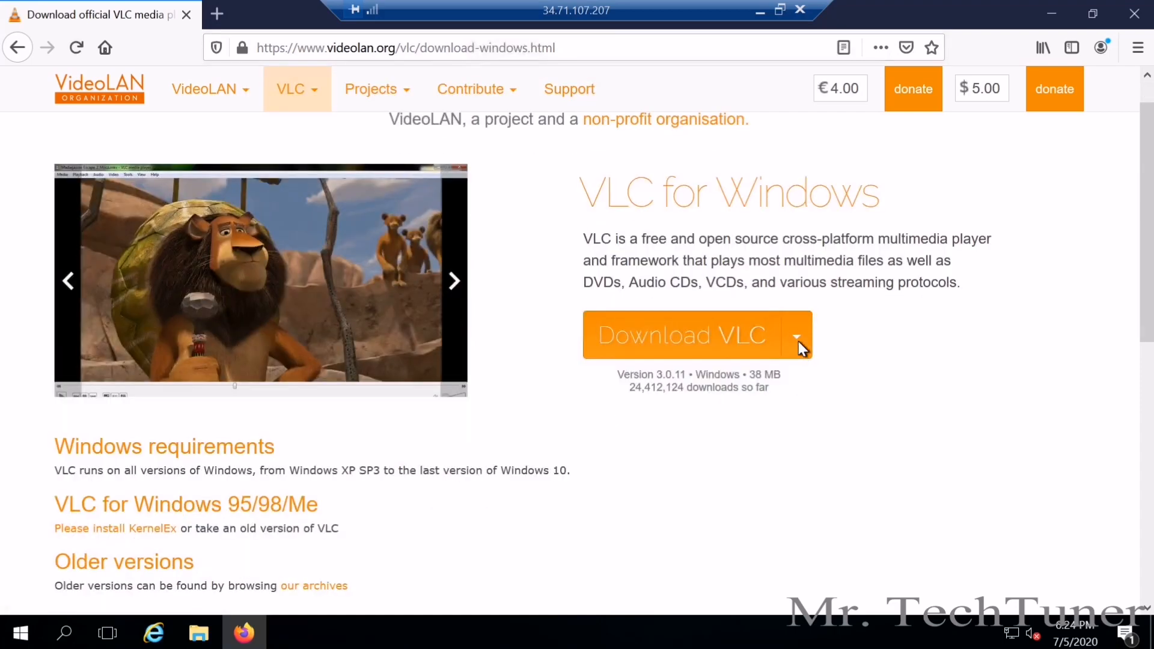
scroll(down, 3)
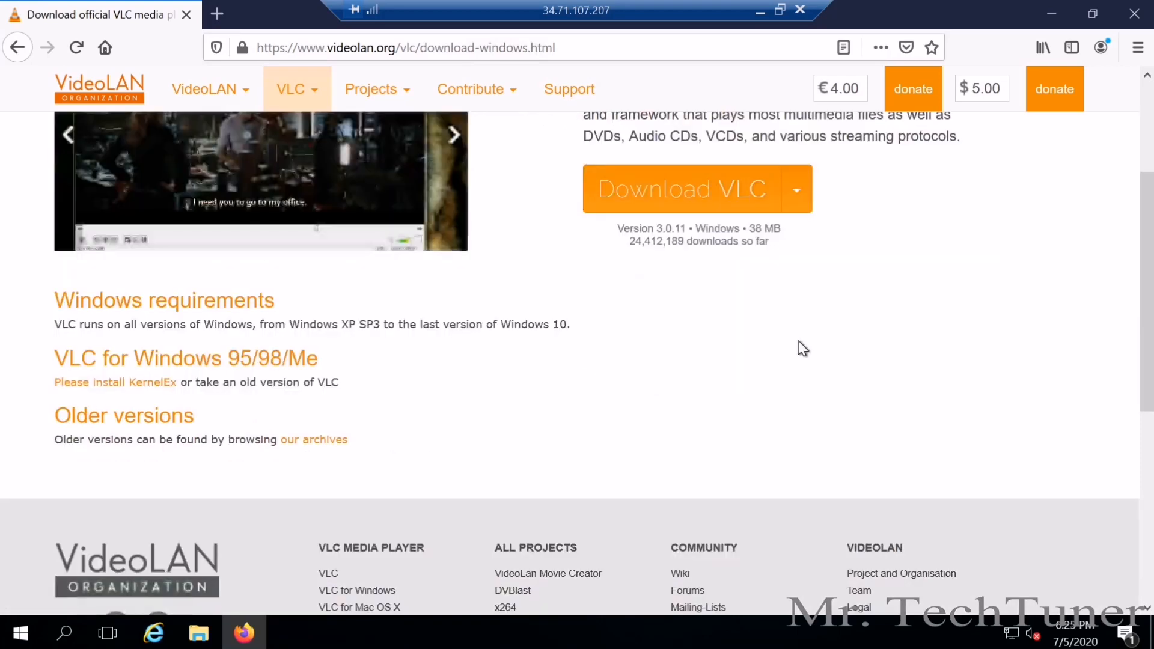
mouse_move(796, 201)
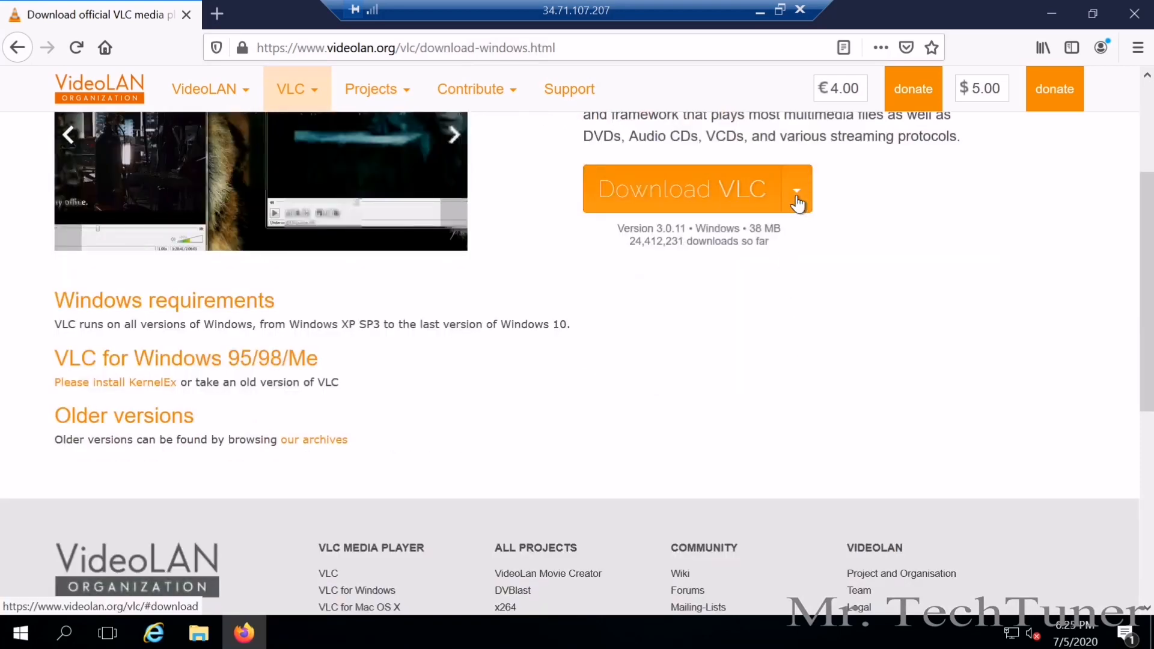
Download the 32-bit VLC 3.0.11 installer and save the file.
click(795, 188)
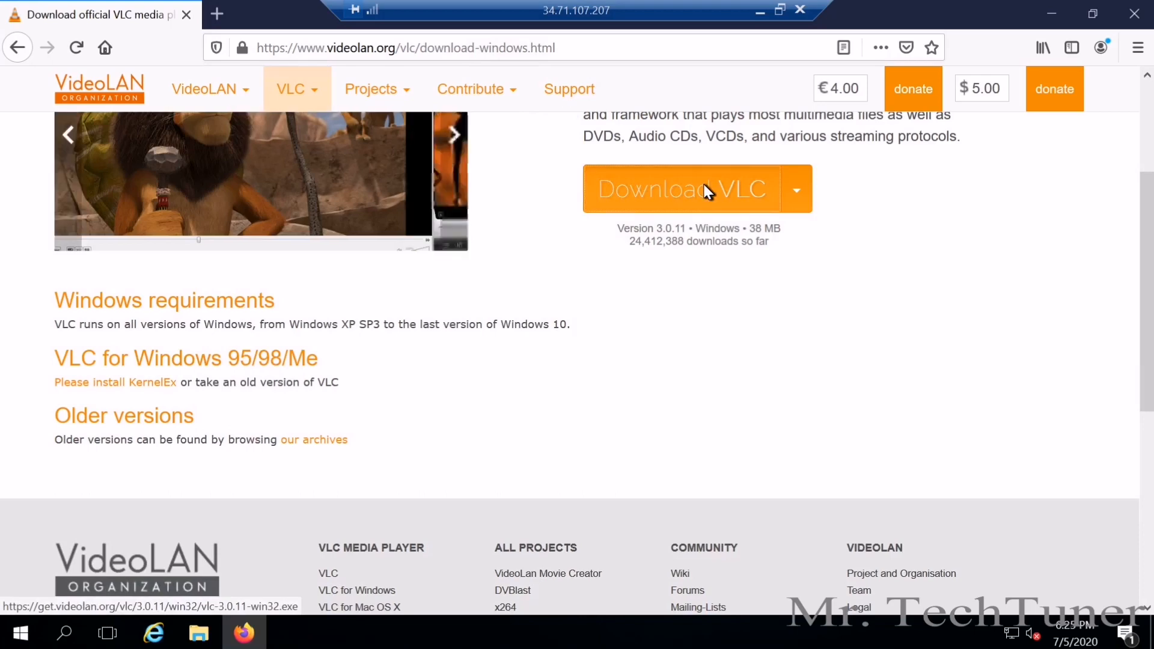
click(678, 188)
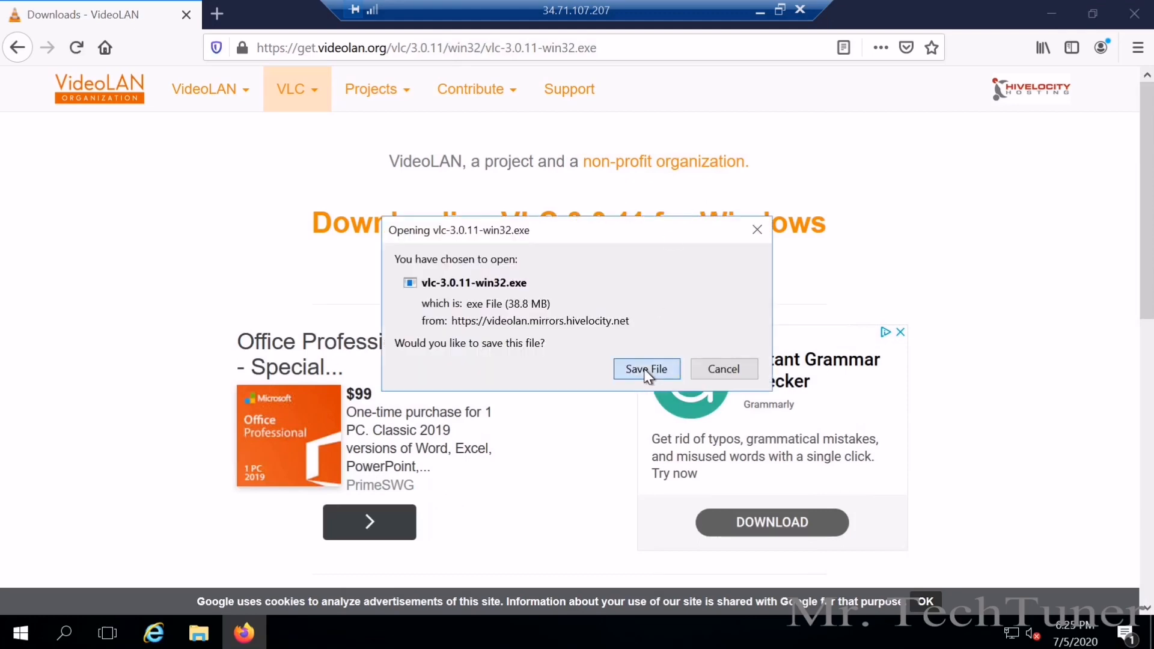
click(647, 369)
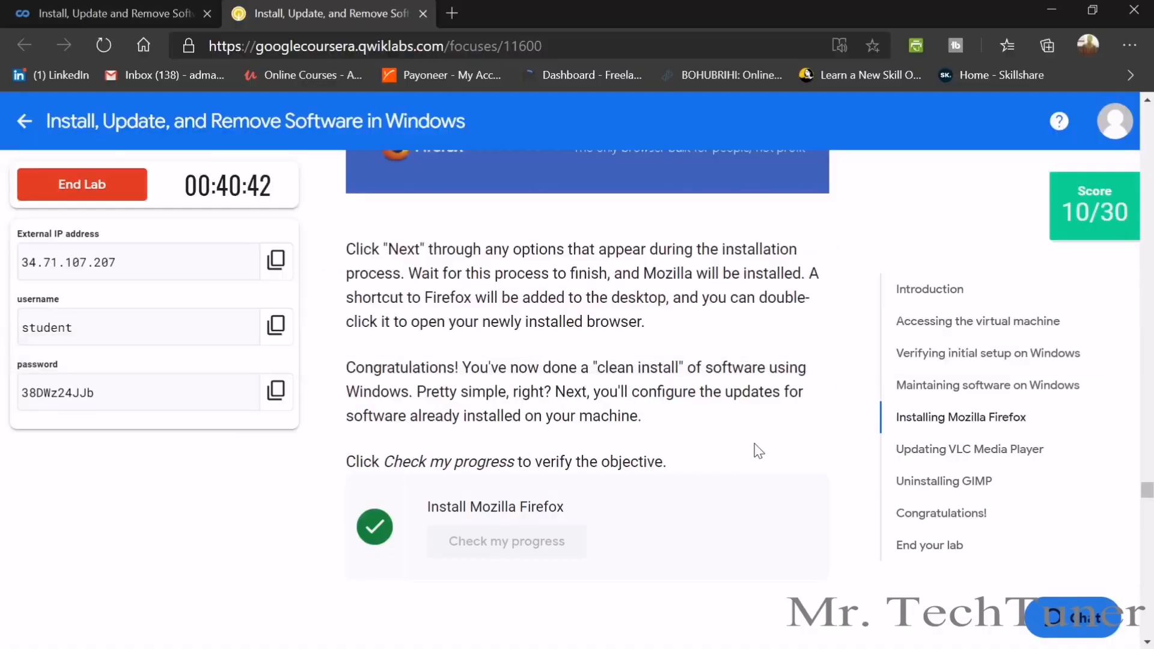
Review the Updating VLC steps and download the 64-bit VLC 3.0.11 installer in Firefox.
scroll(down, 3)
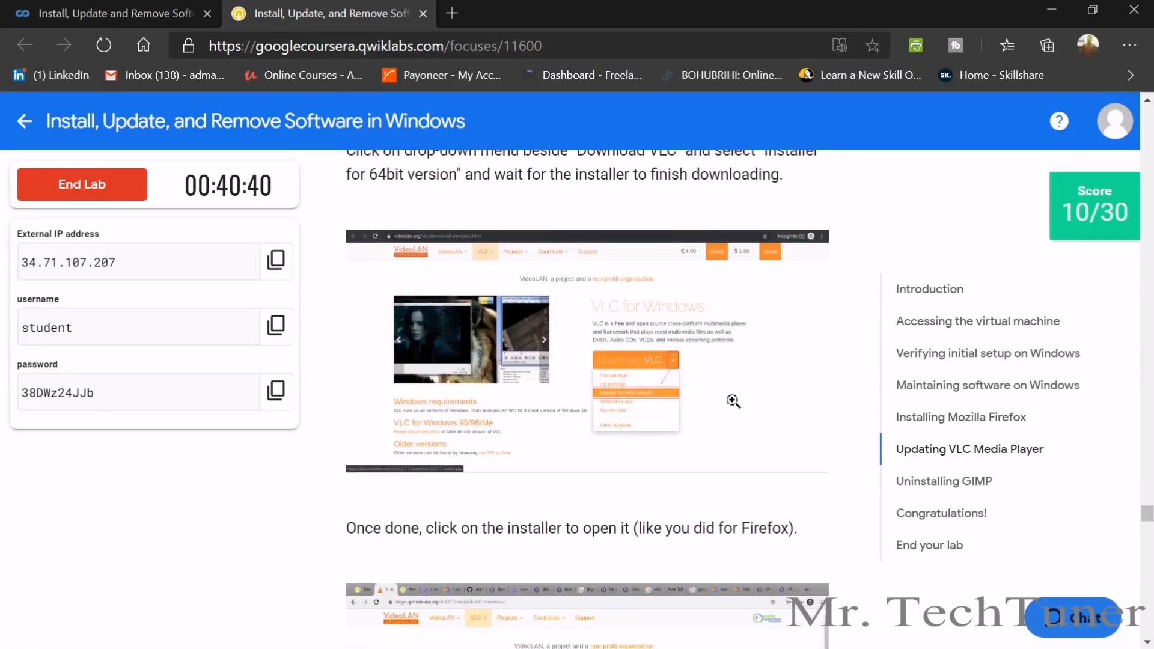
scroll(down, 3)
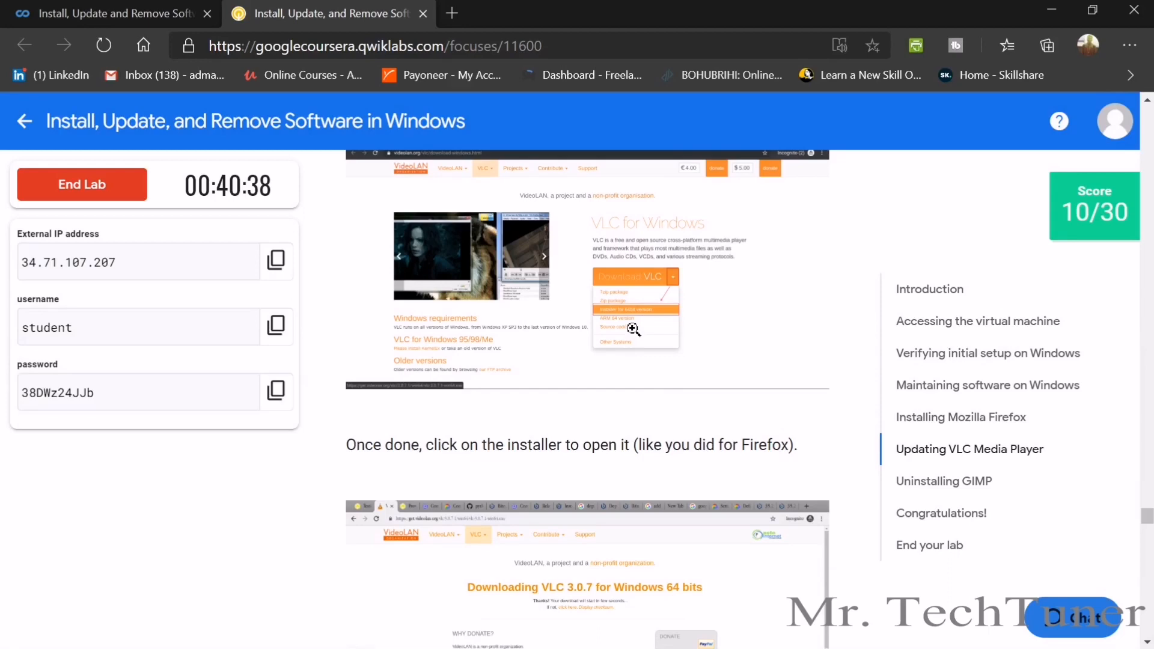
mouse_move(646, 399)
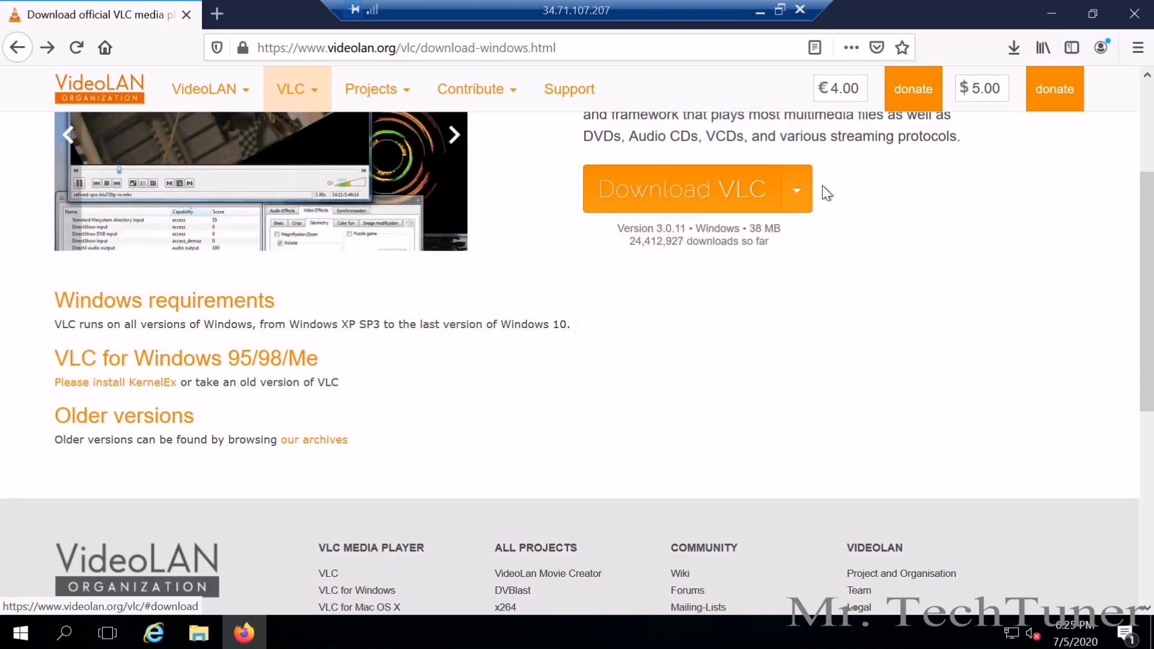
click(795, 189)
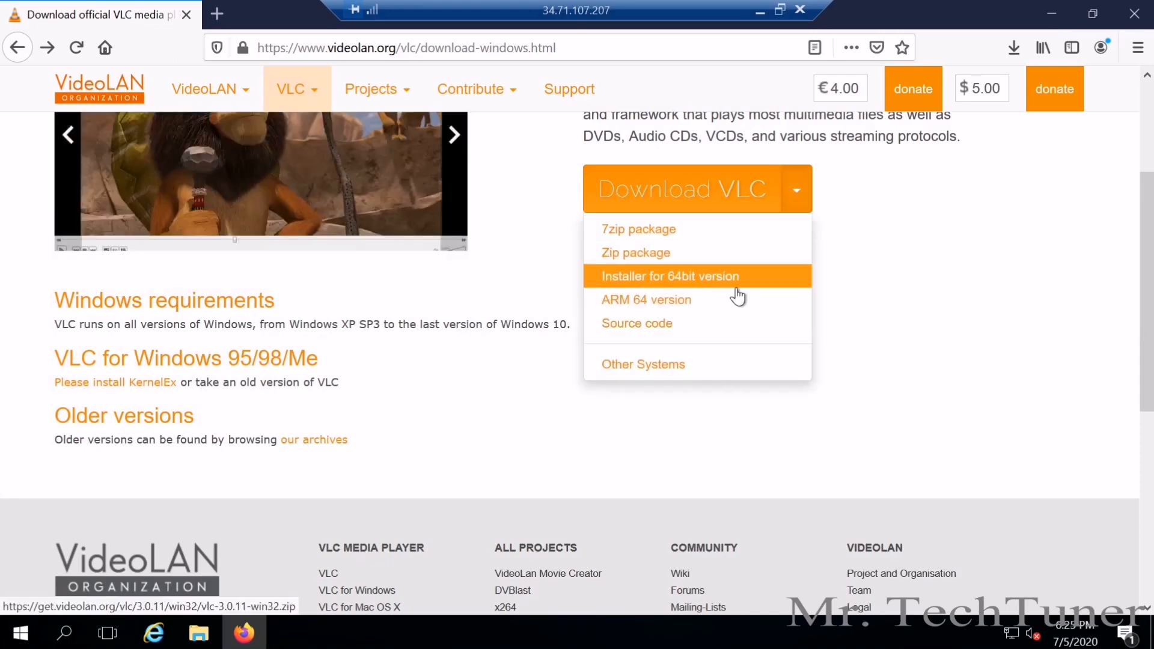
click(670, 276)
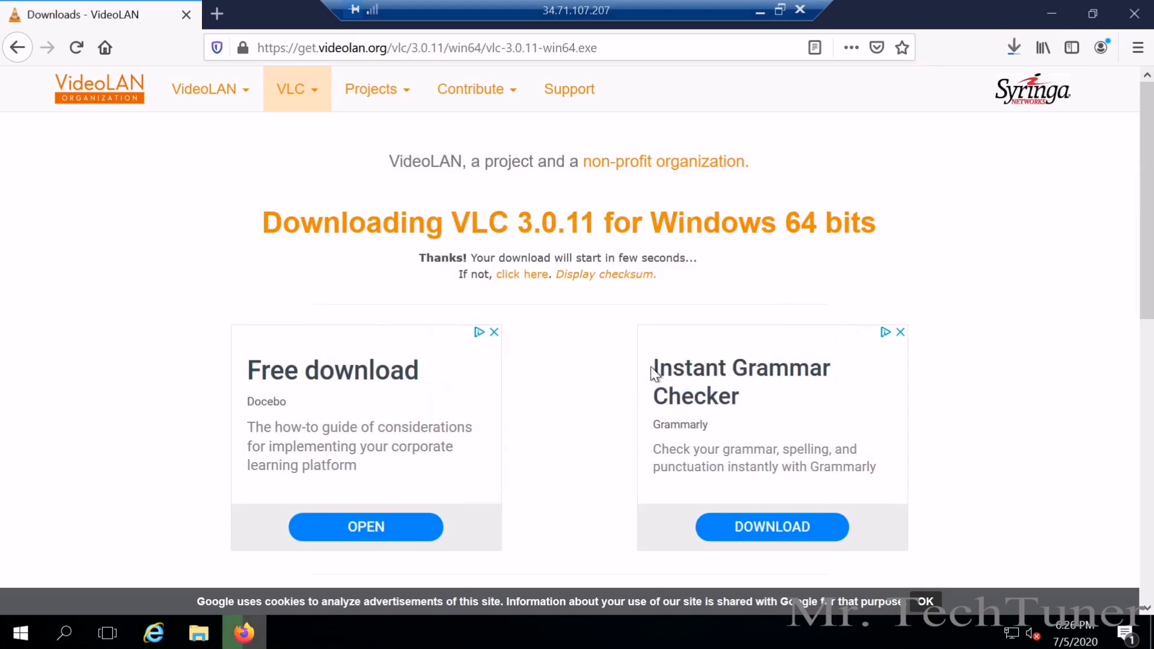
mouse_move(1014, 83)
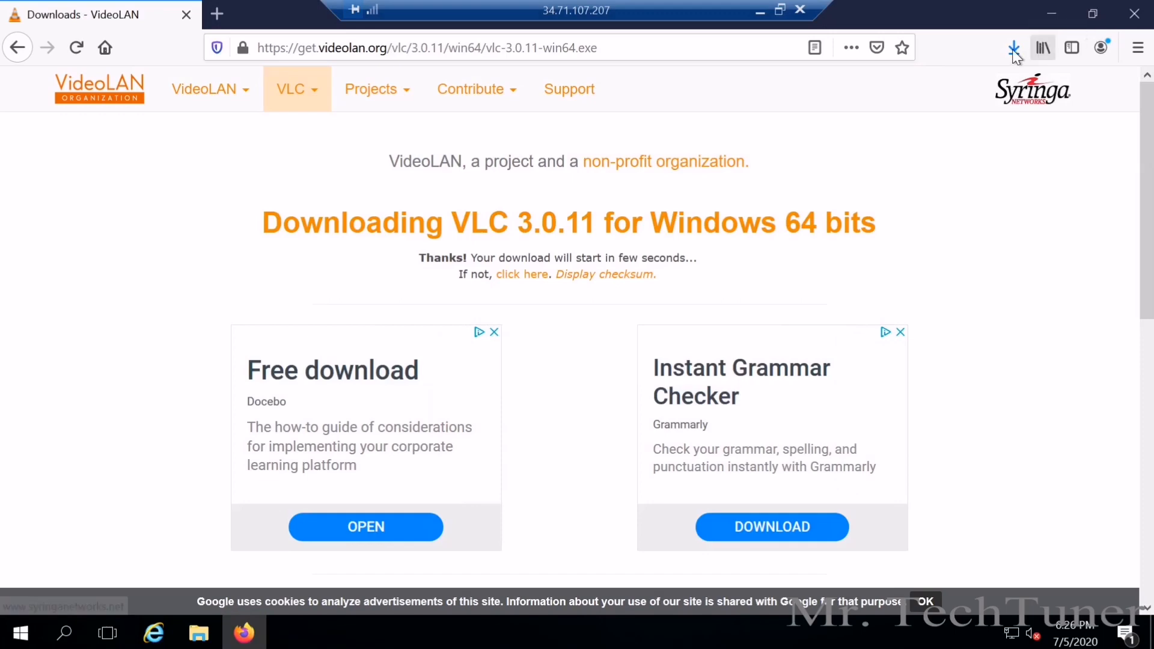
click(1013, 47)
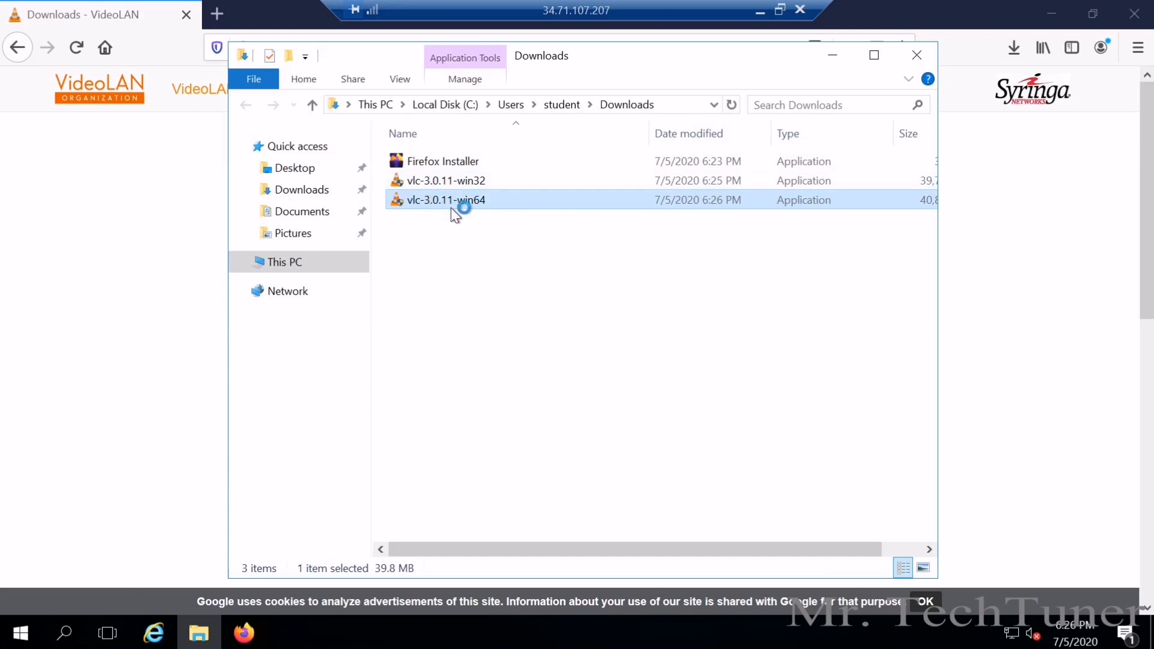
mouse_move(444, 199)
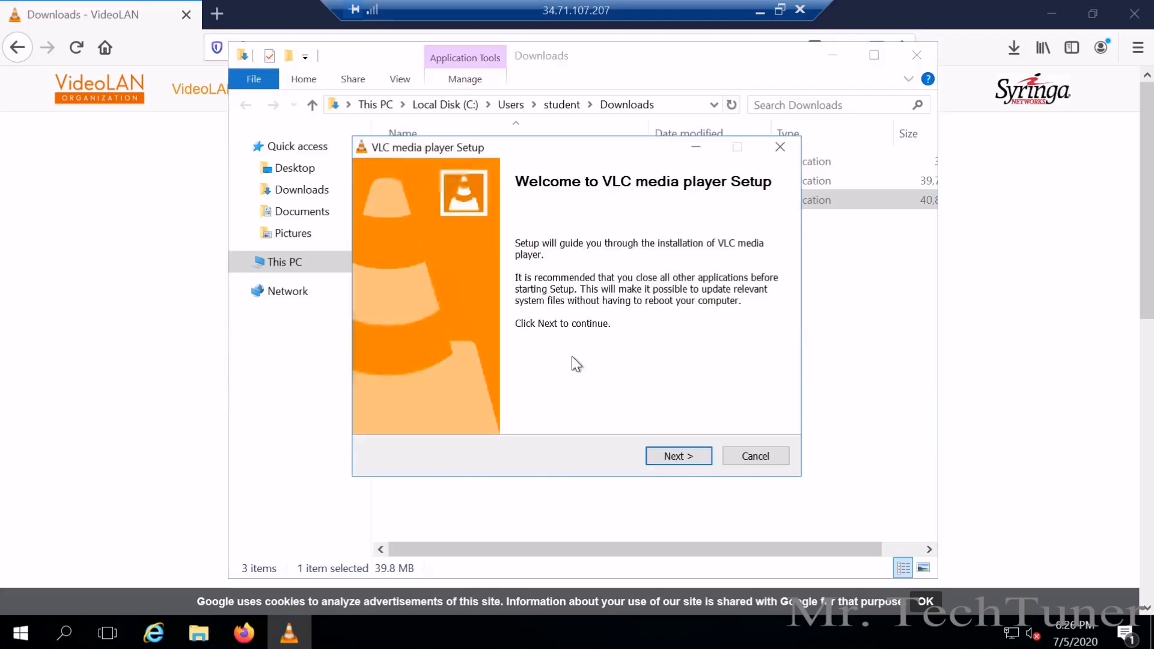
Upgrade VLC using previous settings through the setup wizard and finish with launch.
click(677, 455)
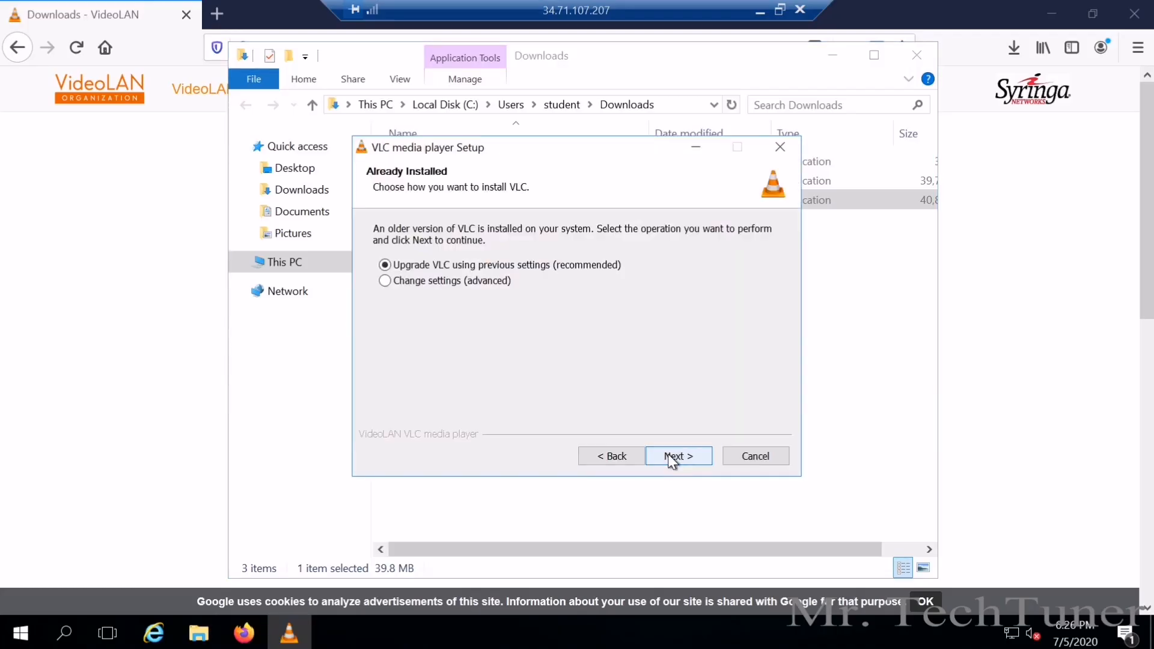
click(676, 455)
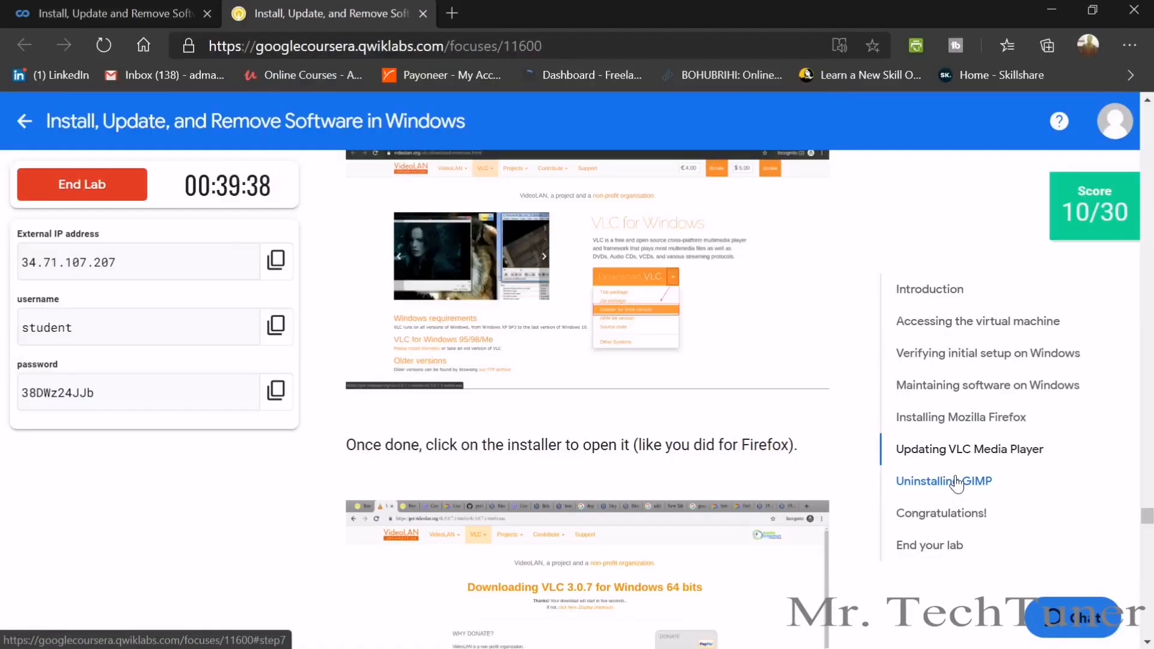
click(944, 480)
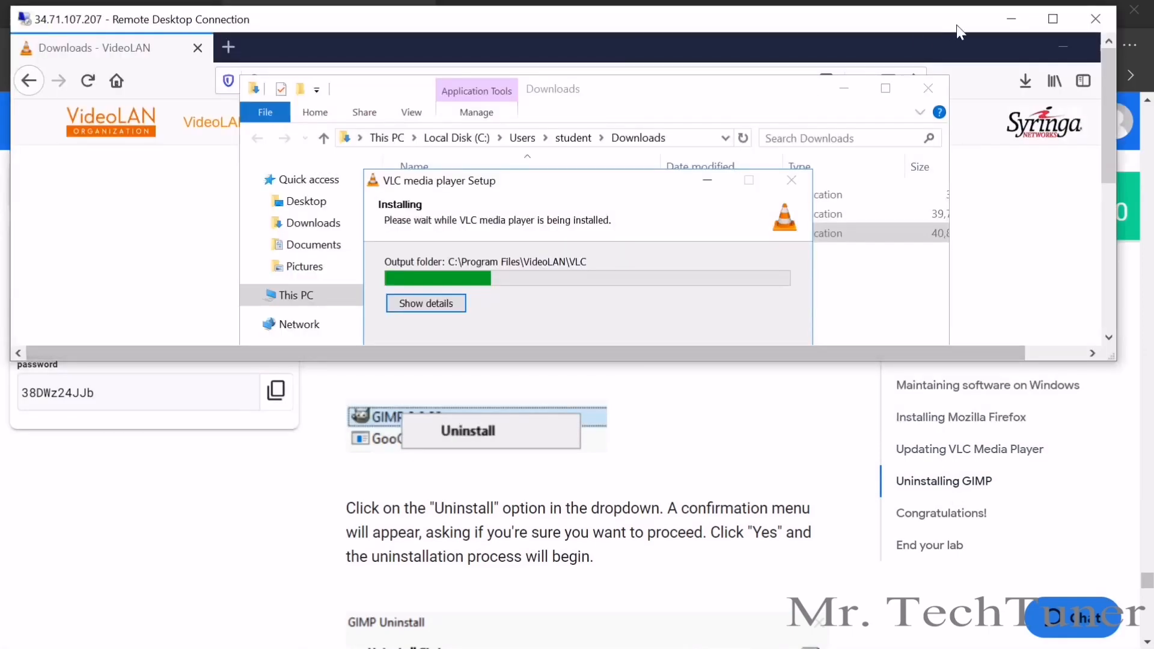
mouse_move(1053, 20)
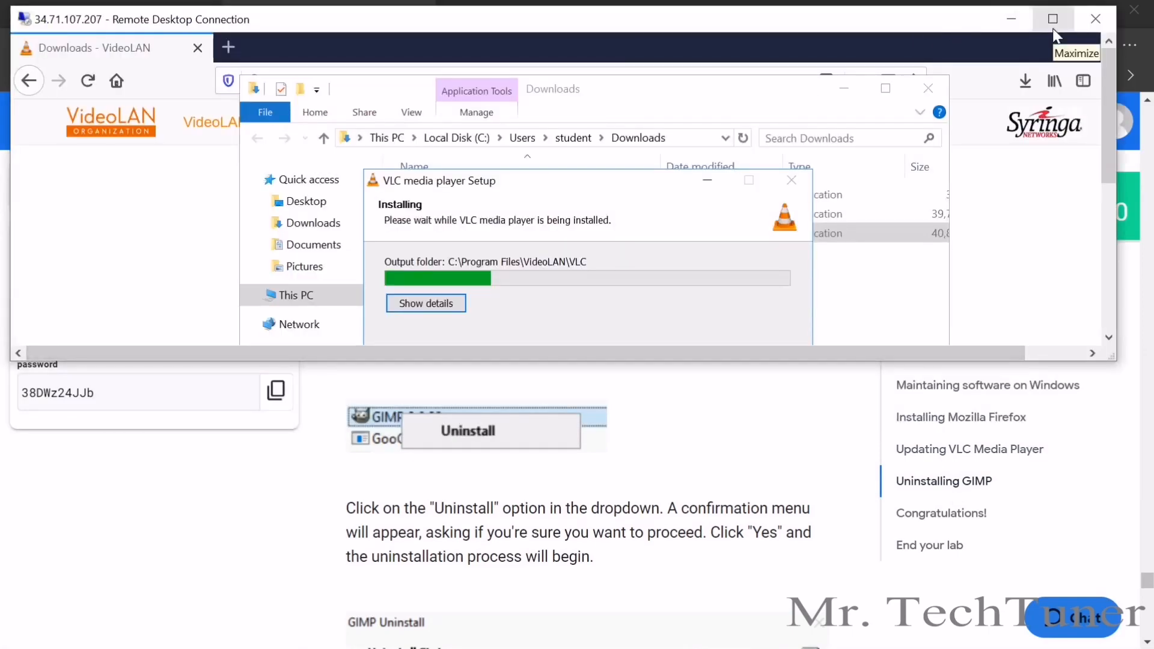
mouse_move(1012, 59)
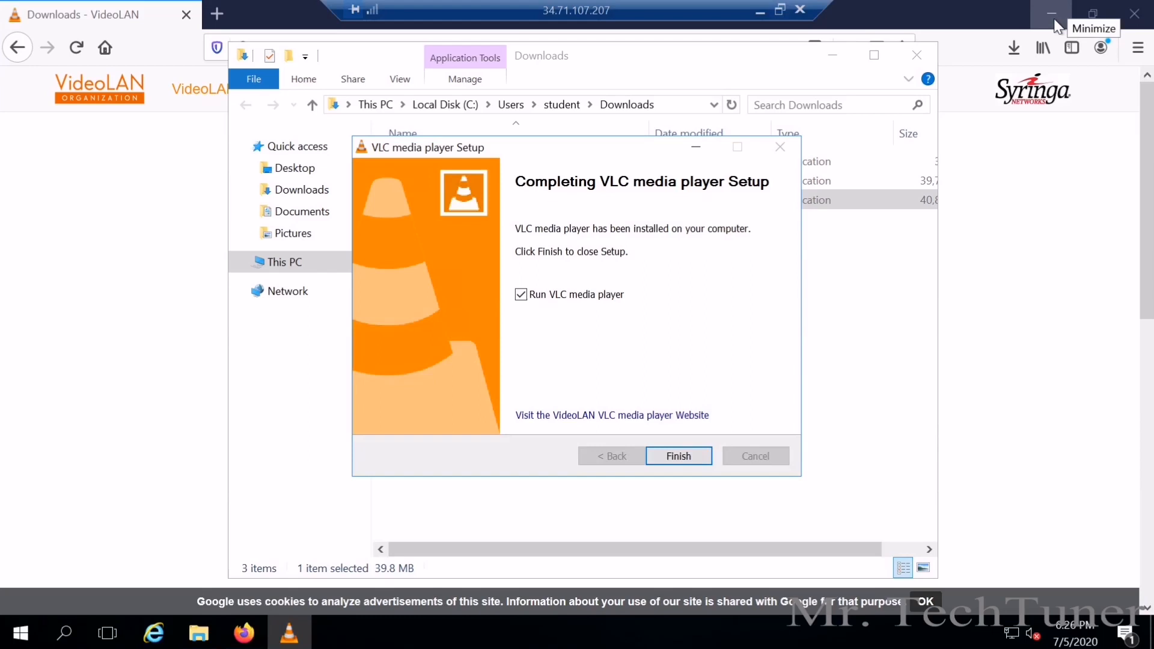
click(677, 455)
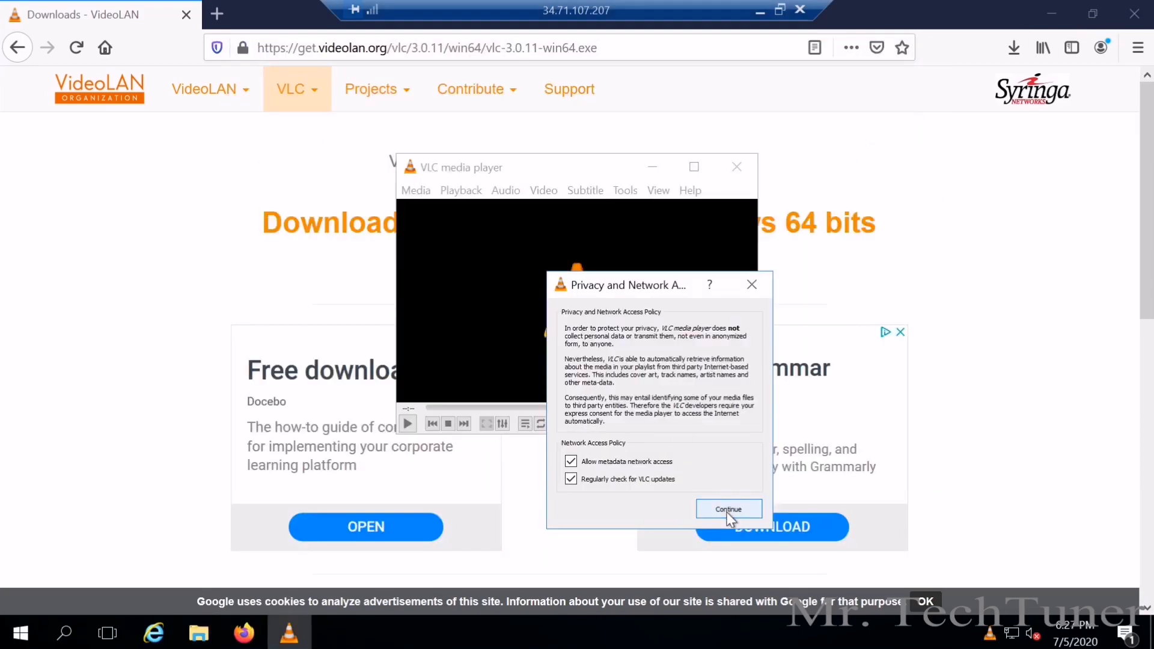
Accept VLC's privacy and network settings, close VLC and set the remote session aside.
click(727, 510)
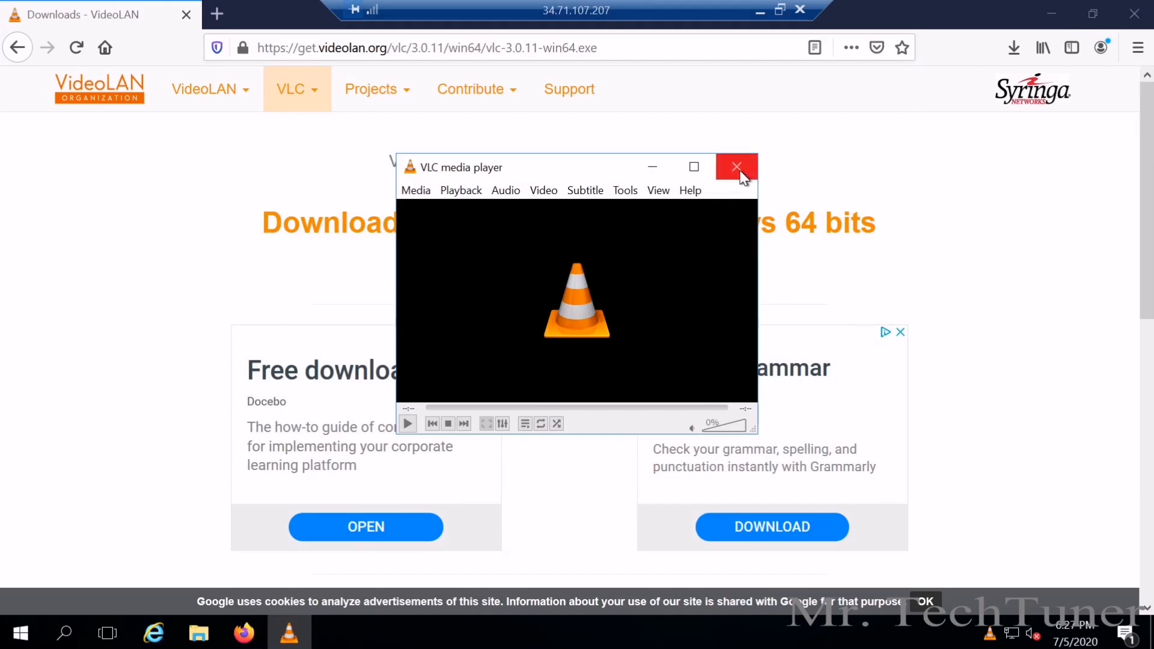
click(735, 166)
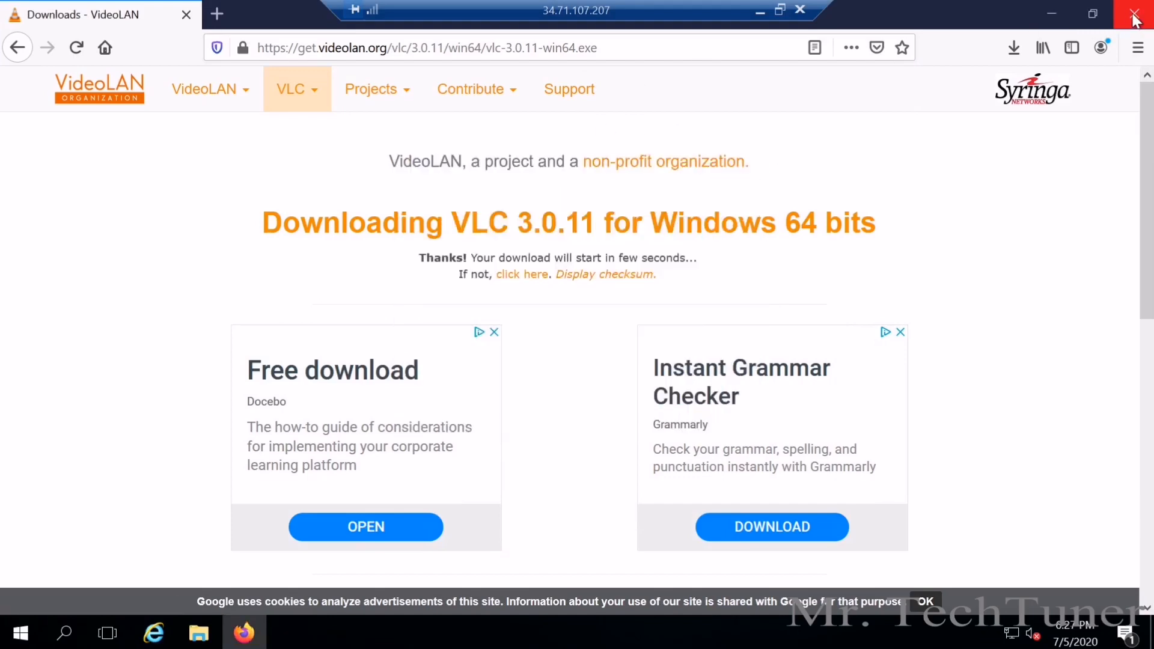
click(1137, 14)
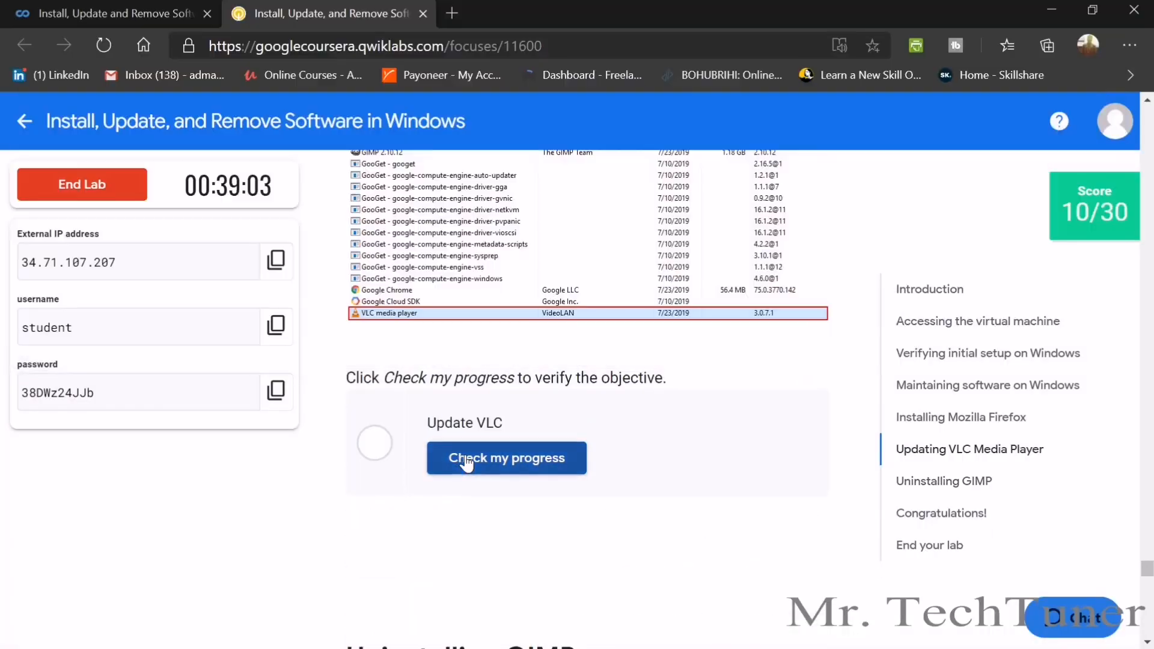
Check progress on the Update VLC objective in Qwiklabs.
click(506, 458)
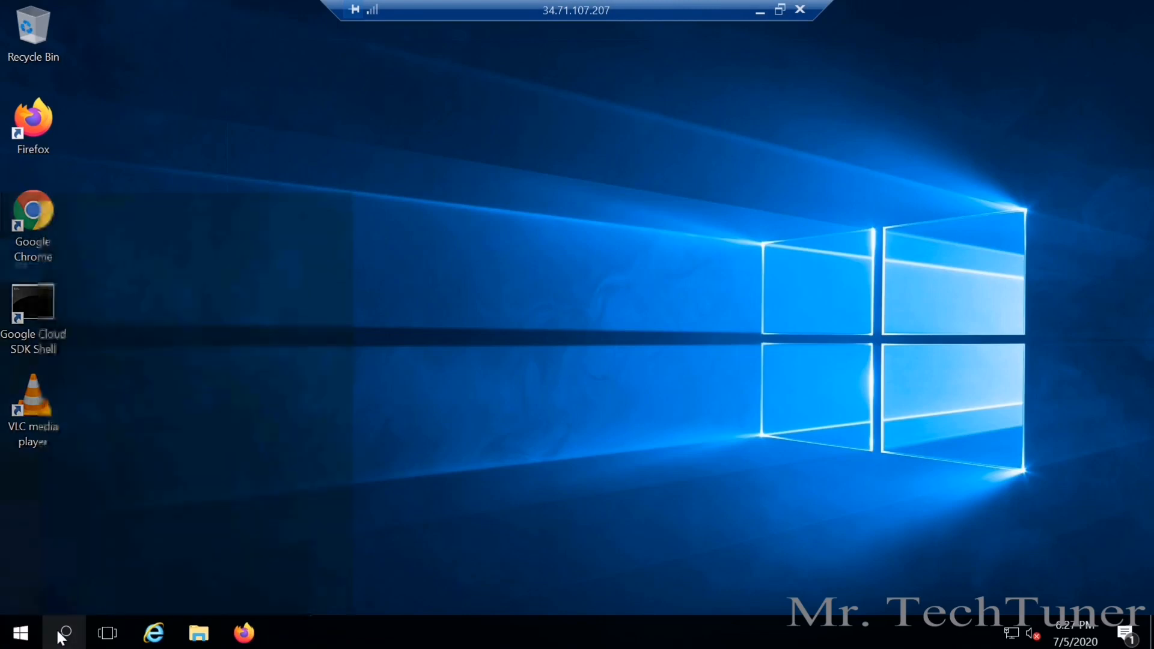
Reach Control Panel's Uninstall a program list via a Start search for 'con'.
text(con)
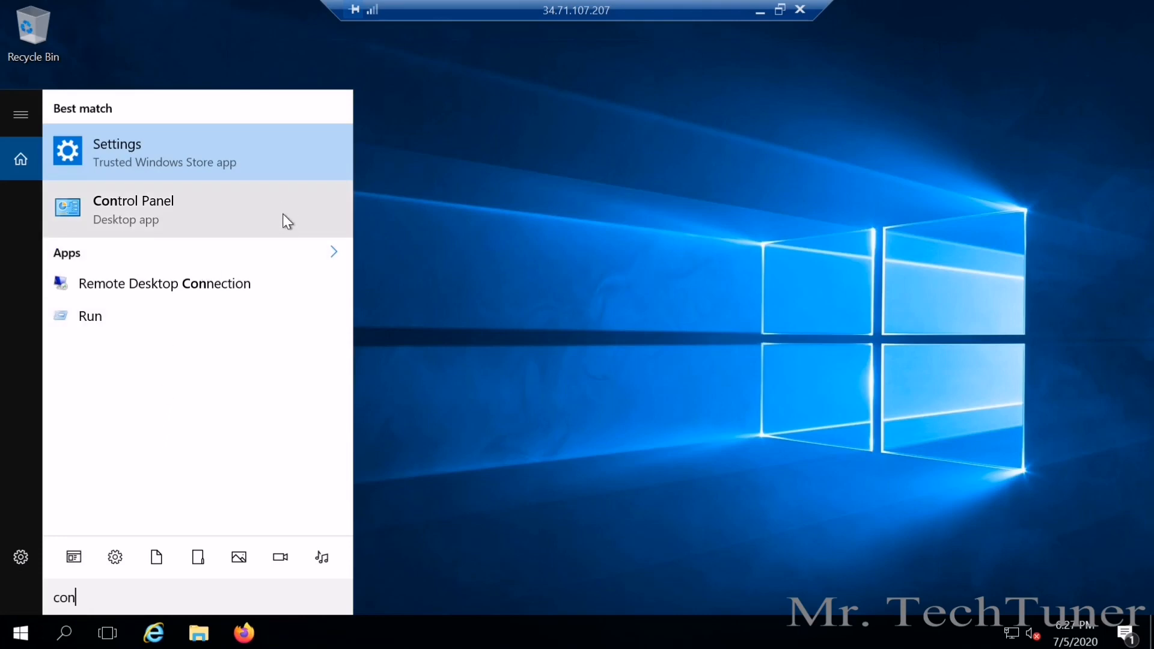
click(133, 209)
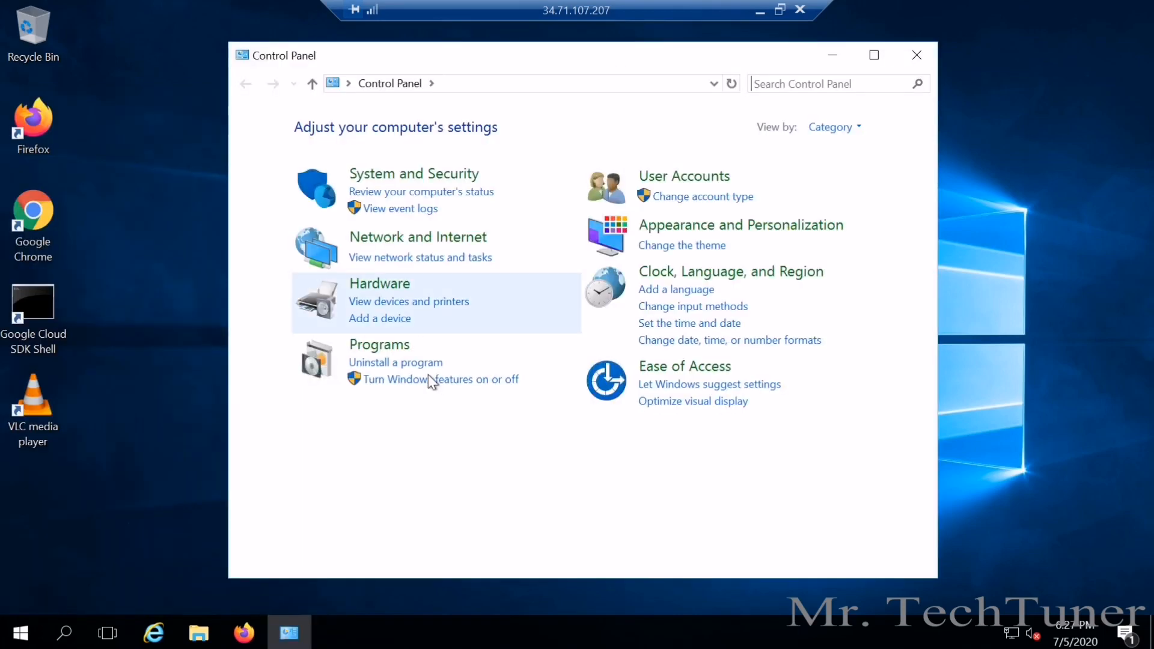
click(395, 362)
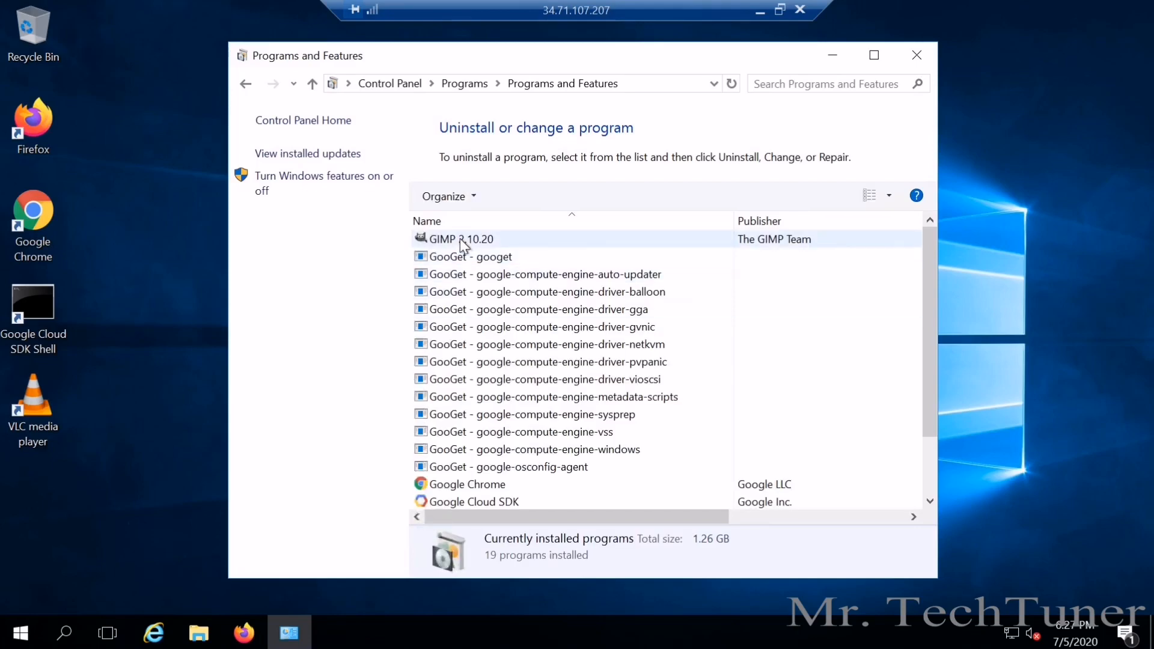
Completely remove GIMP 2.10.20 and its components, confirming the success message.
click(464, 238)
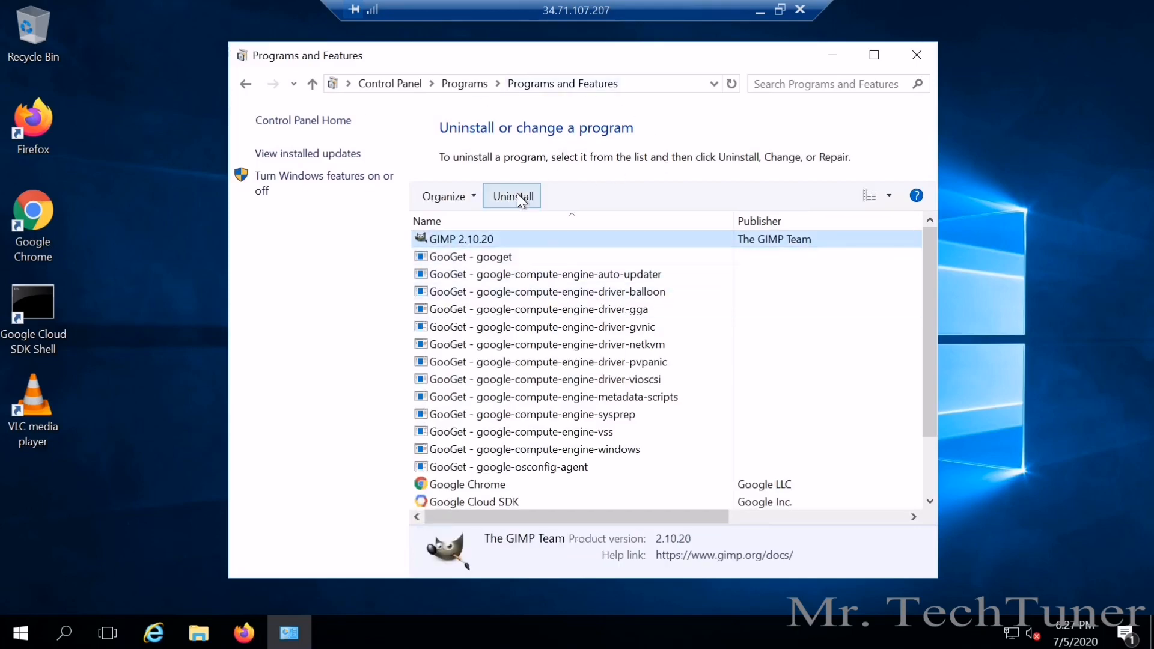
click(512, 196)
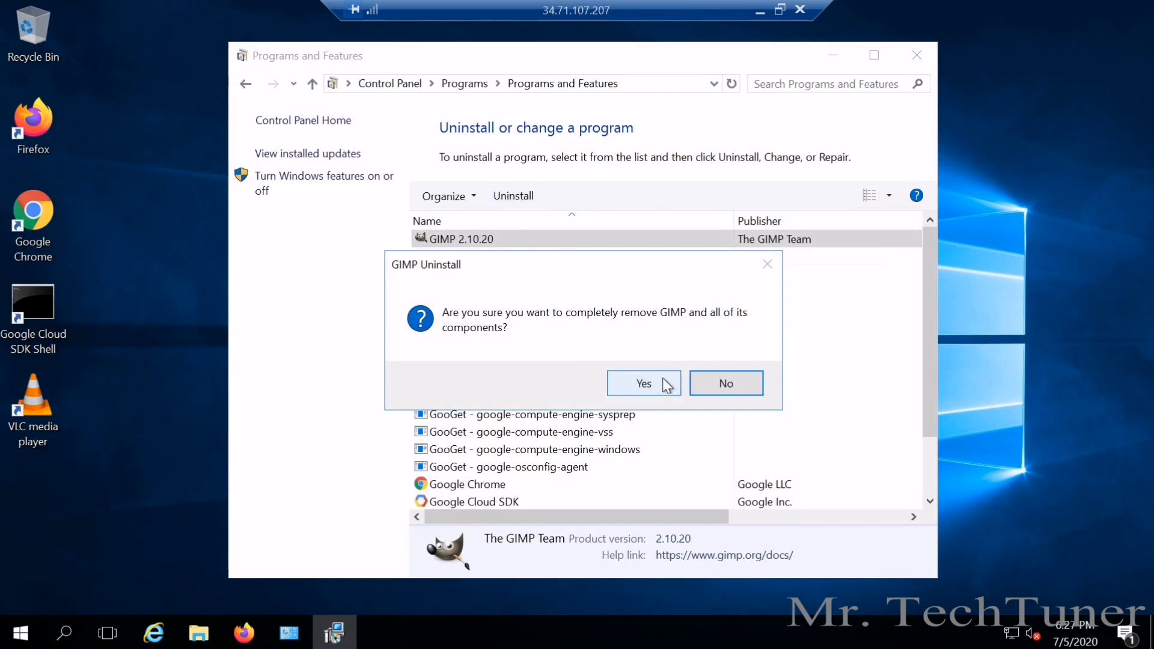
click(642, 382)
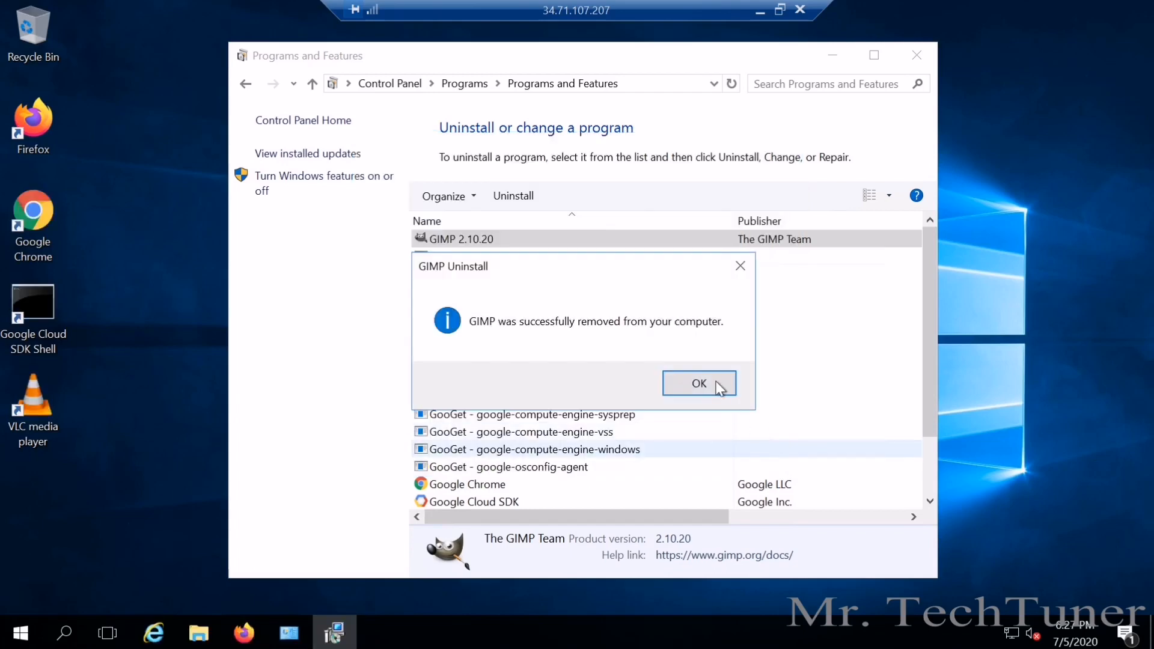
click(700, 382)
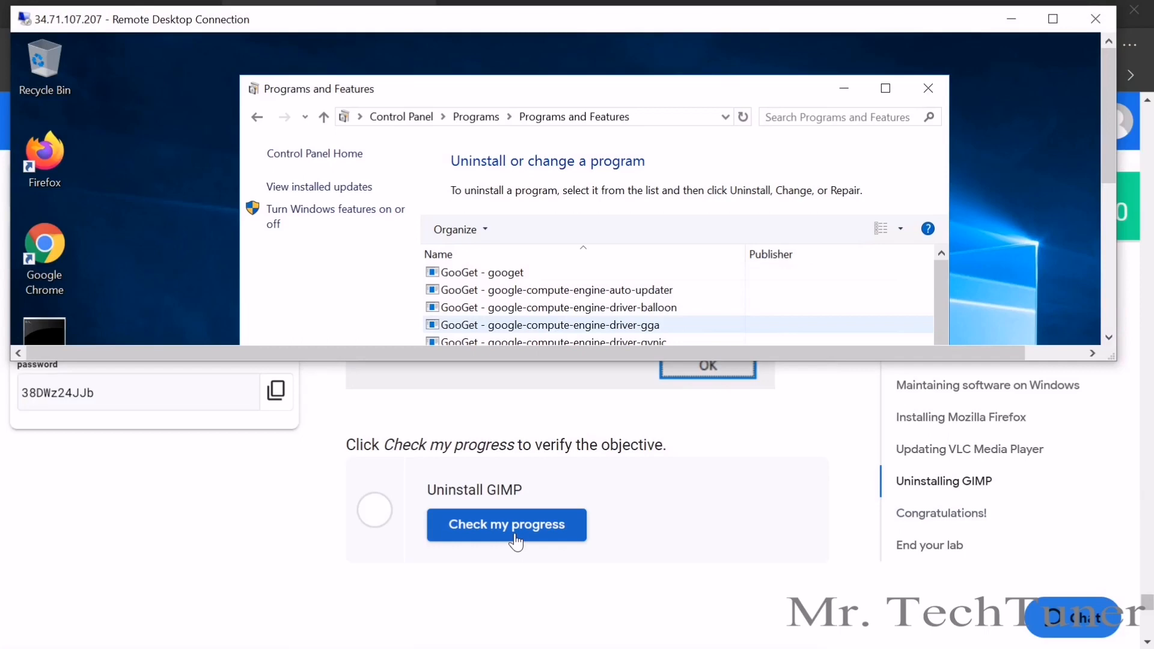
Verify the Uninstall GIMP objective for 30/30 and end the Windows lab.
click(506, 524)
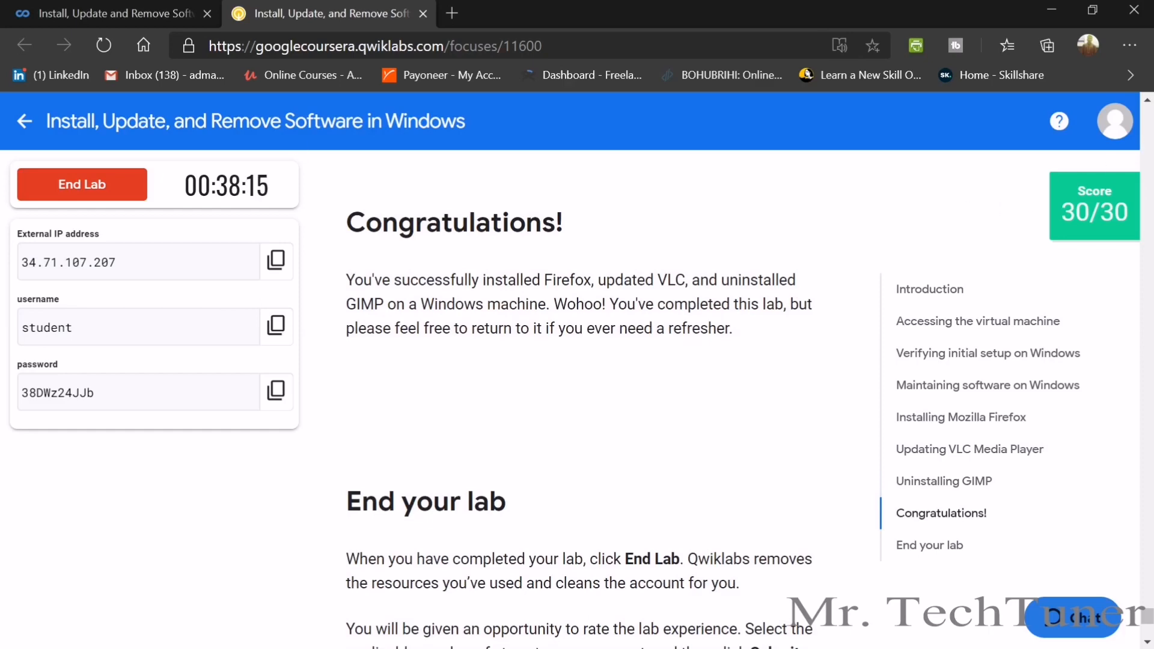
click(81, 184)
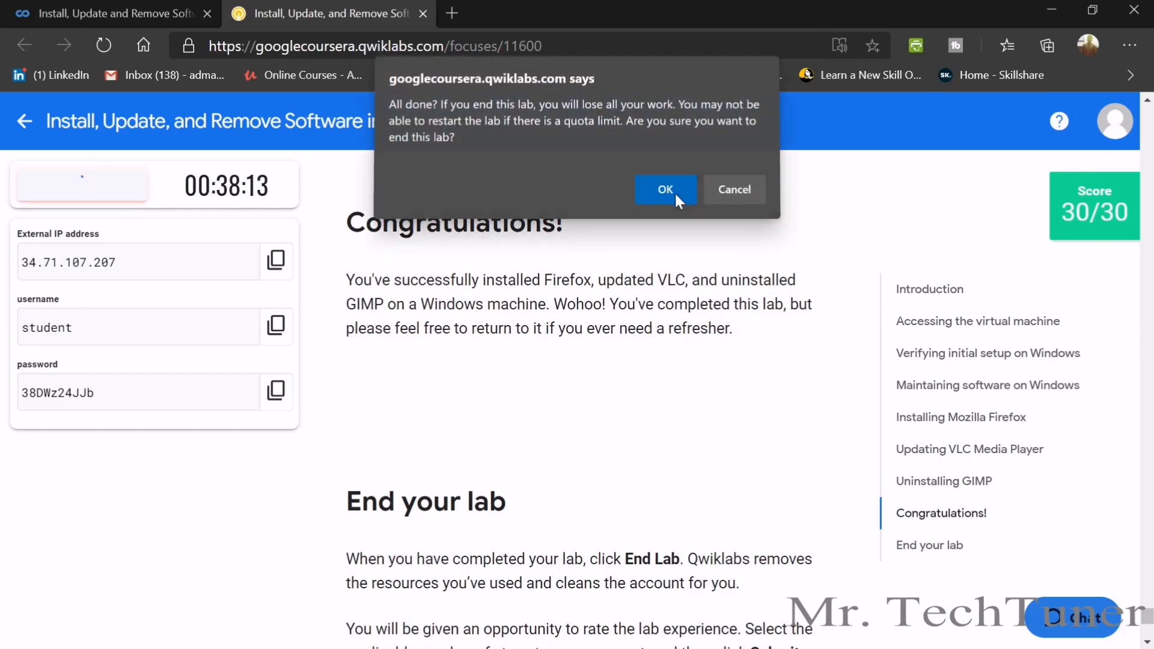
click(665, 189)
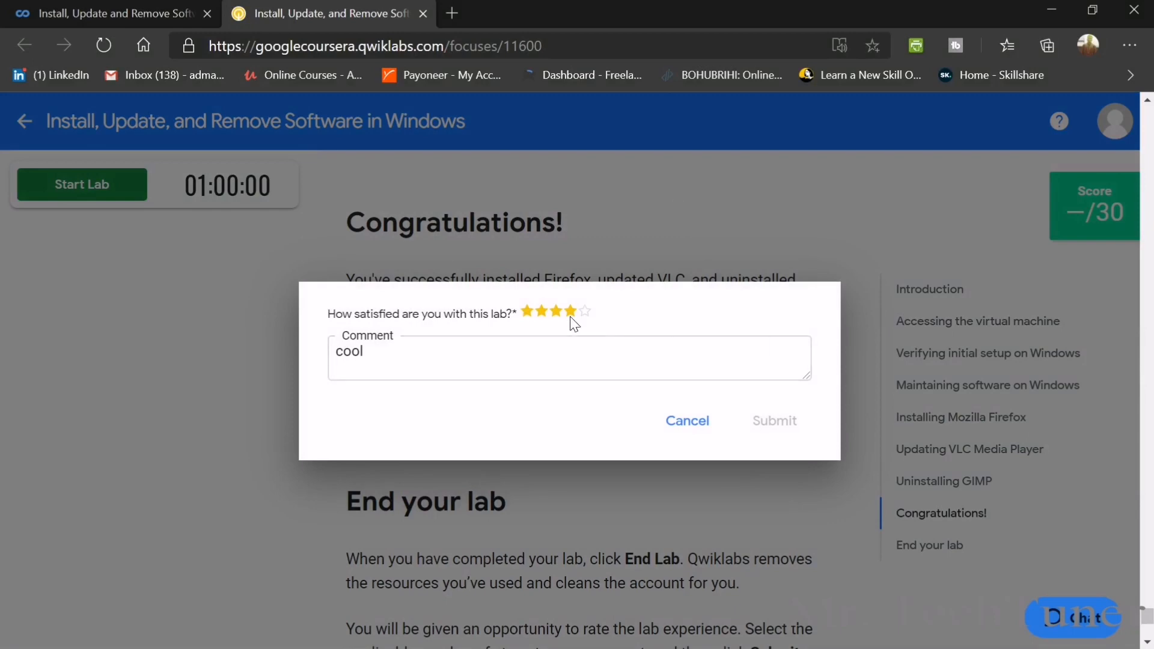
Rate the lab five stars with the comment cool and submit the review.
click(585, 311)
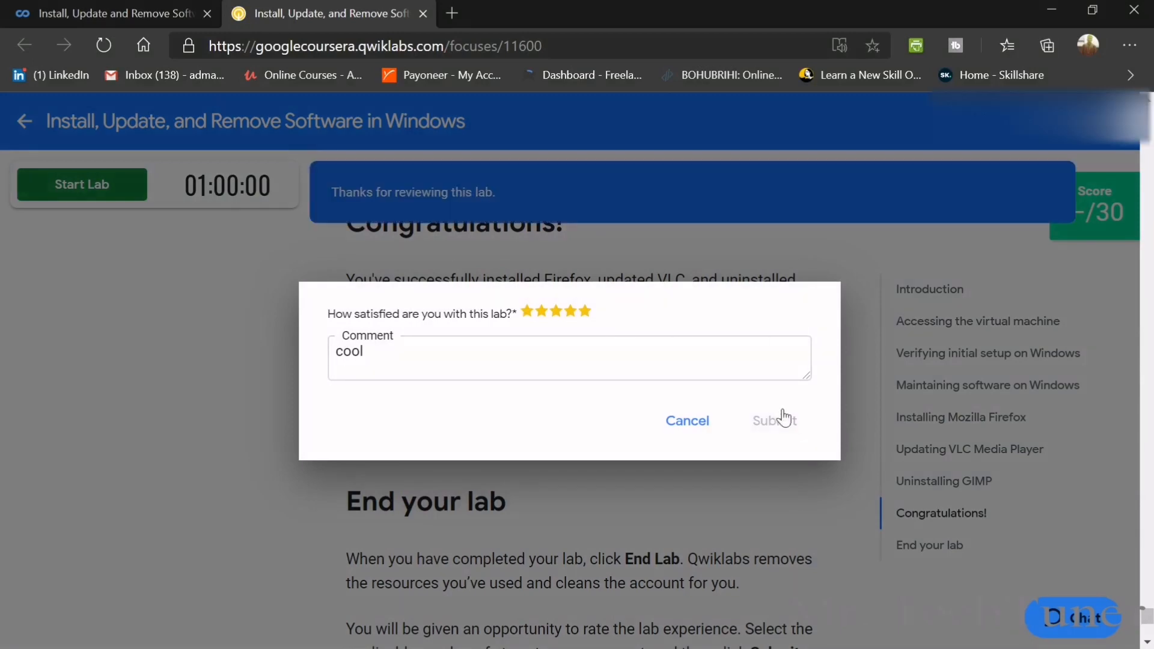
click(773, 421)
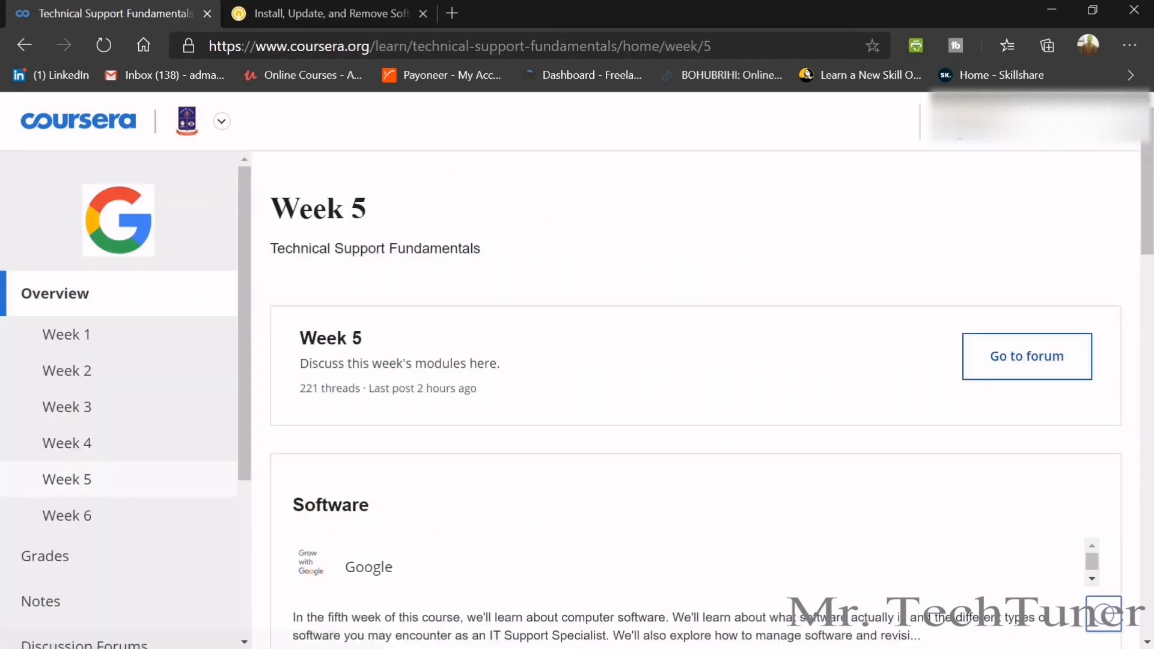
Close the finished Windows lab tab and launch the Linux lab tool from Coursera.
scroll(down, 3)
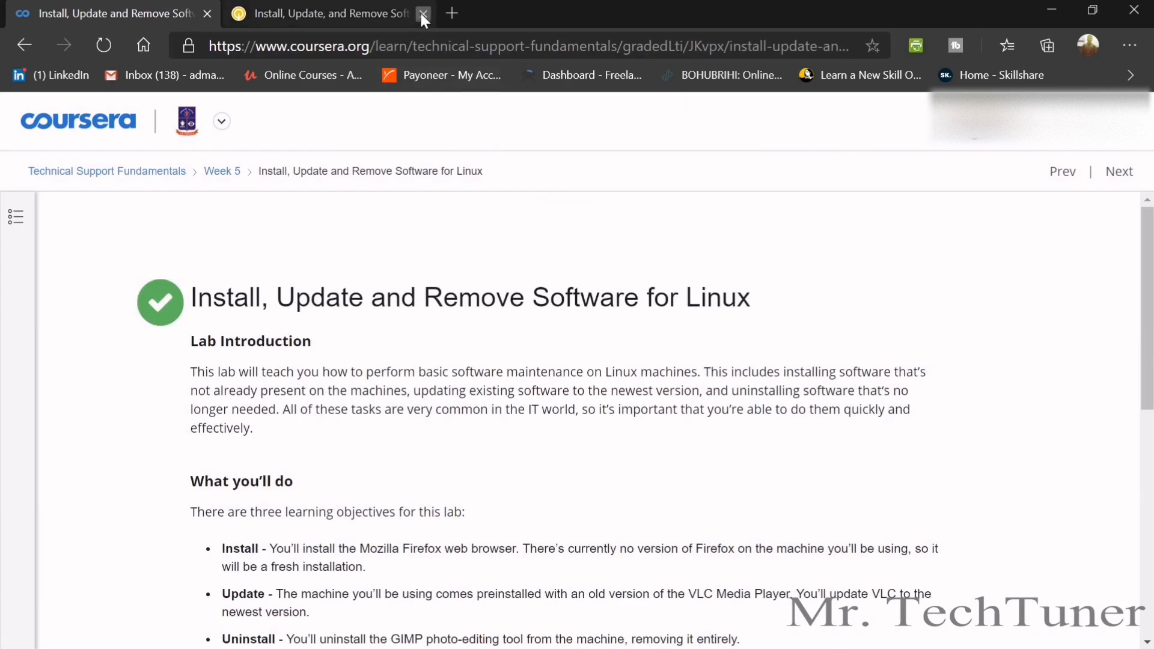
click(422, 13)
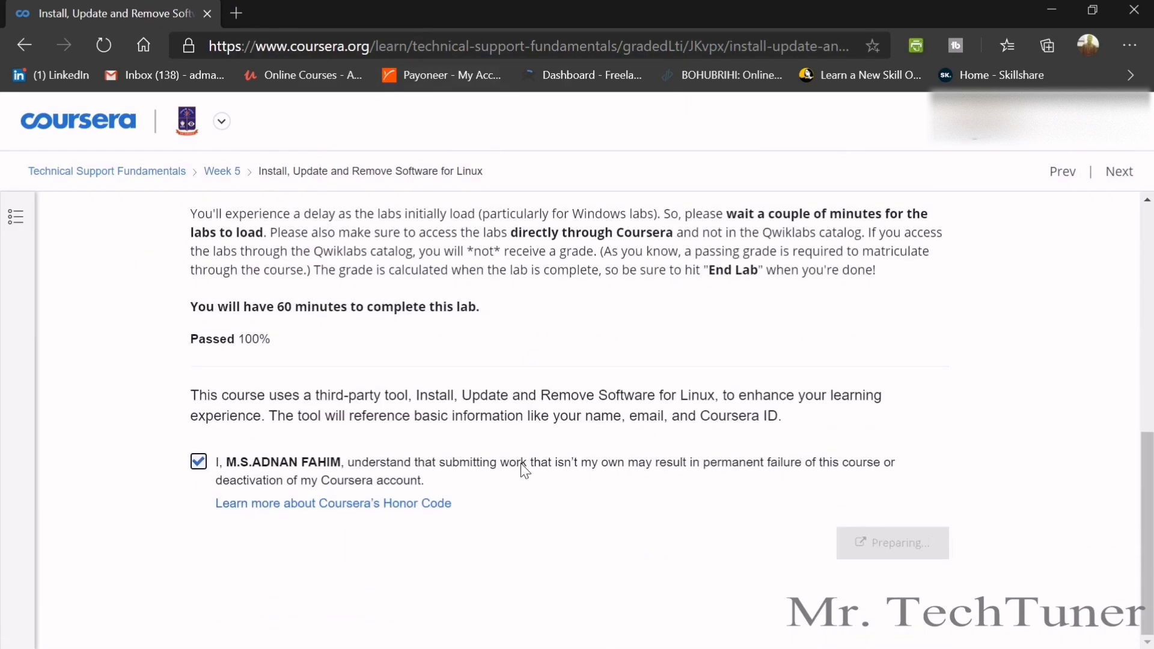
click(890, 542)
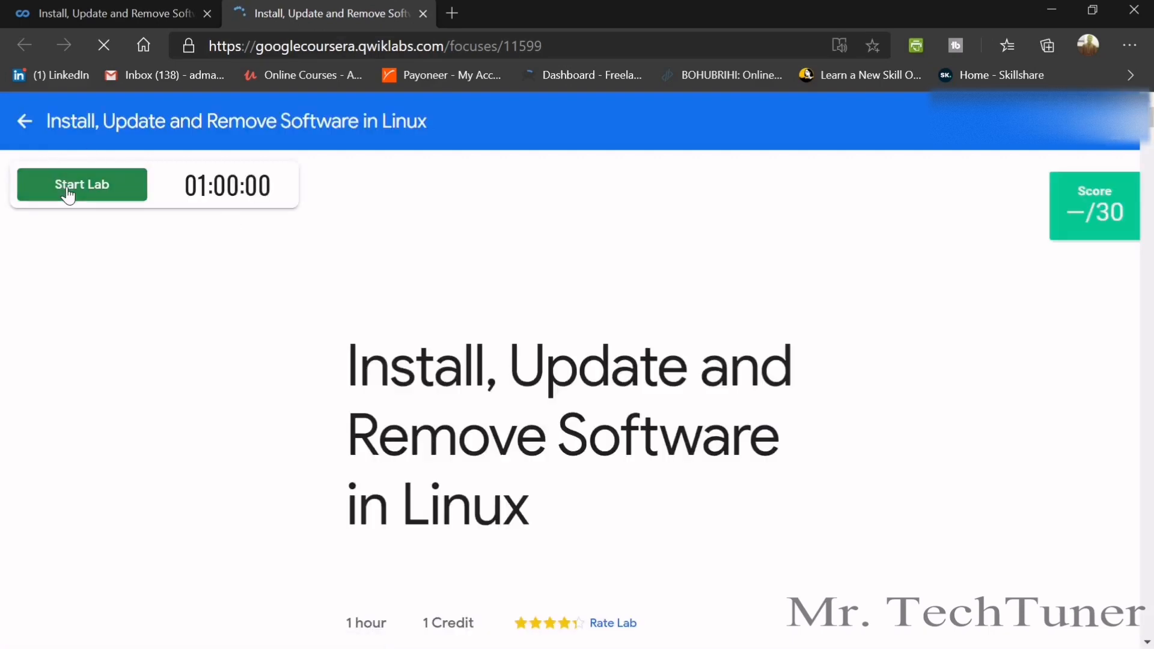
Start the Linux lab, download the PPK key file and bring up PuTTY.
click(81, 184)
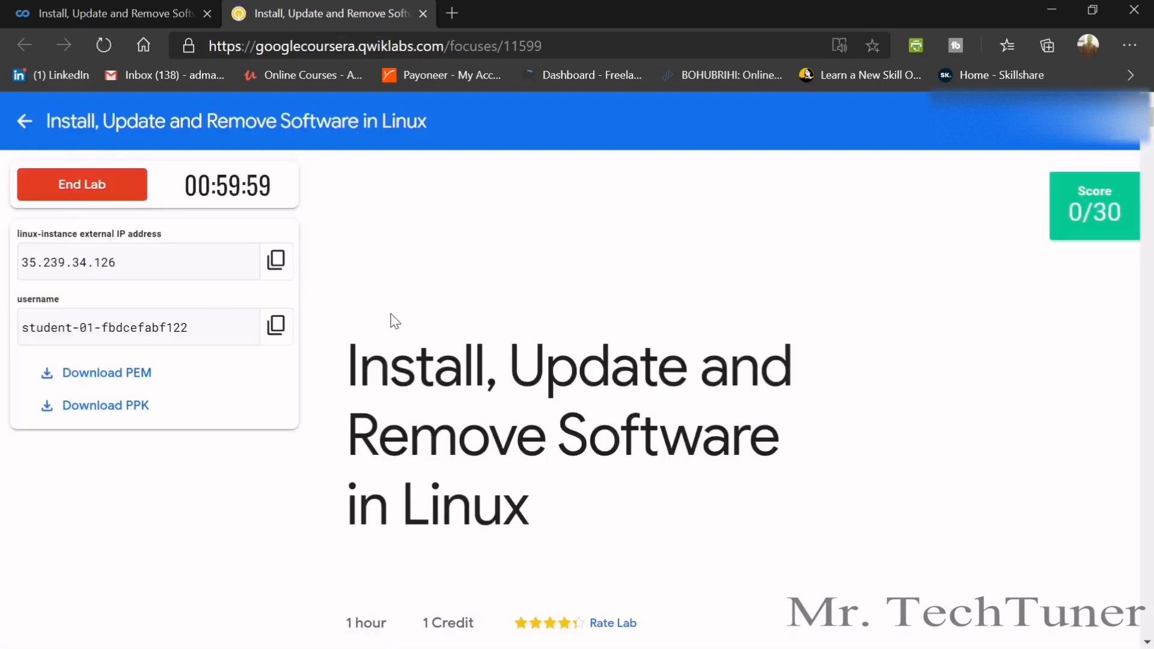
click(106, 405)
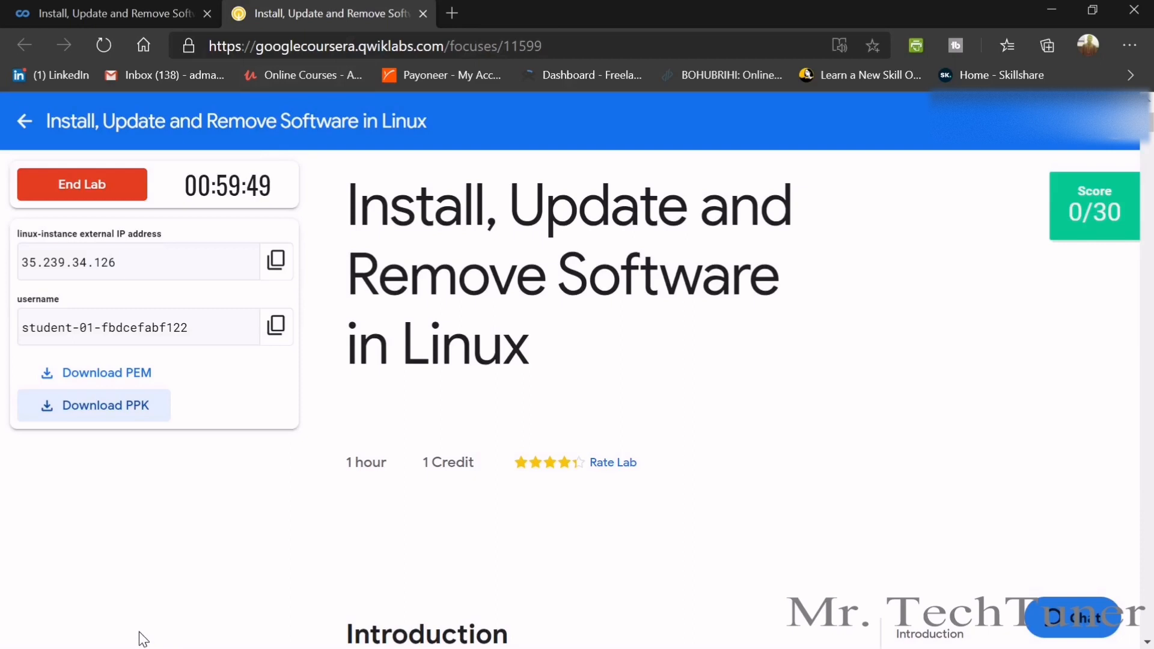
click(47, 637)
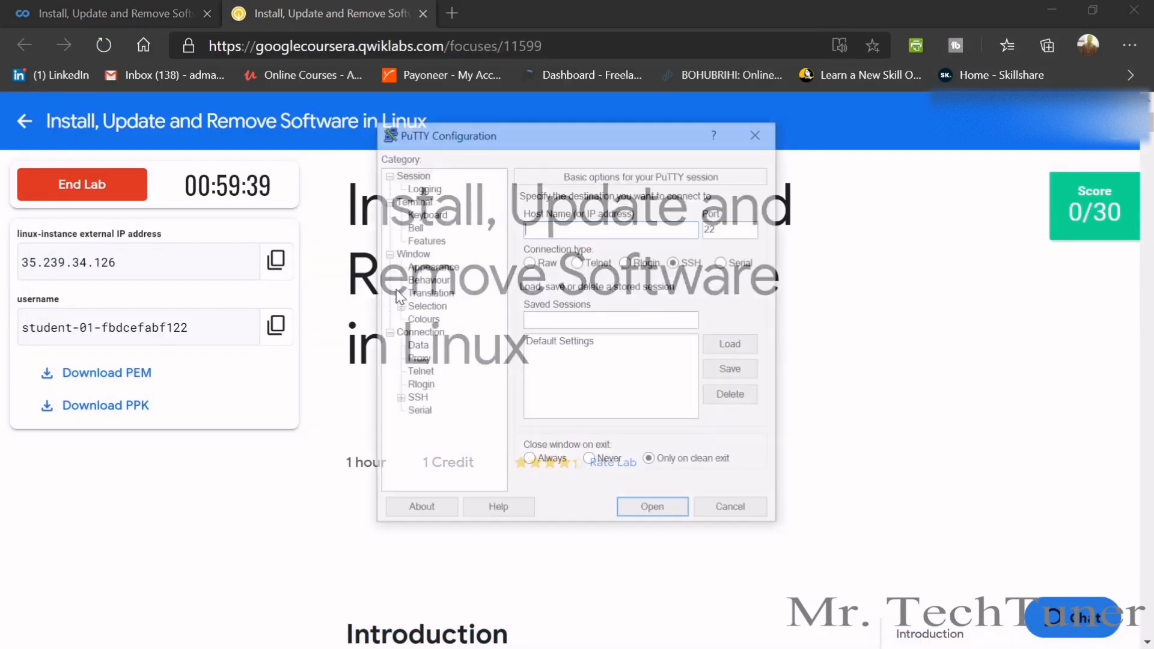
click(276, 327)
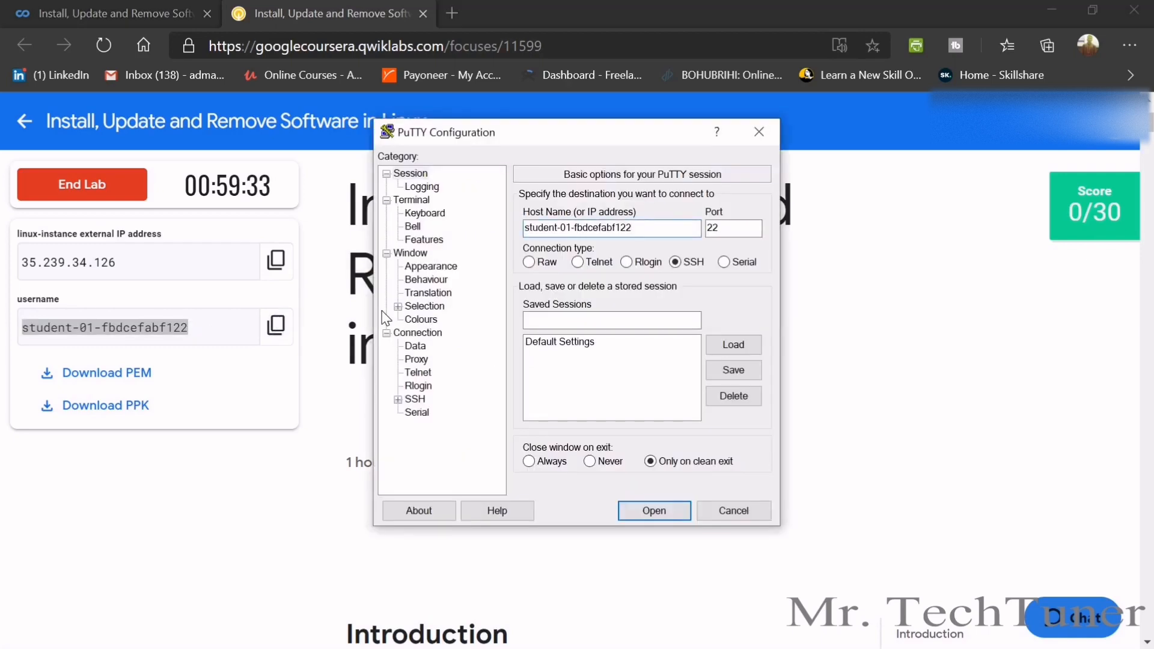
text(@35.239.34.126)
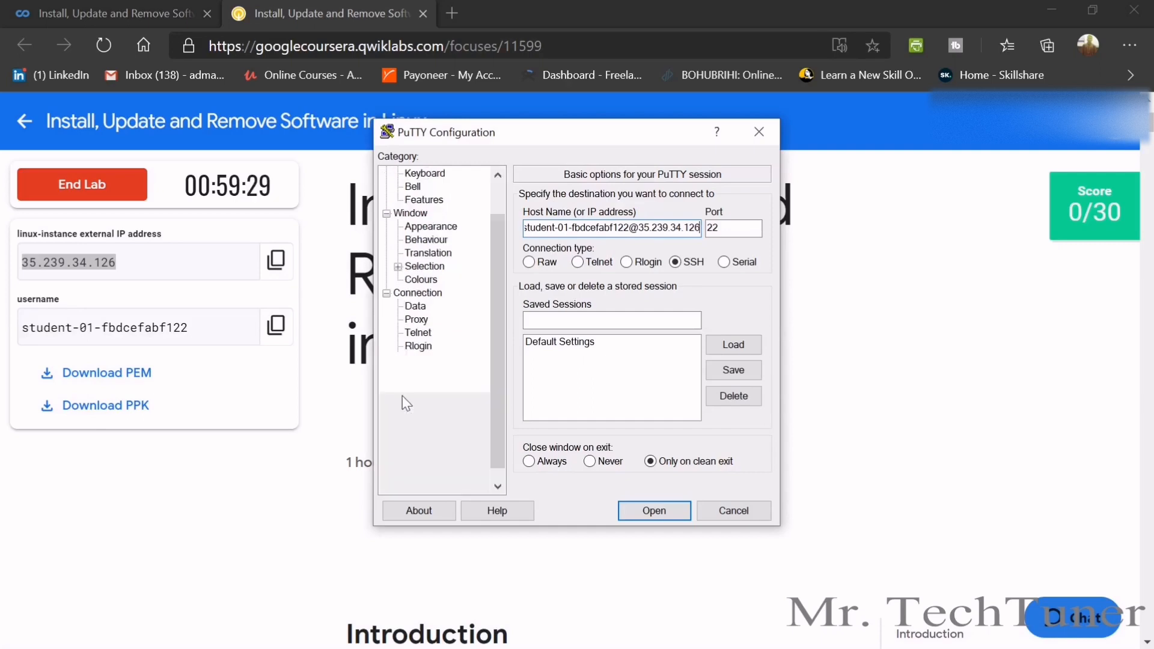
click(426, 412)
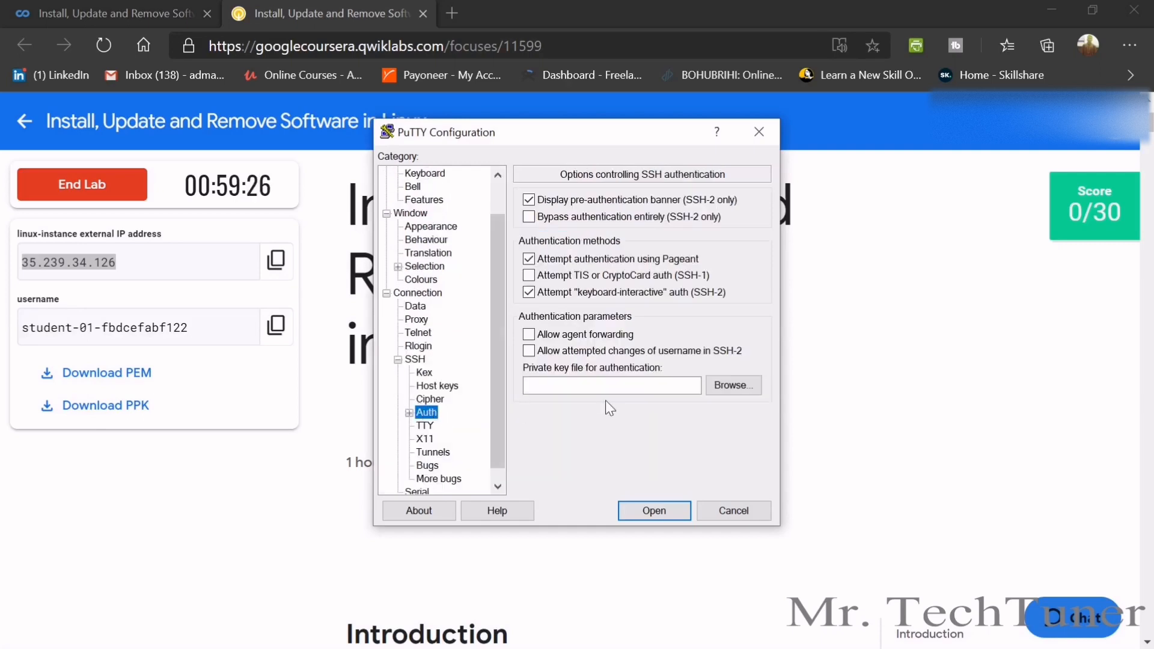
click(732, 384)
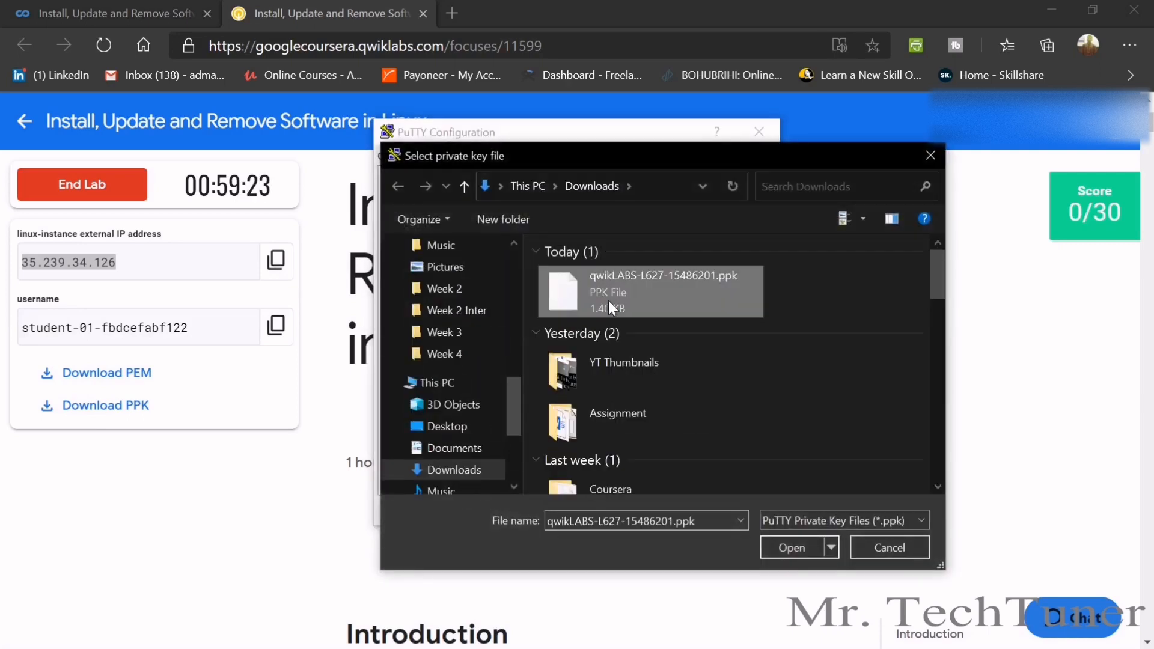
click(791, 547)
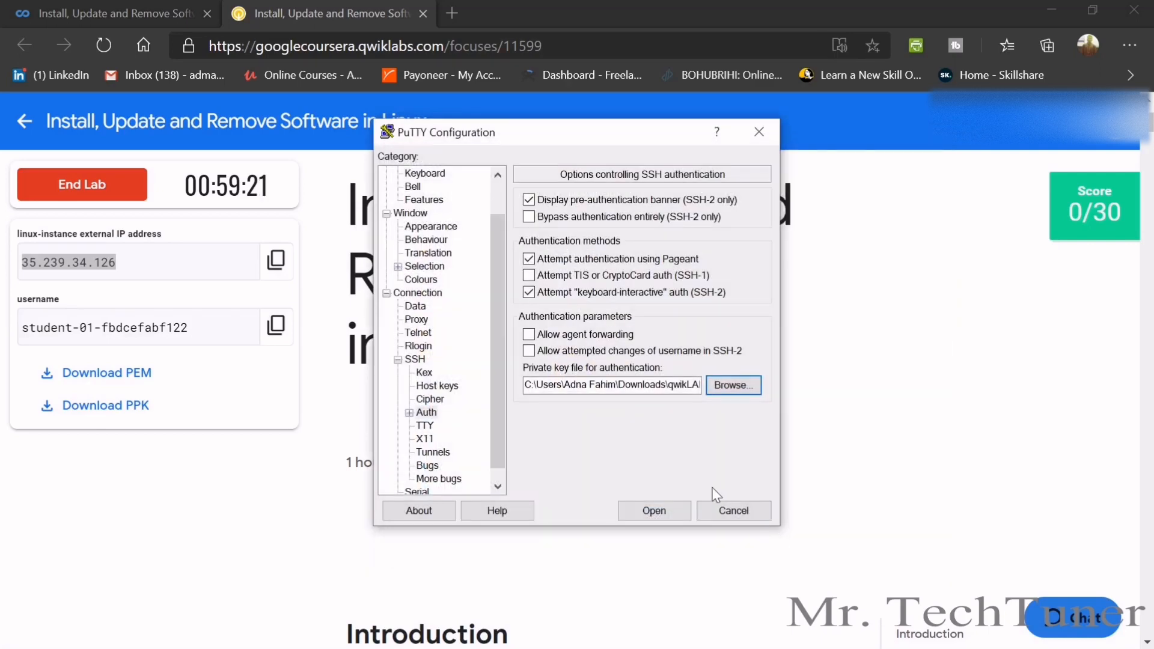
Connect over SSH to the Linux instance, trusting and caching the server's host key.
click(652, 509)
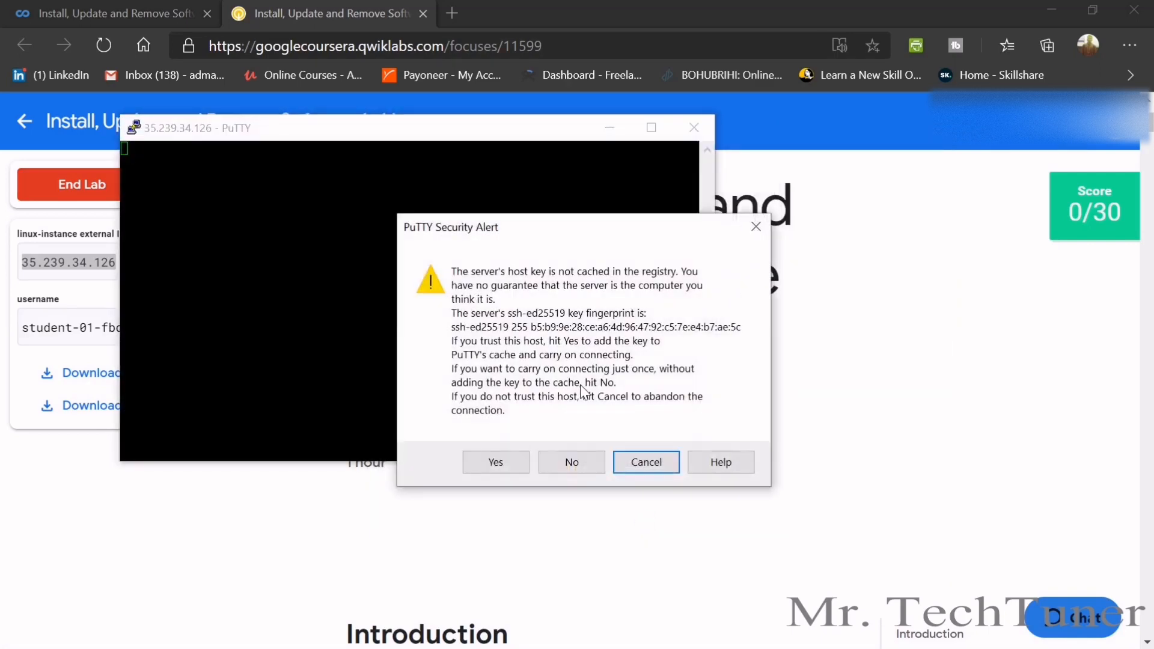
click(494, 462)
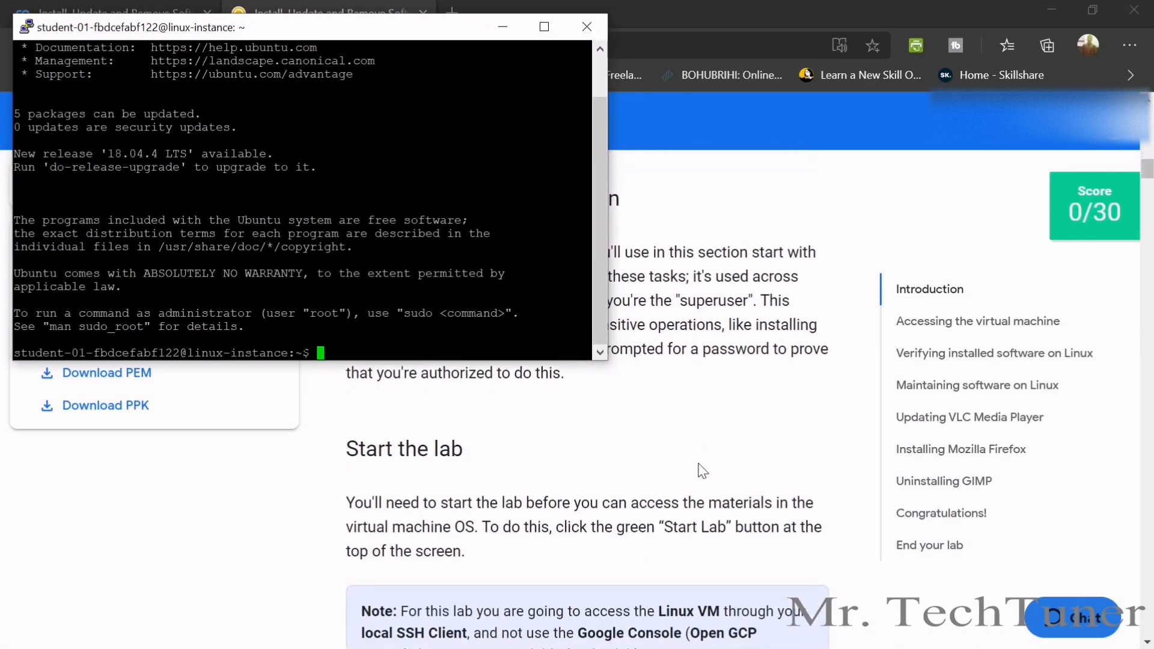
Follow the Verifying installed software section and read the dpkg -s vlc package details.
scroll(down, 3)
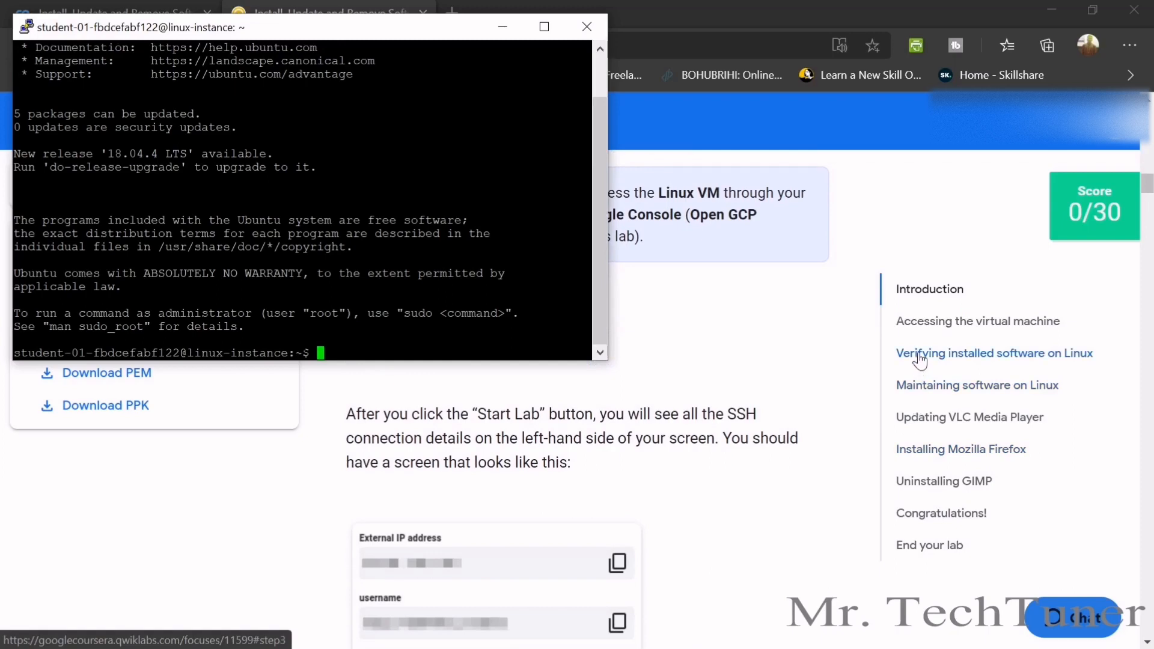
click(993, 353)
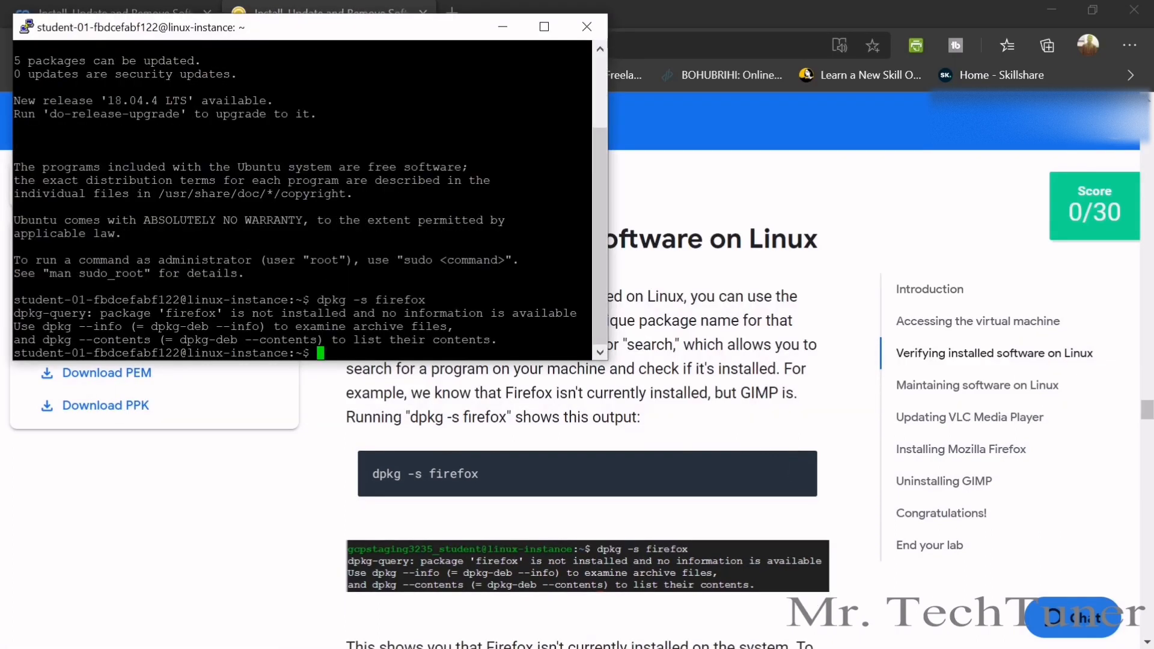
scroll(down, 3)
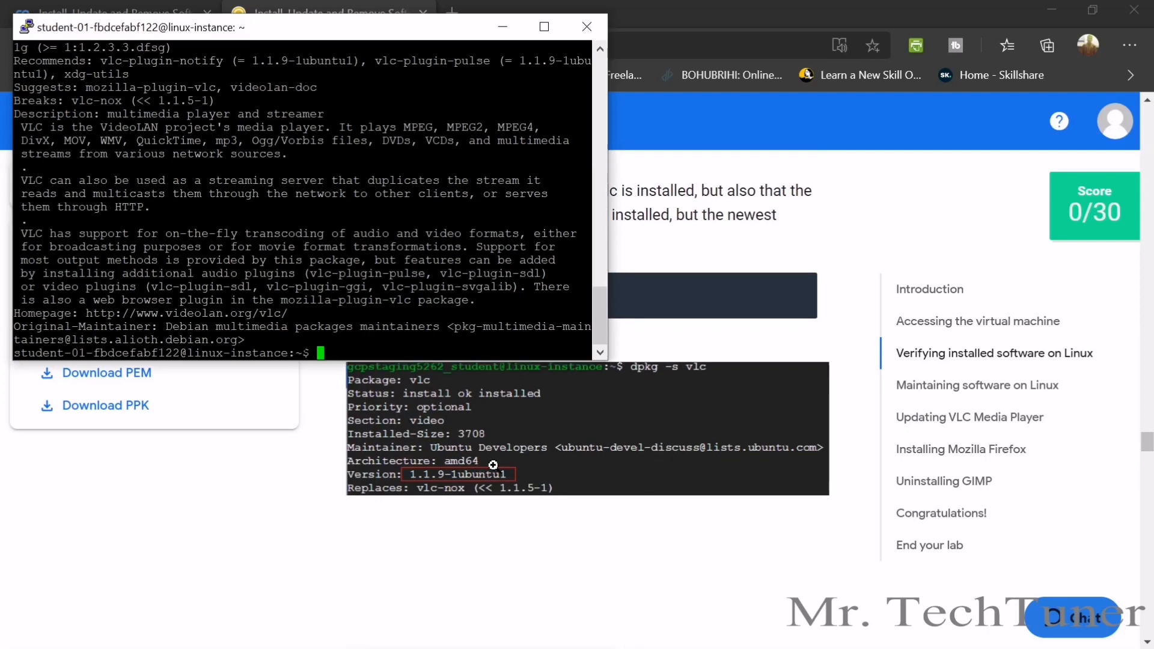
scroll(down, 3)
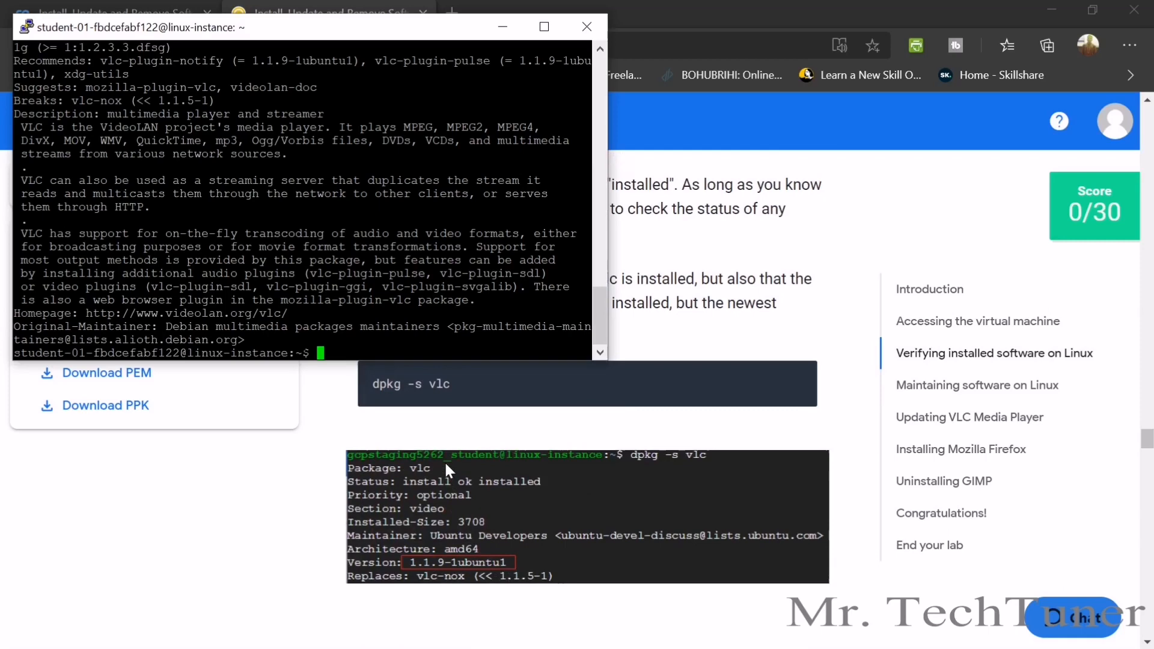
scroll(down, 3)
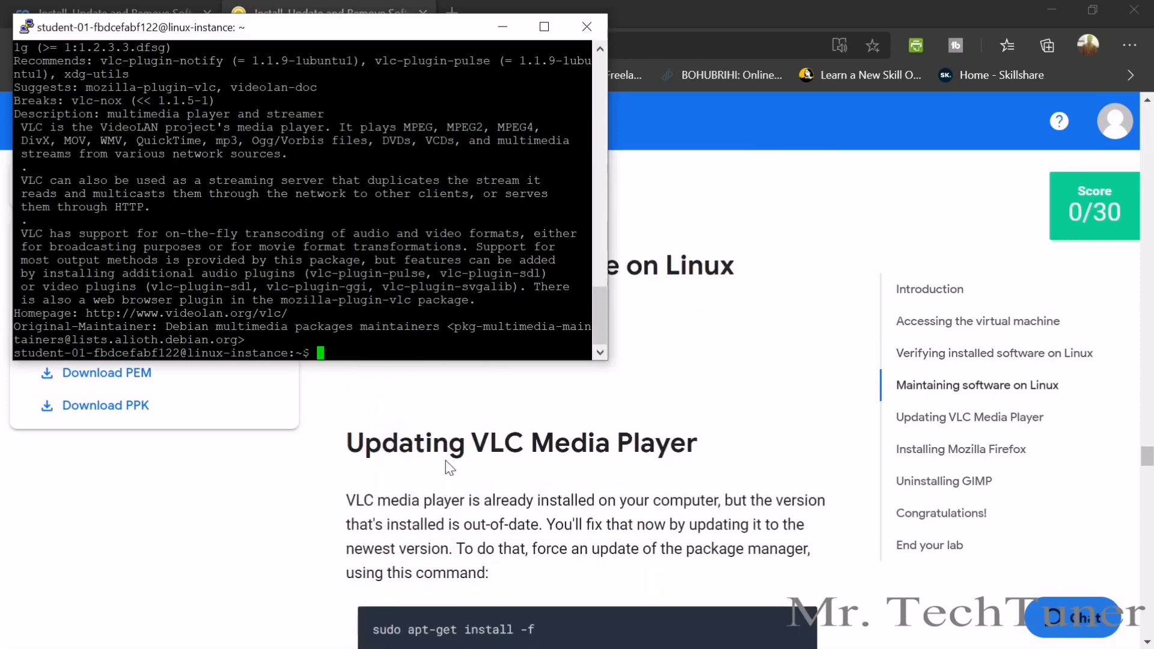
Run sudo apt-get install -f, answering y, to upgrade VLC to 2.2.2.
scroll(down, 3)
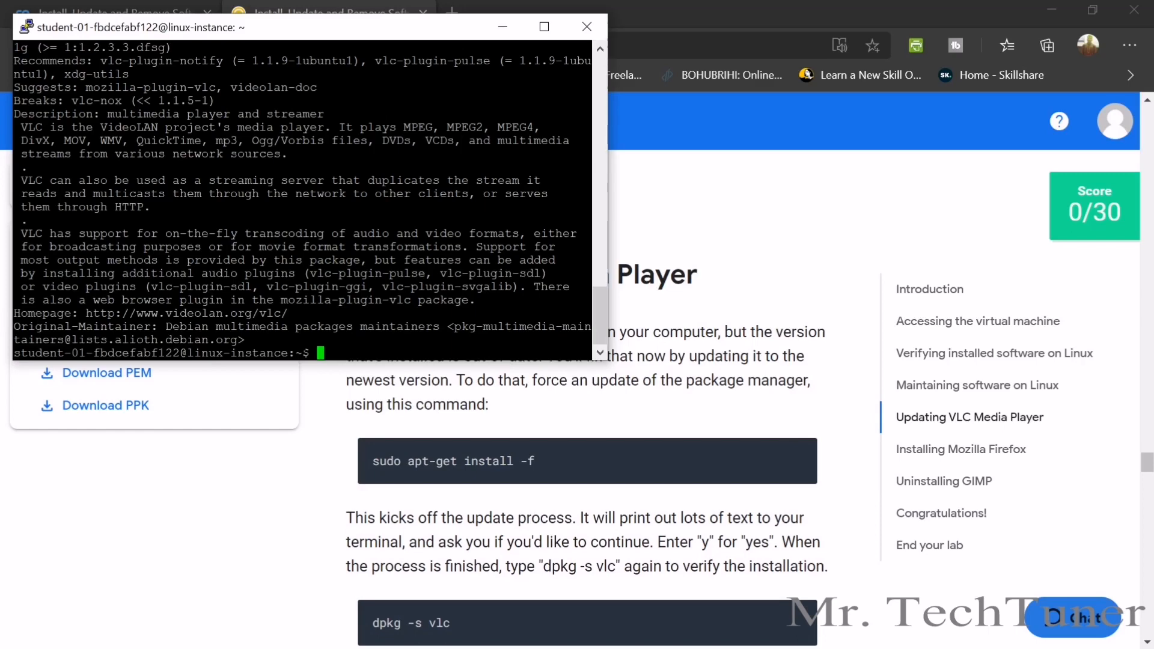
key(Return)
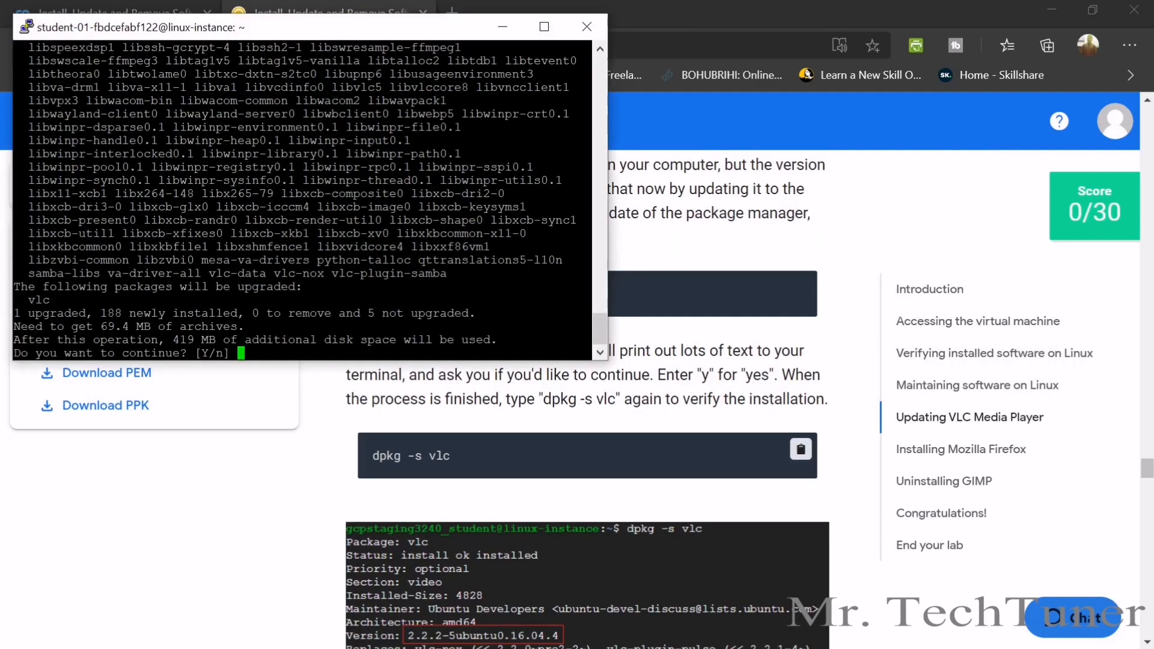
text(y)
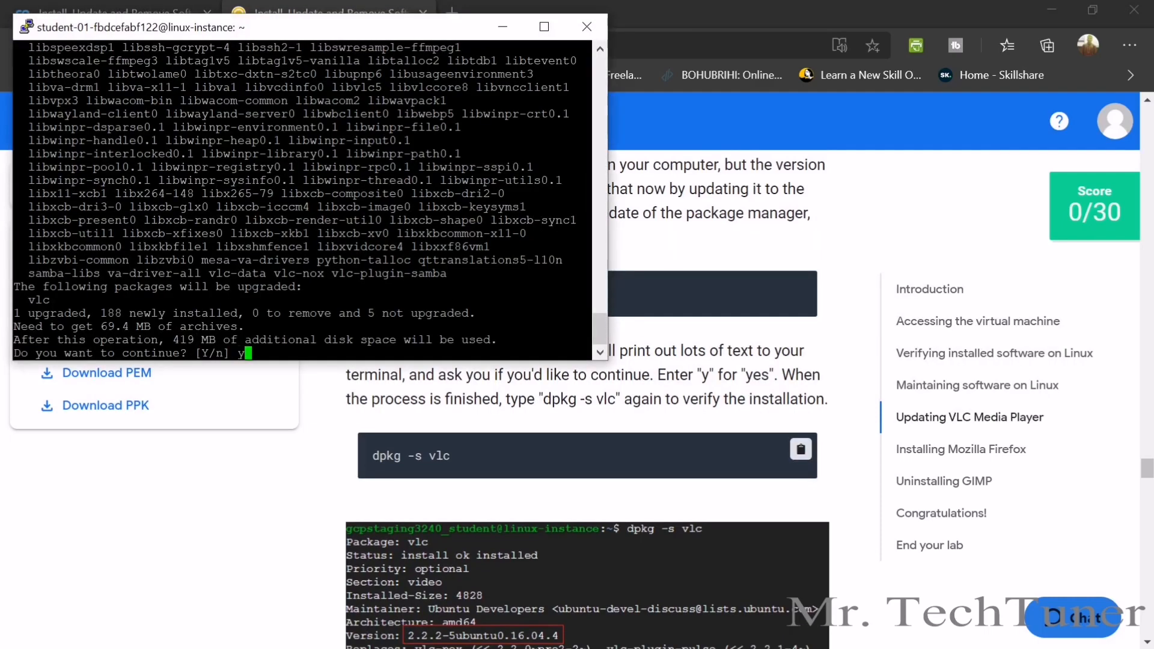
text(y)
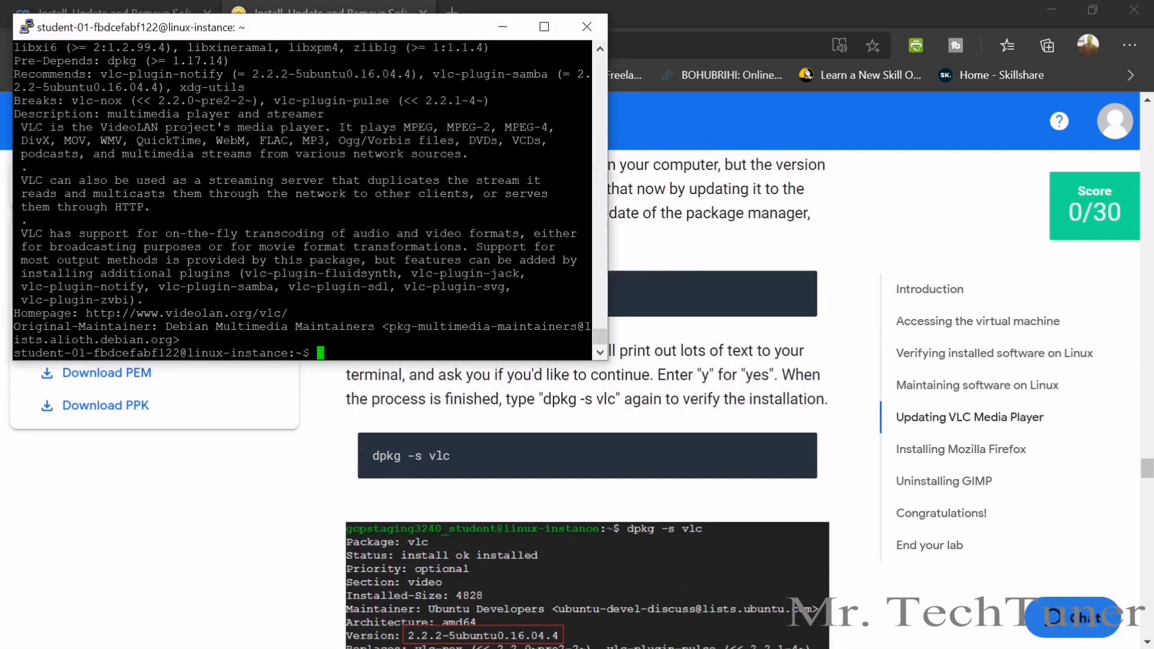
scroll(down, 3)
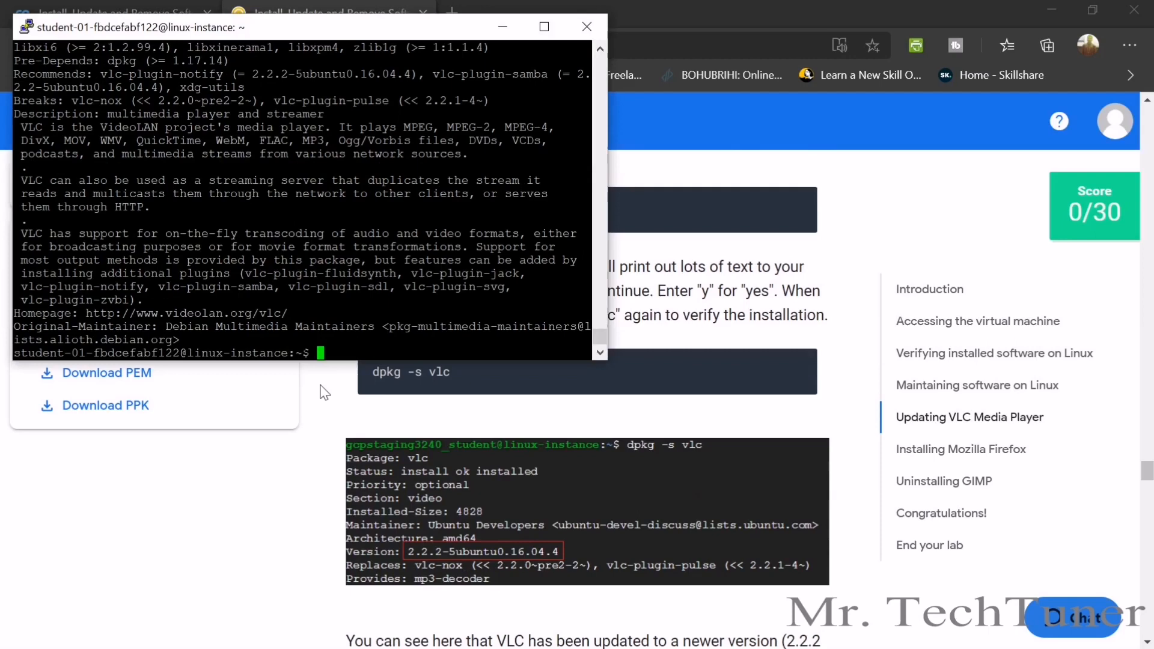
scroll(down, 3)
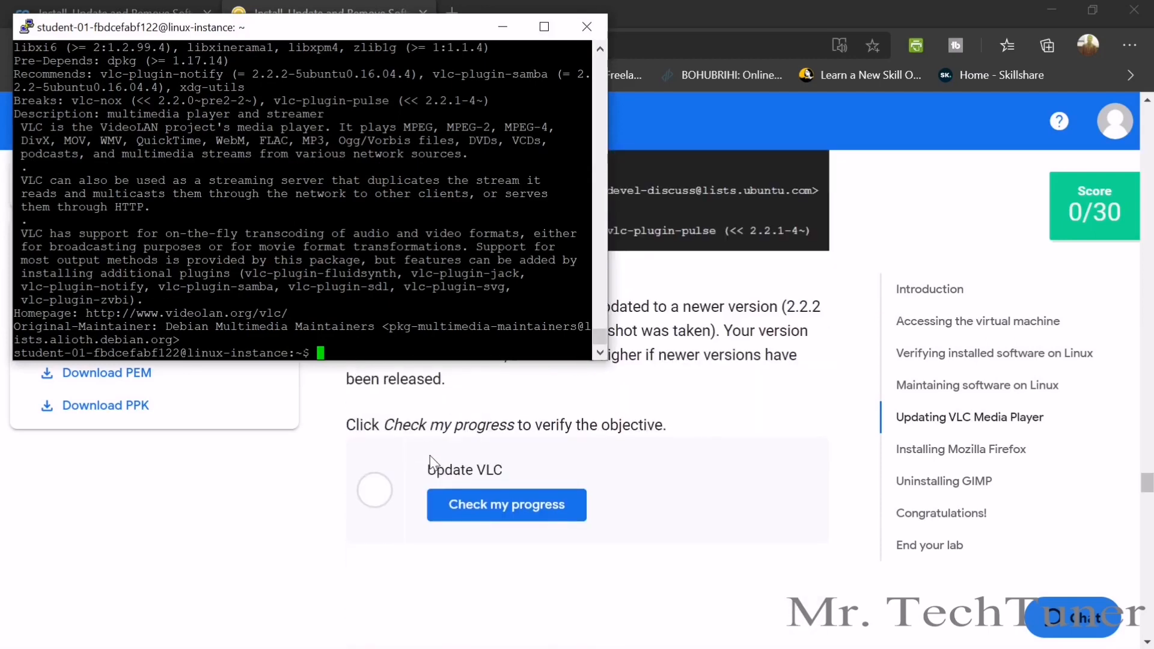
Verify the Update VLC objective in the lab instructions, reaching 10/30.
click(586, 28)
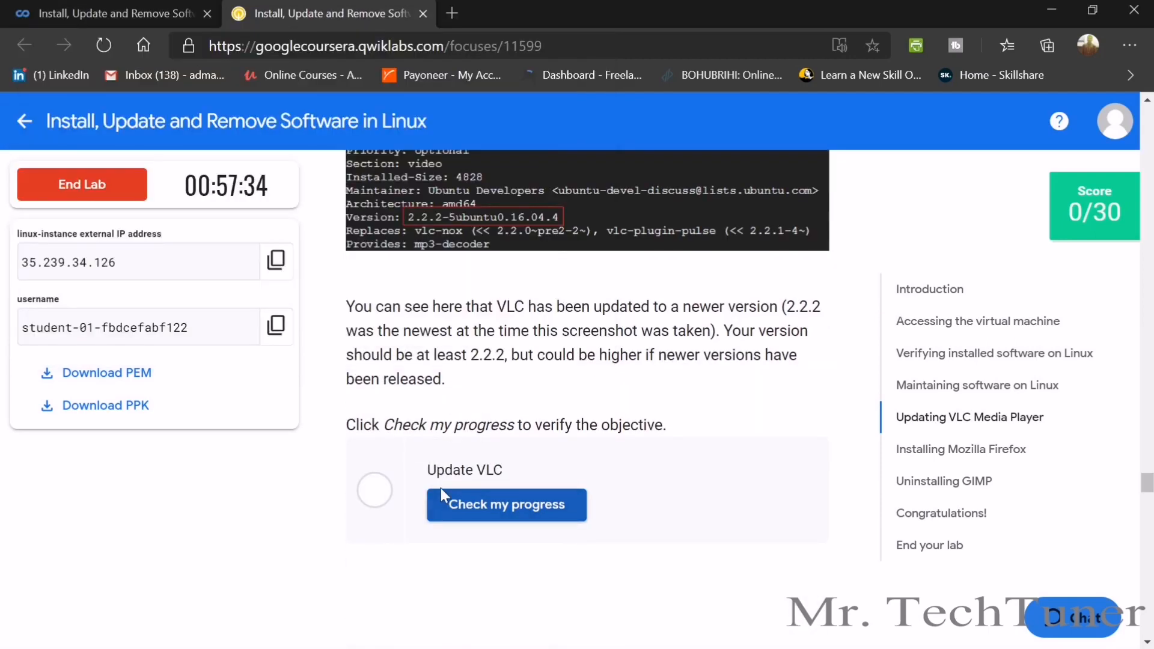
click(506, 503)
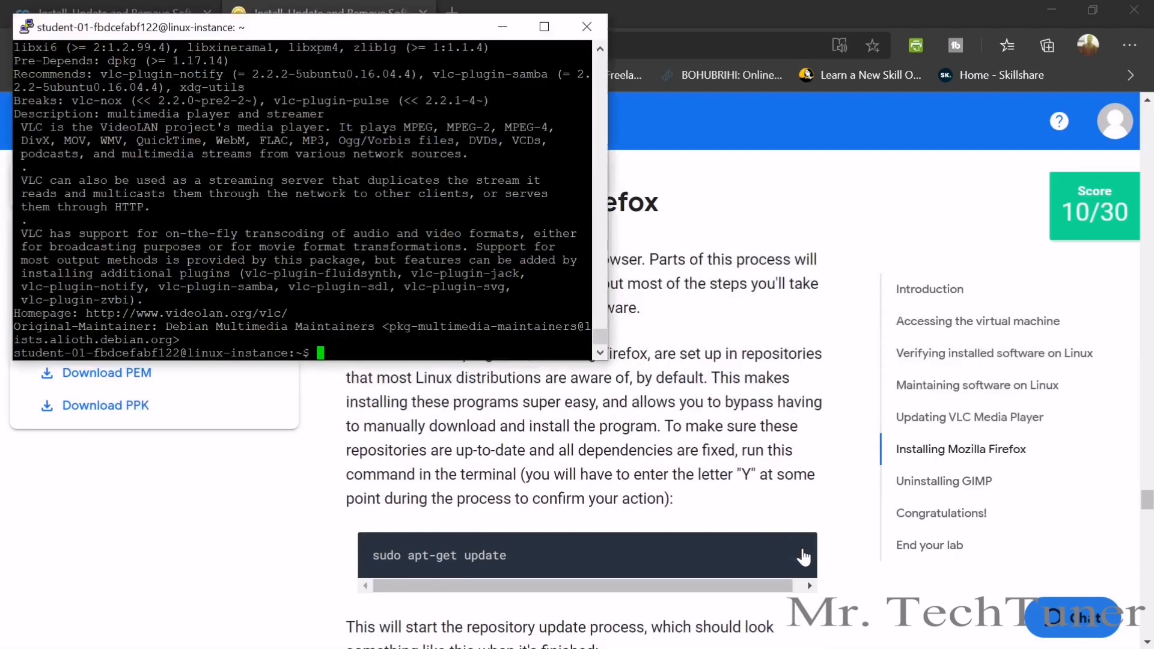
Run sudo apt-get update and sudo apt-get install firefox, answering y.
key(Return)
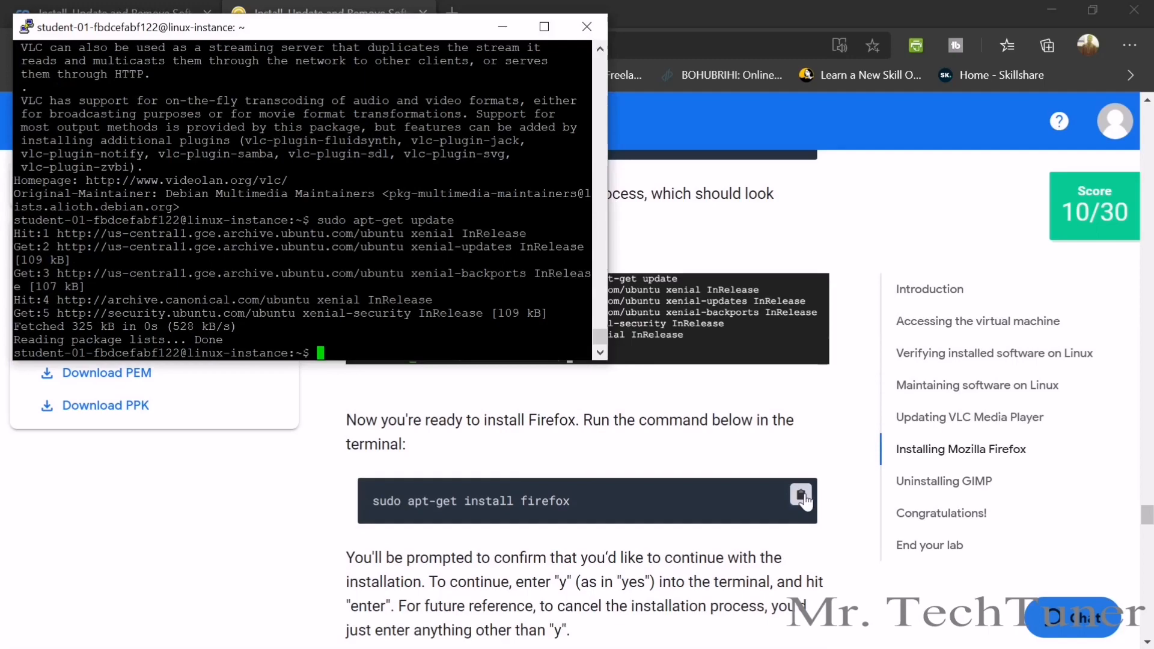
click(801, 495)
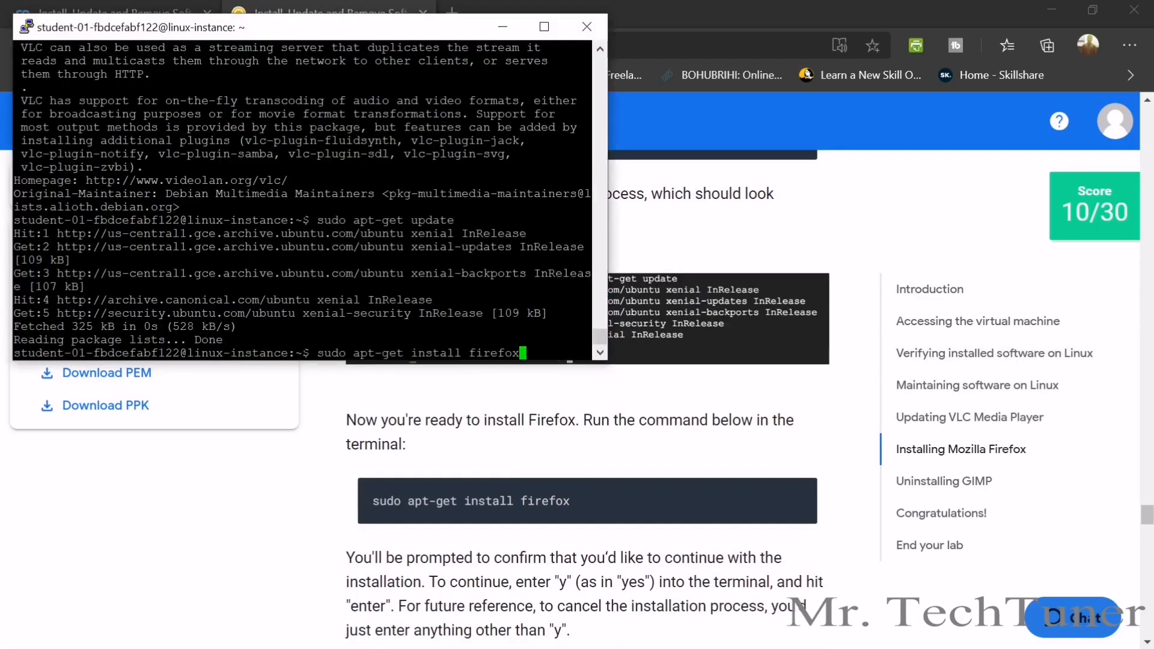
key(Return)
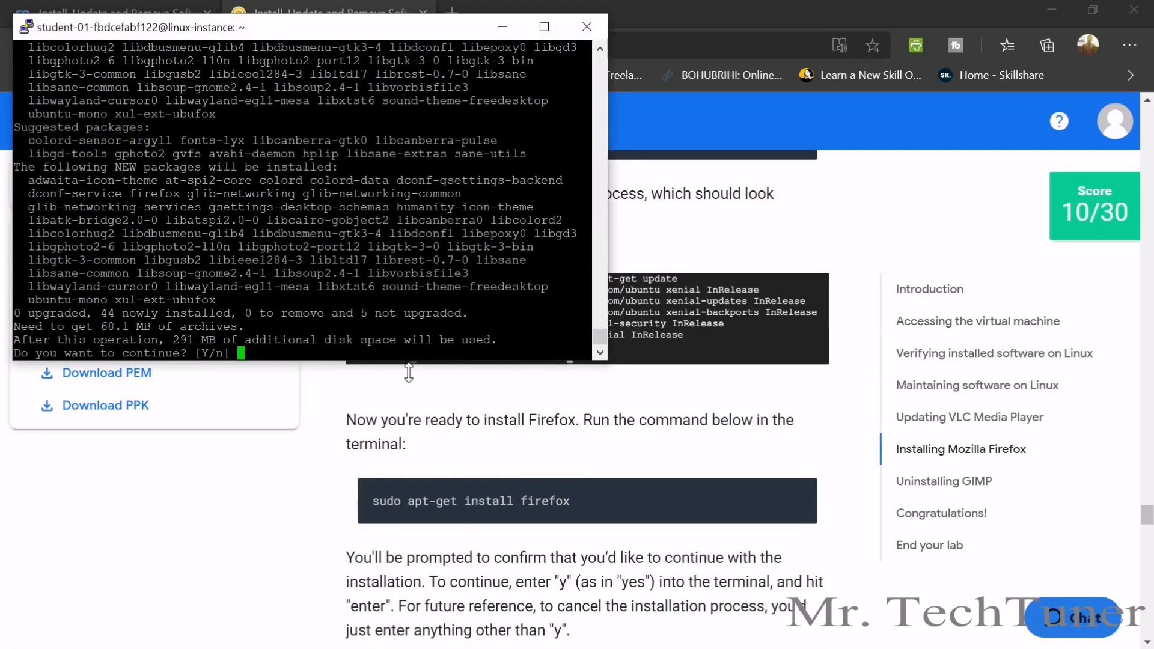
text(y)
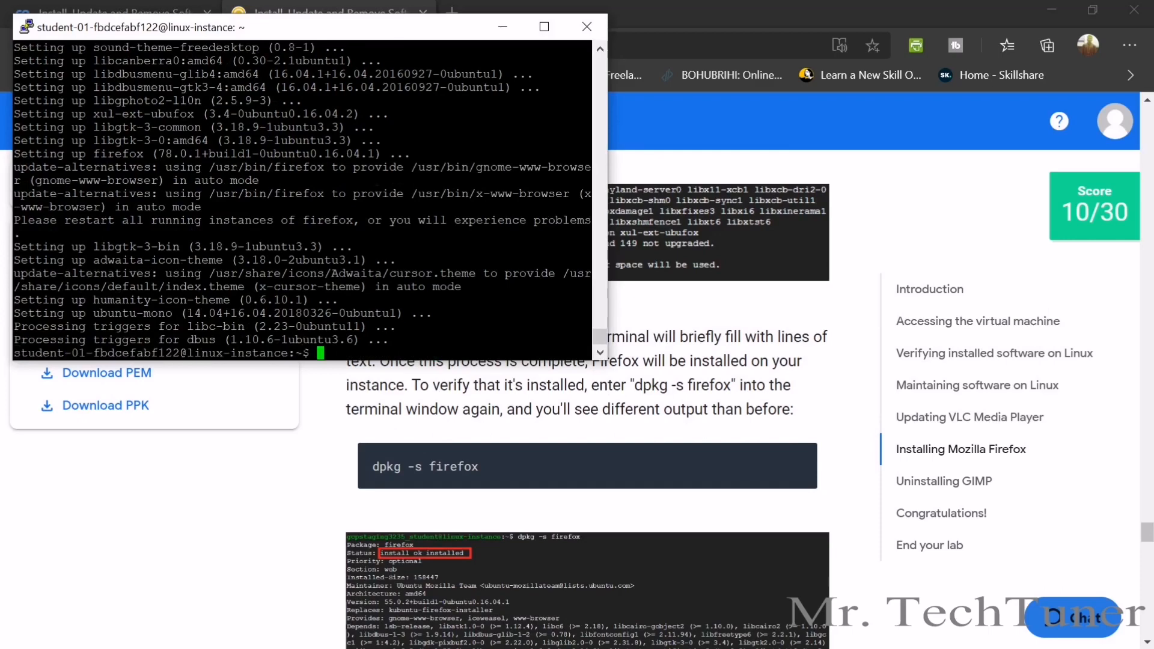
Confirm Firefox with dpkg -s firefox and verify the Install Mozilla Firefox objective for 20/30.
text(dpkg -s firefox)
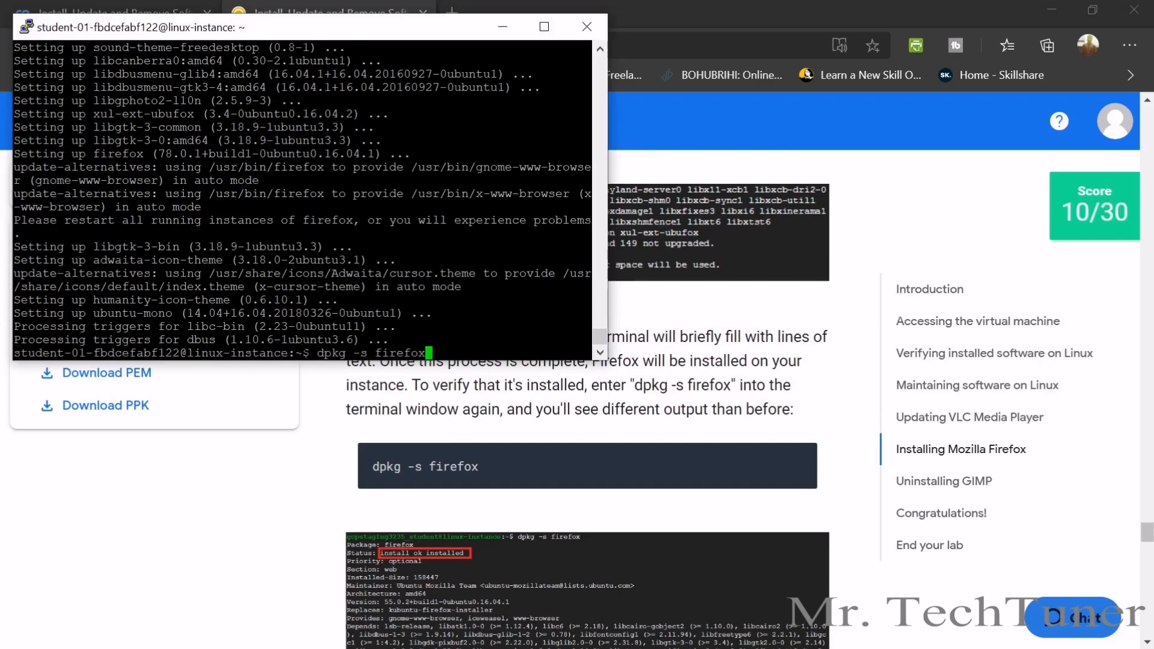
key(Return)
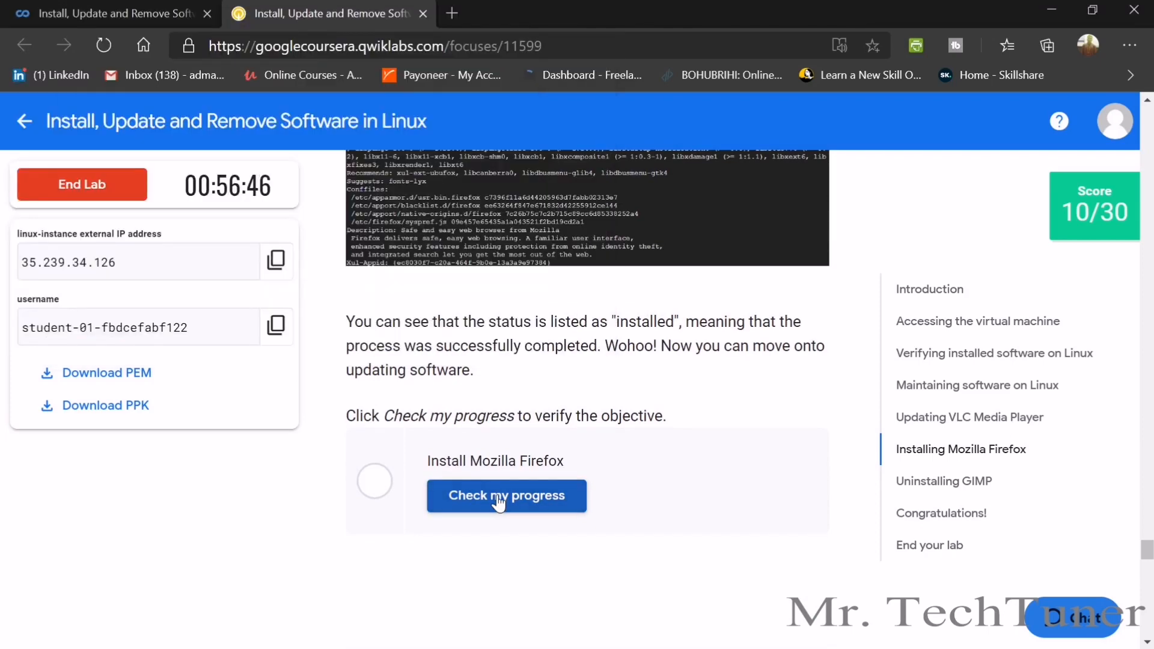
click(506, 495)
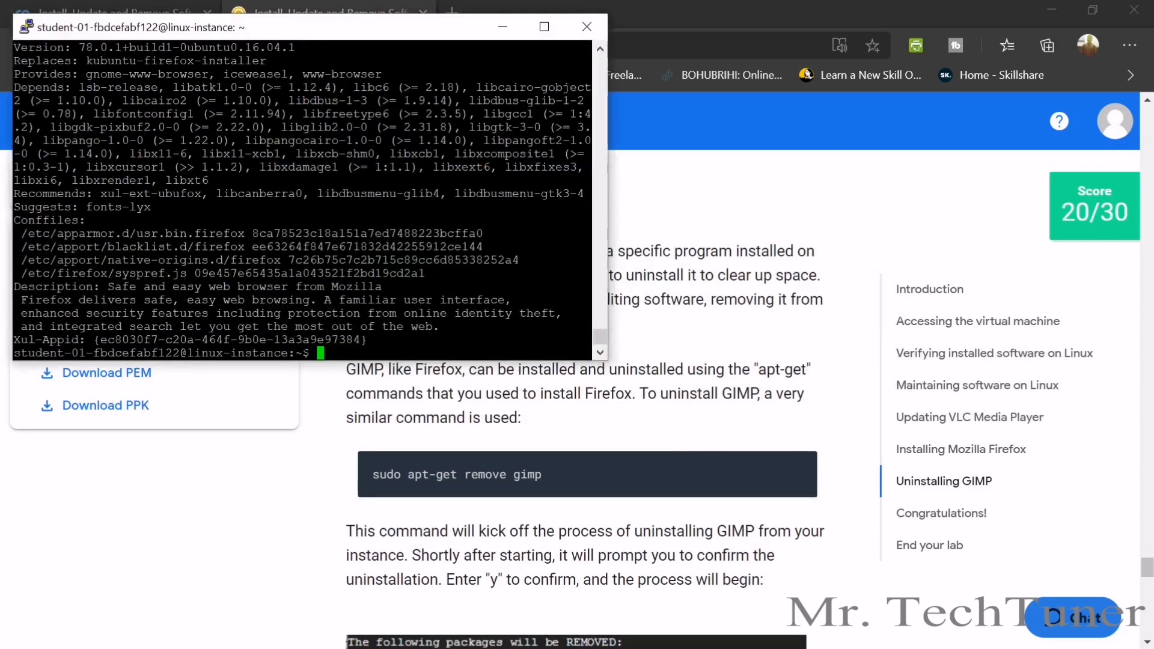
Remove GIMP from the Linux VM with sudo apt-get remove gimp, confirming with y.
text(sudo apt-get remove gimp)
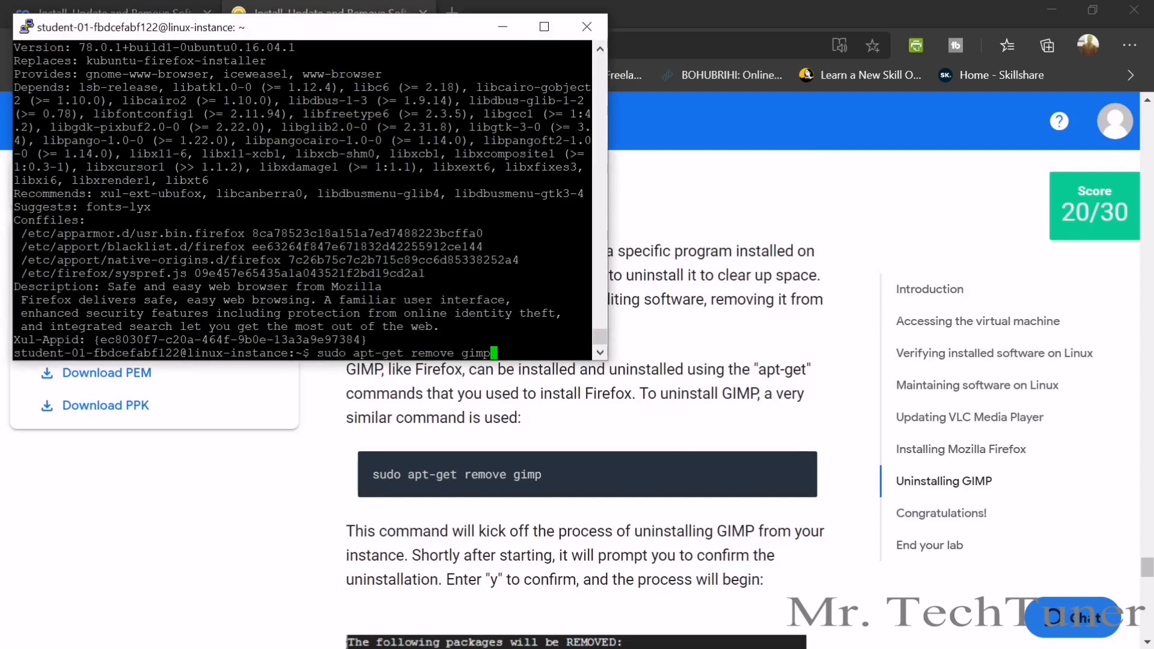
key(Return)
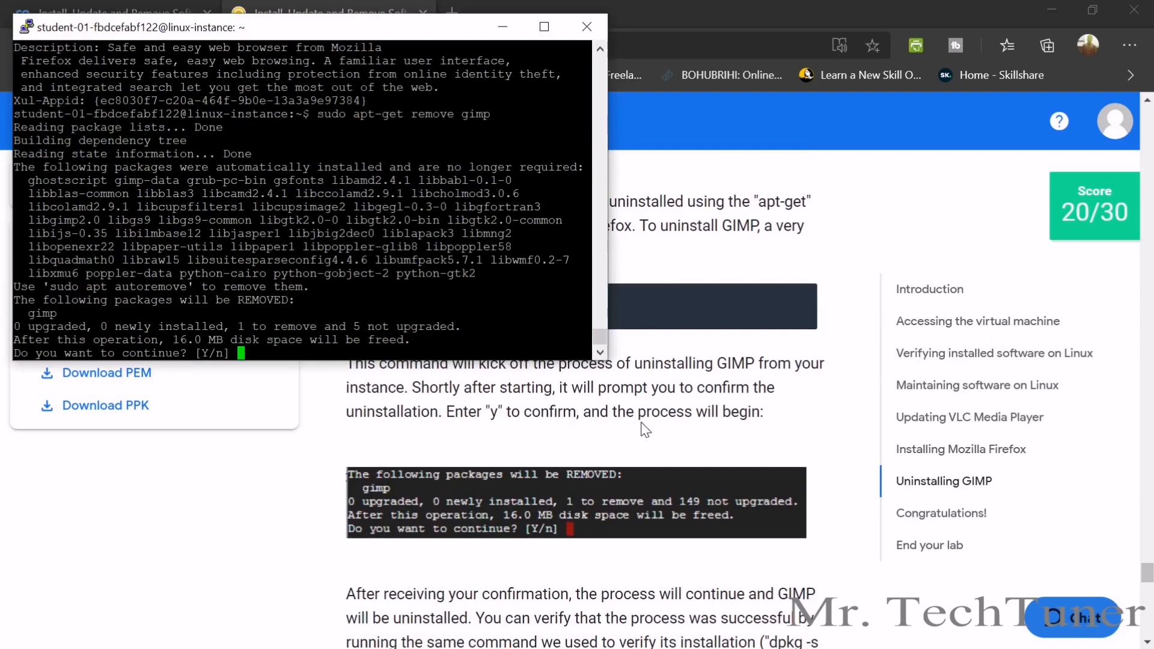
text(y)
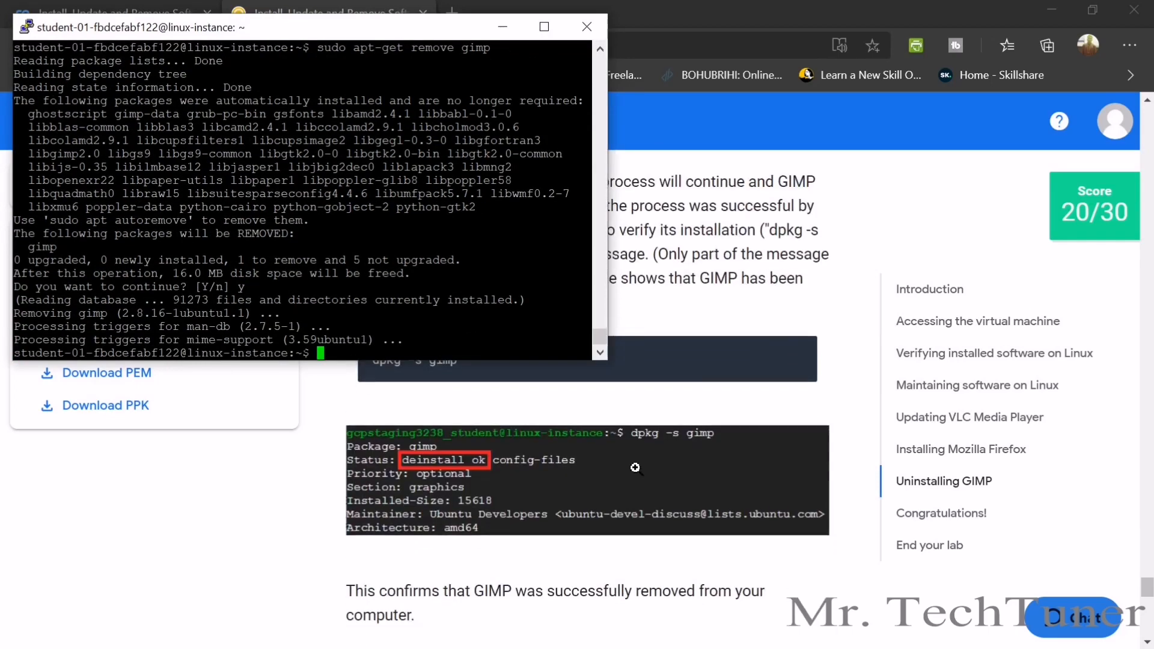
Check progress on the Uninstall GIMP objective to reach 30/30.
scroll(down, 3)
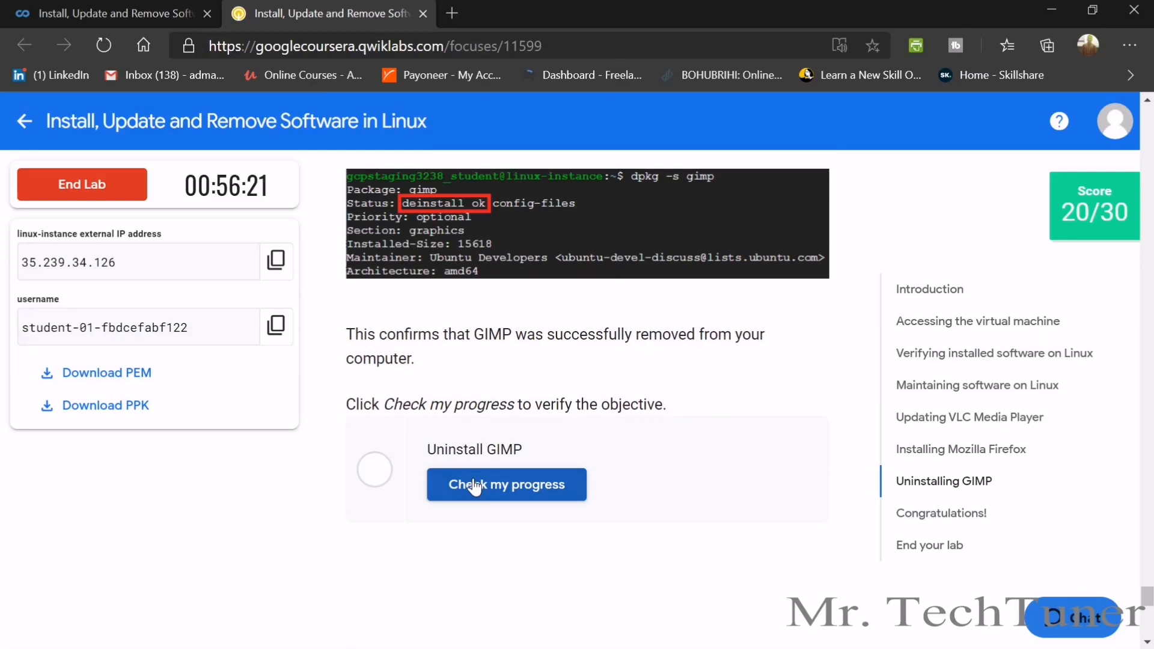
click(506, 484)
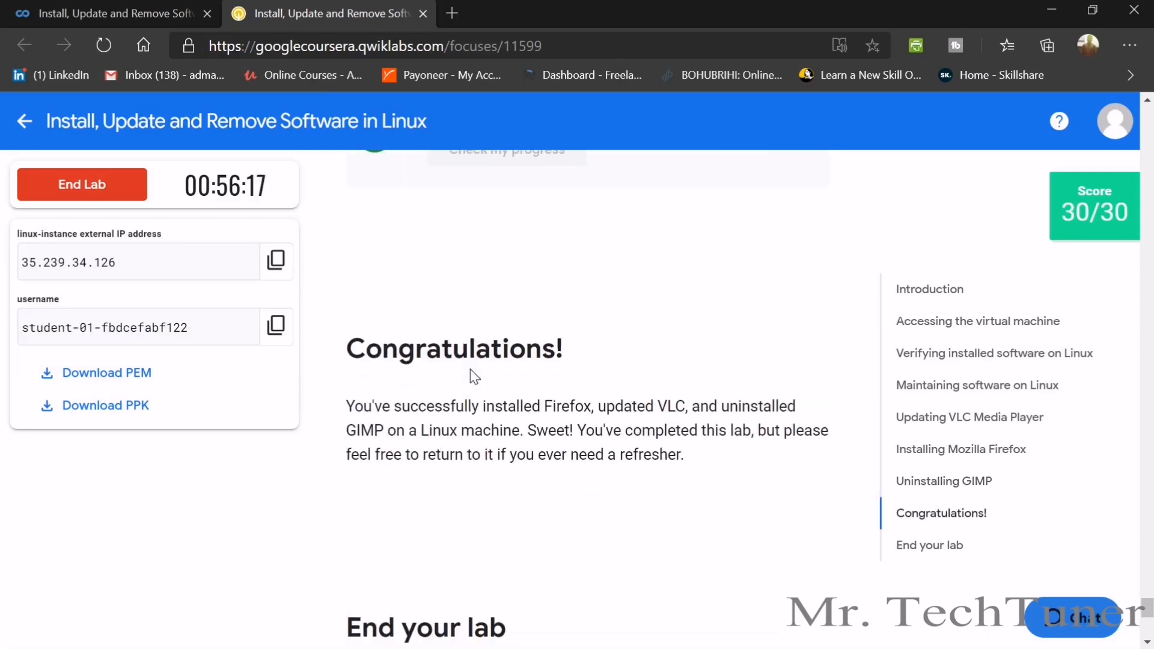
mouse_move(96, 185)
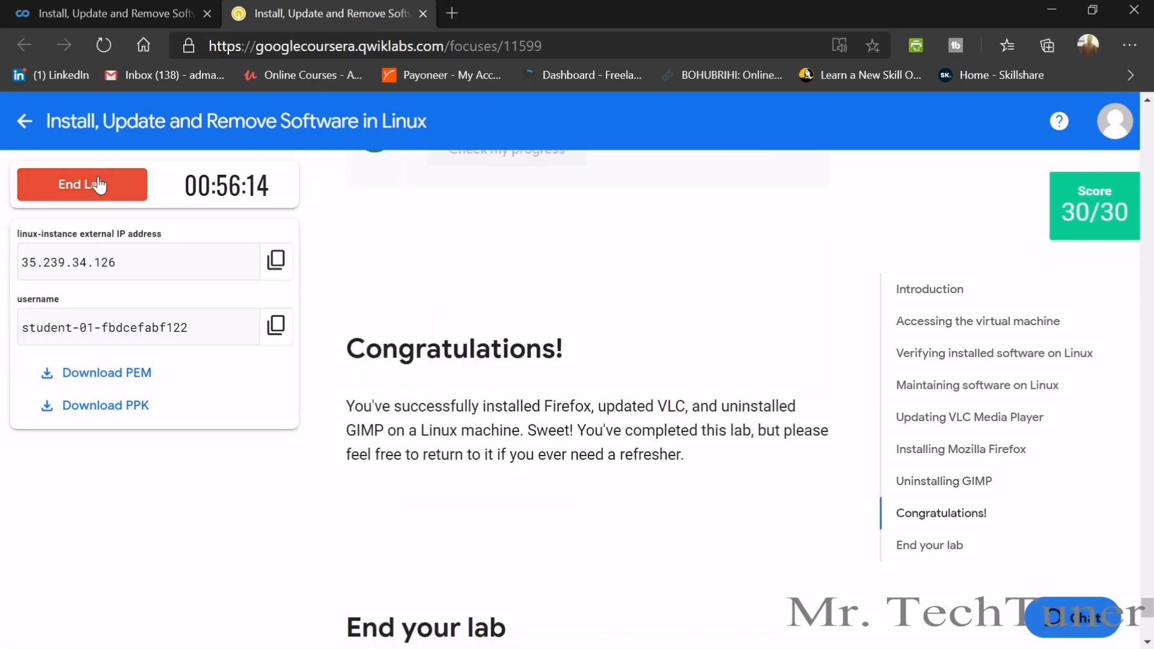
End the finished Linux lab and submit a five-star rating with a comment.
click(82, 185)
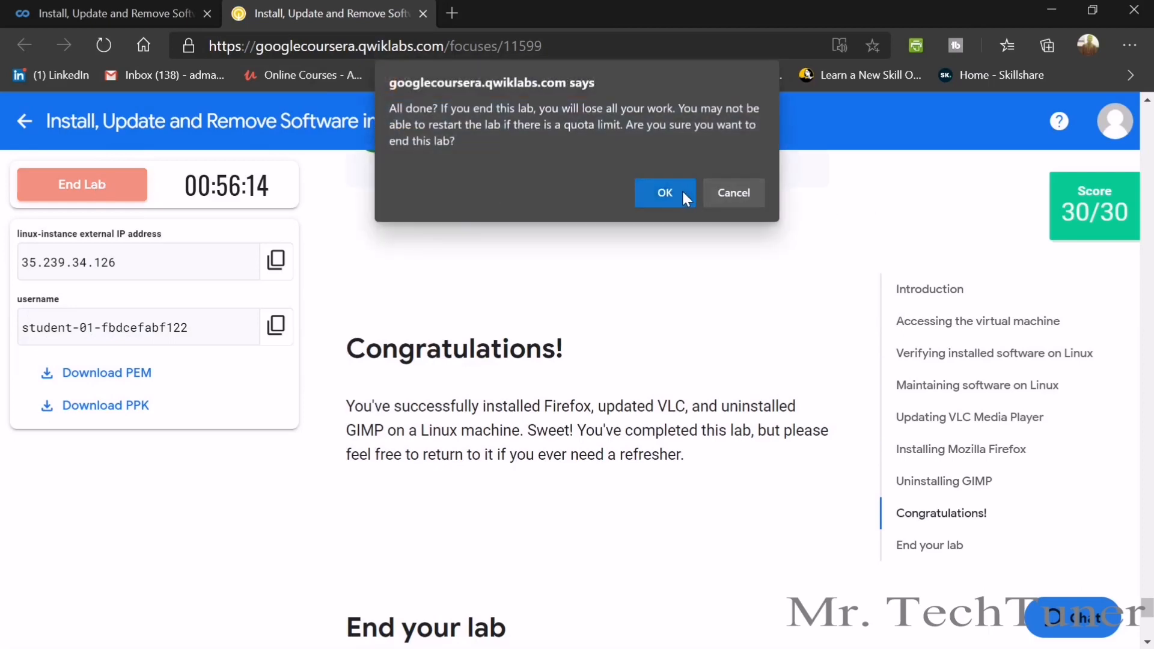
click(664, 192)
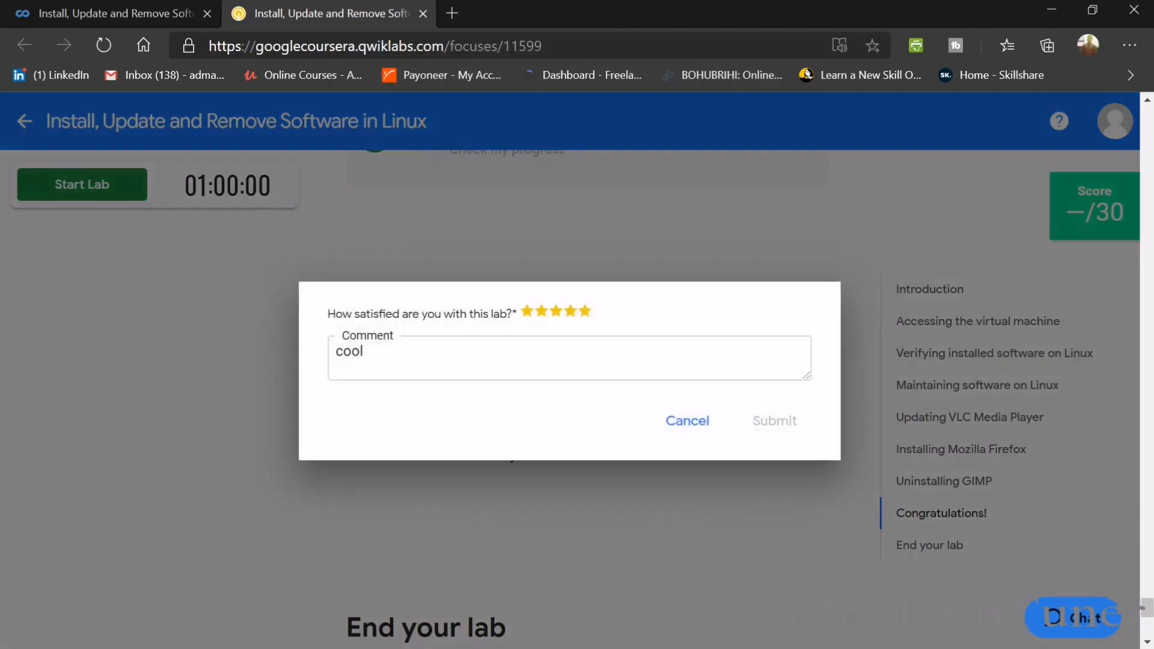
click(585, 311)
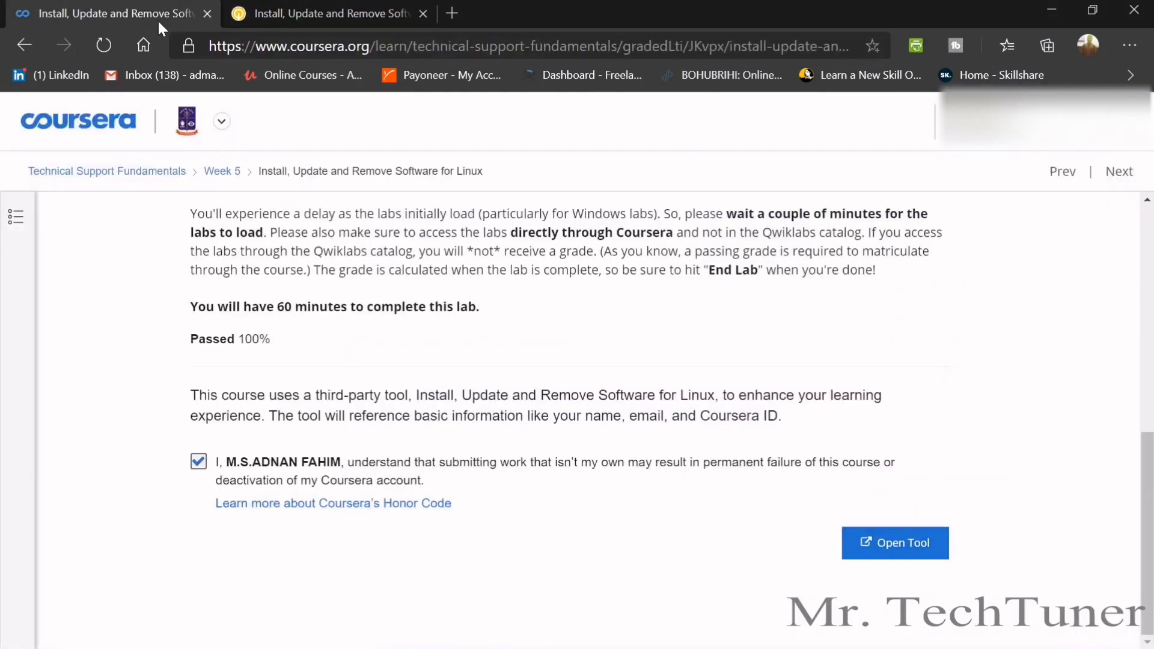
Return to the Week 5 overview of Technical Support Fundamentals via the breadcrumb.
scroll(up, 3)
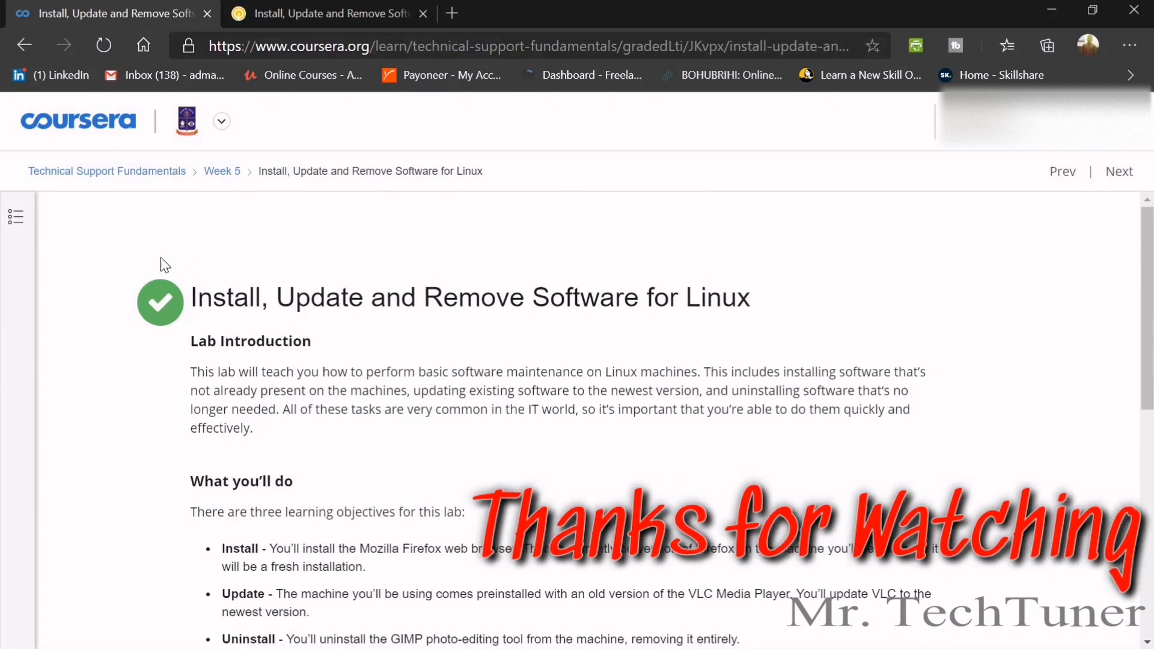
mouse_move(222, 171)
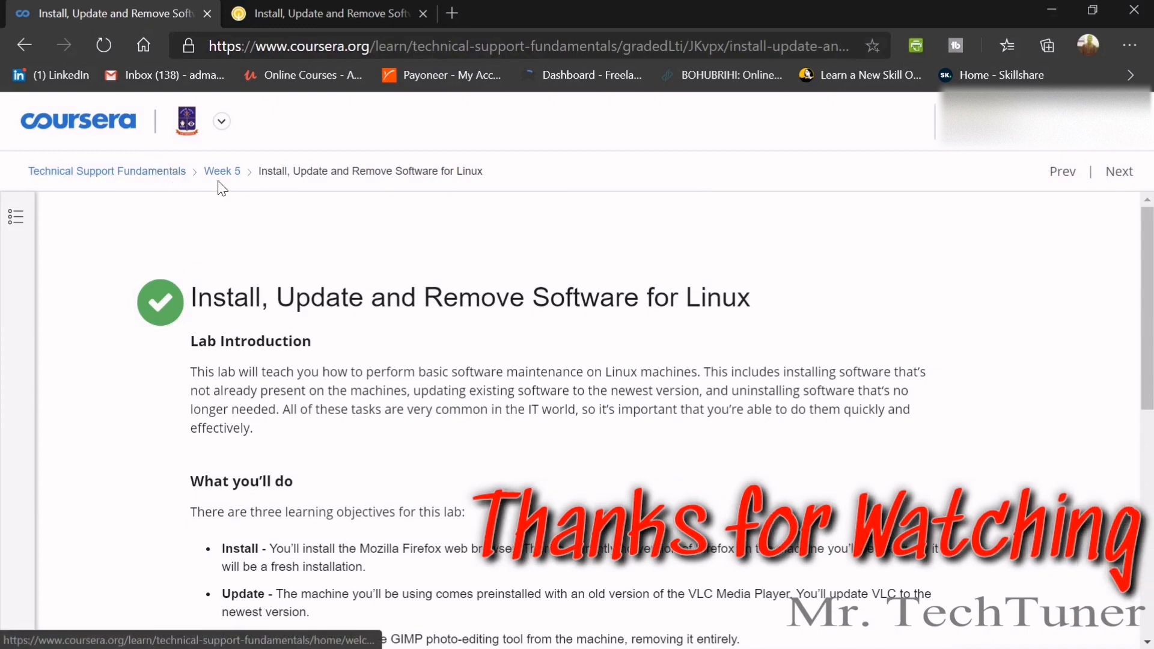
click(221, 171)
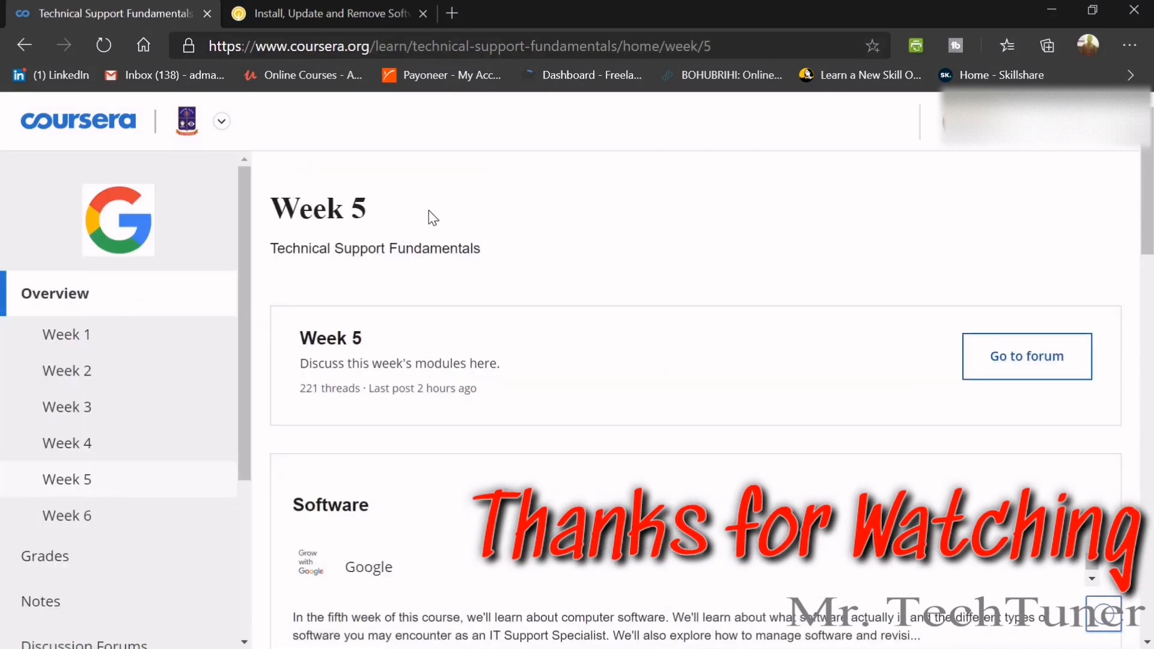